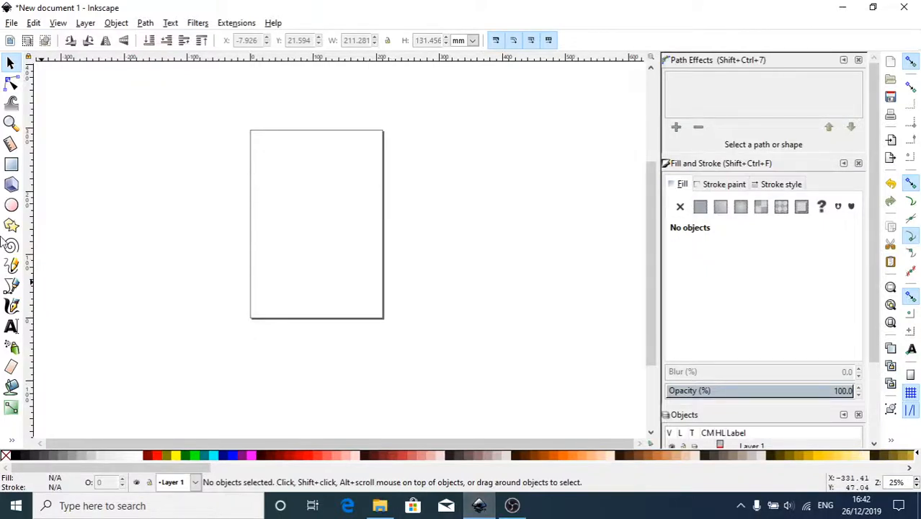
Import the snake sketch image and place it to the right of the page.
{"action": "left_click", "coordinate": [11, 22]}
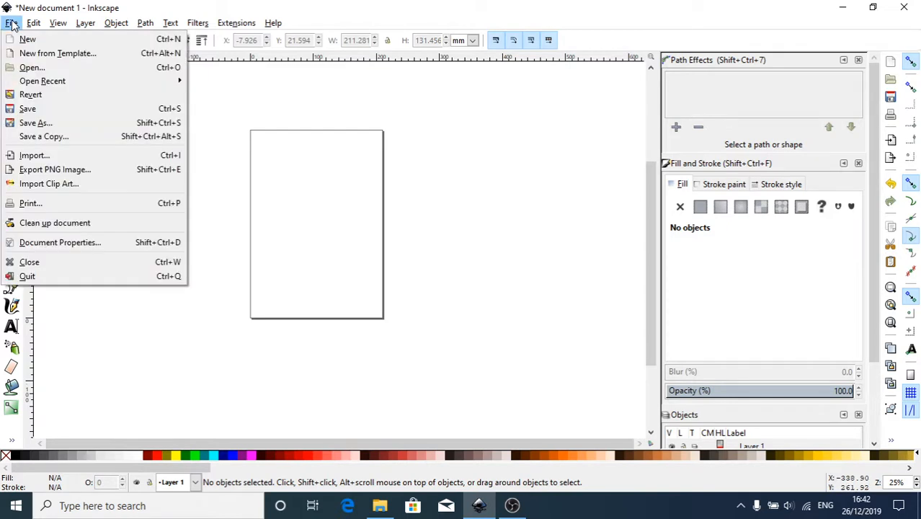
{"action": "mouse_move", "coordinate": [34, 155]}
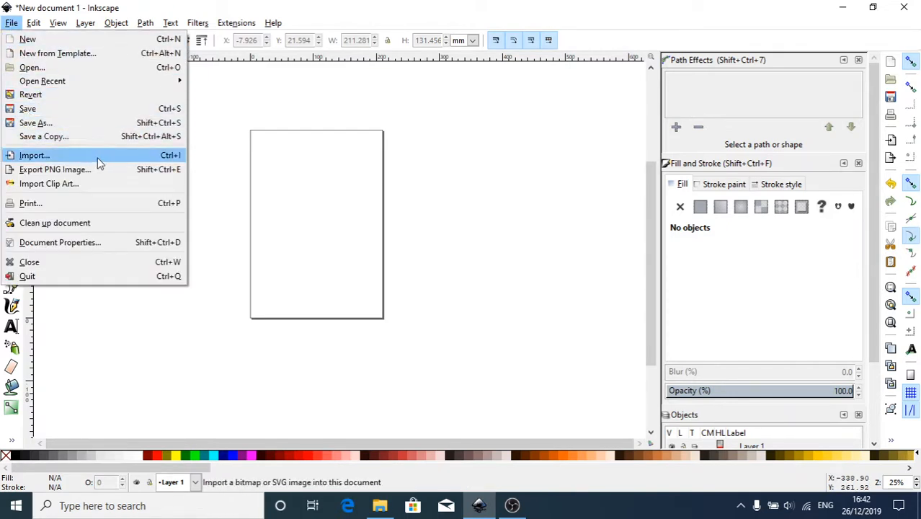
{"action": "left_click", "coordinate": [34, 155]}
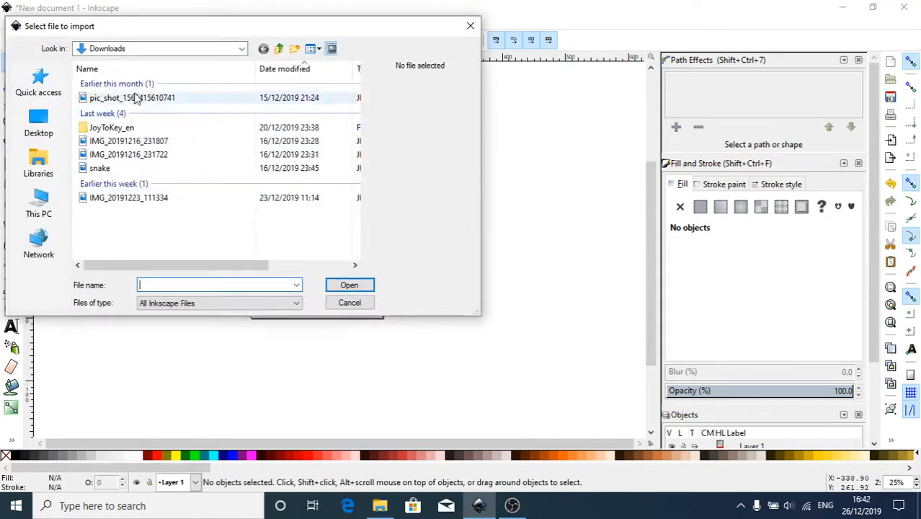
{"action": "left_click", "coordinate": [128, 140]}
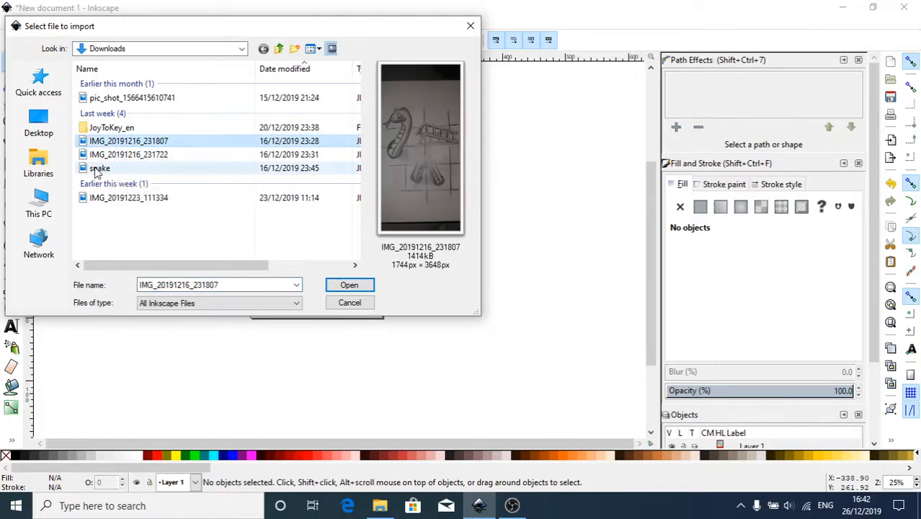
{"action": "left_click", "coordinate": [100, 167]}
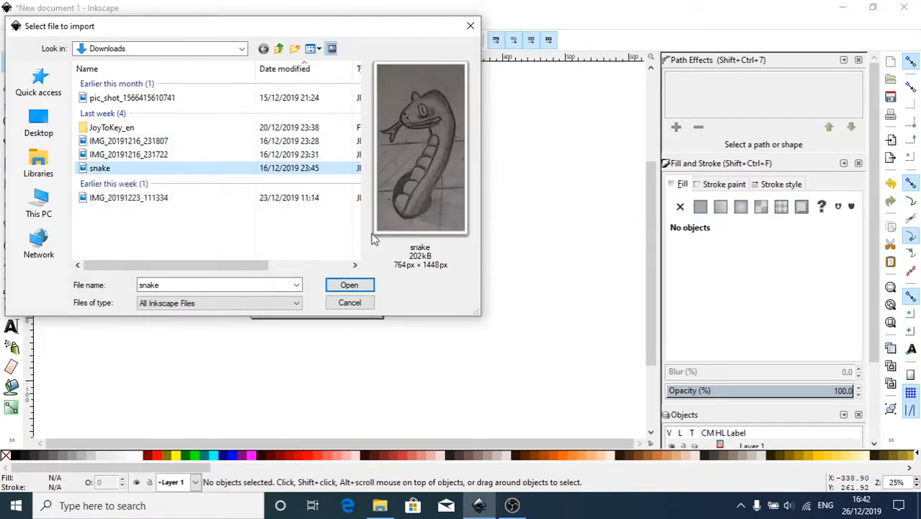
{"action": "left_click", "coordinate": [348, 284]}
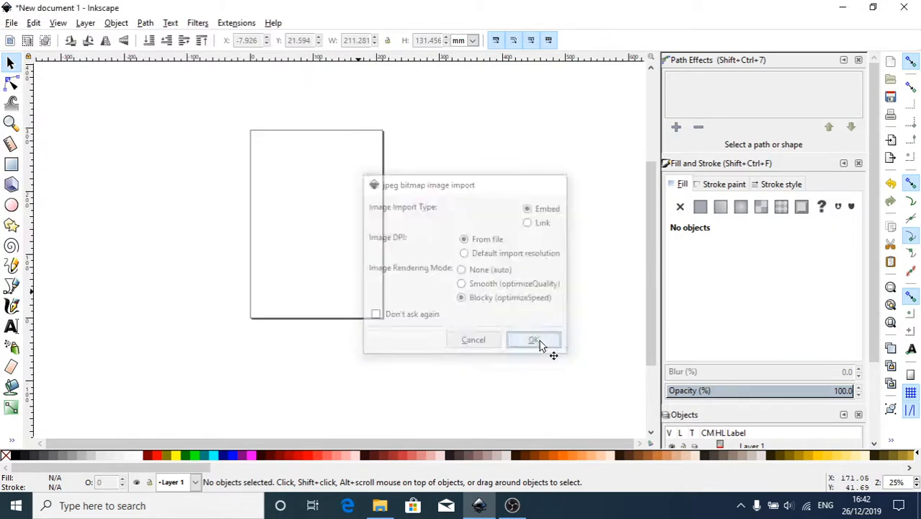
{"action": "left_click", "coordinate": [533, 340]}
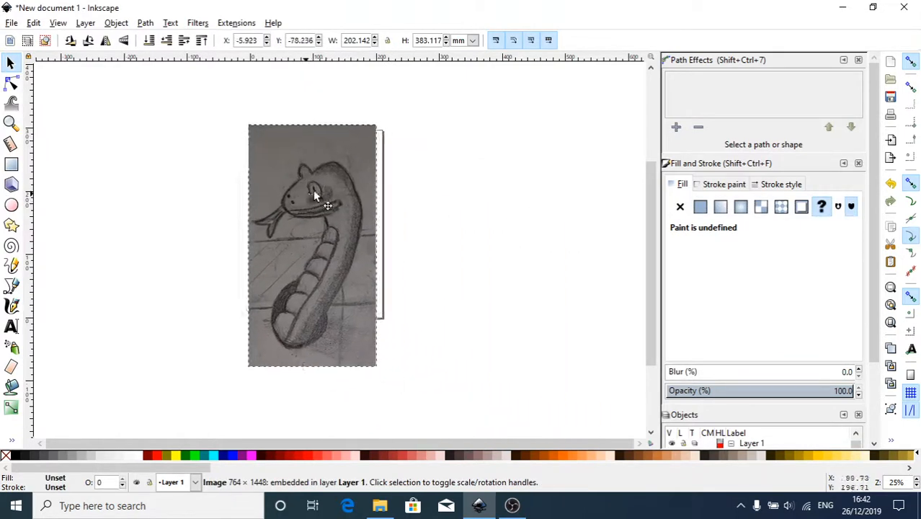
{"action": "left_click_drag", "start_coordinate": [313, 209], "coordinate": [468, 259]}
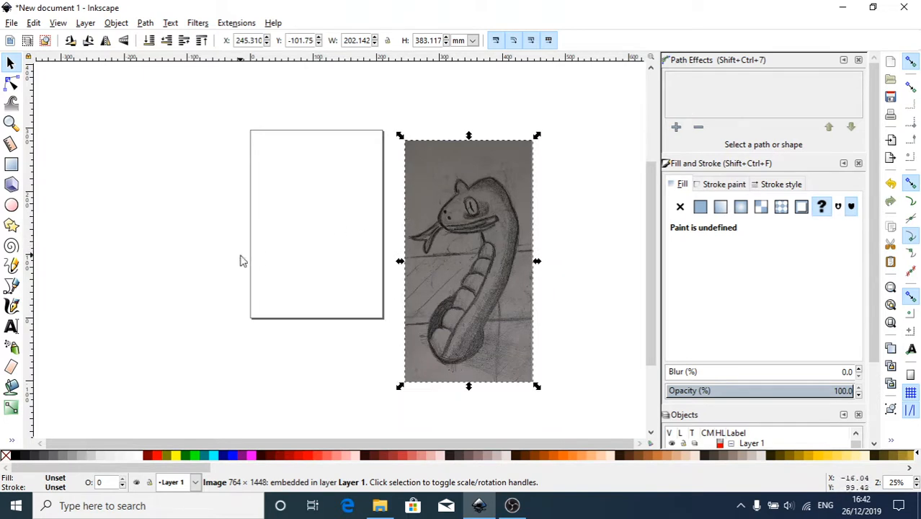
{"action": "left_click", "coordinate": [353, 303]}
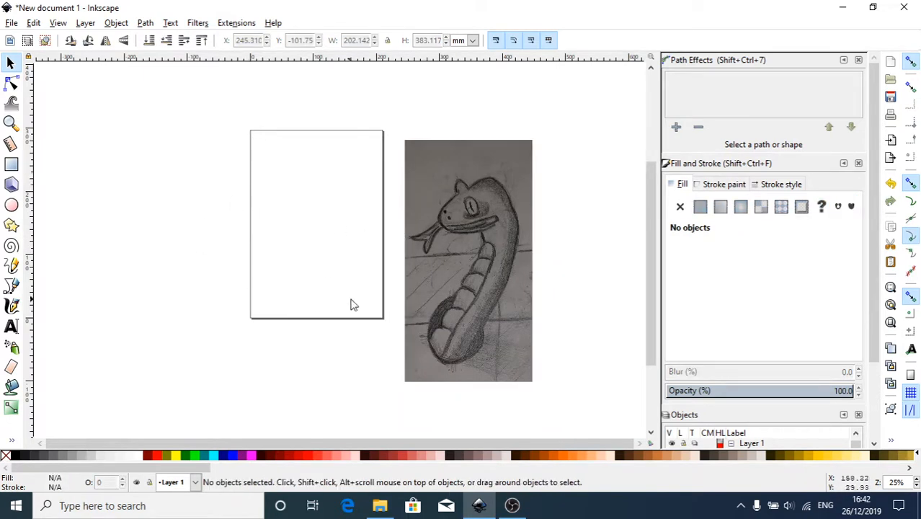
Hide the page border in Document Properties and close the Path Effects panel.
{"action": "left_click", "coordinate": [12, 22]}
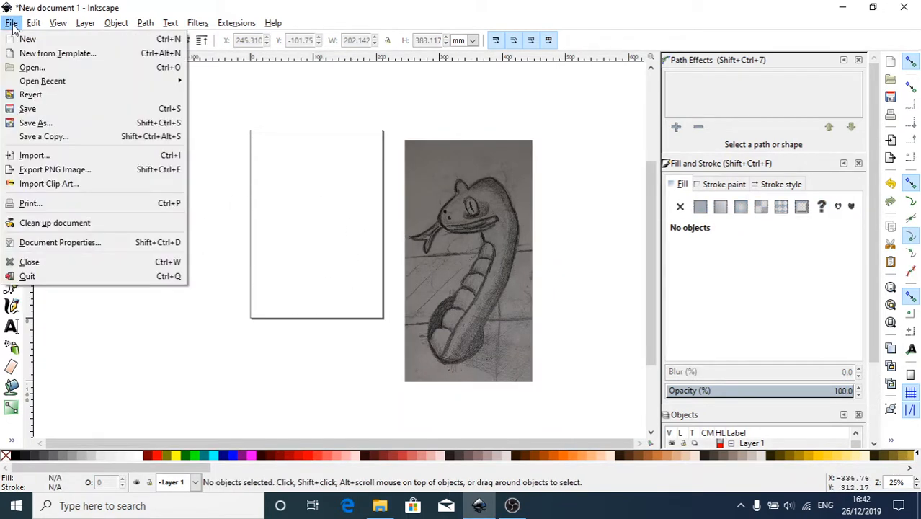
{"action": "left_click", "coordinate": [59, 242]}
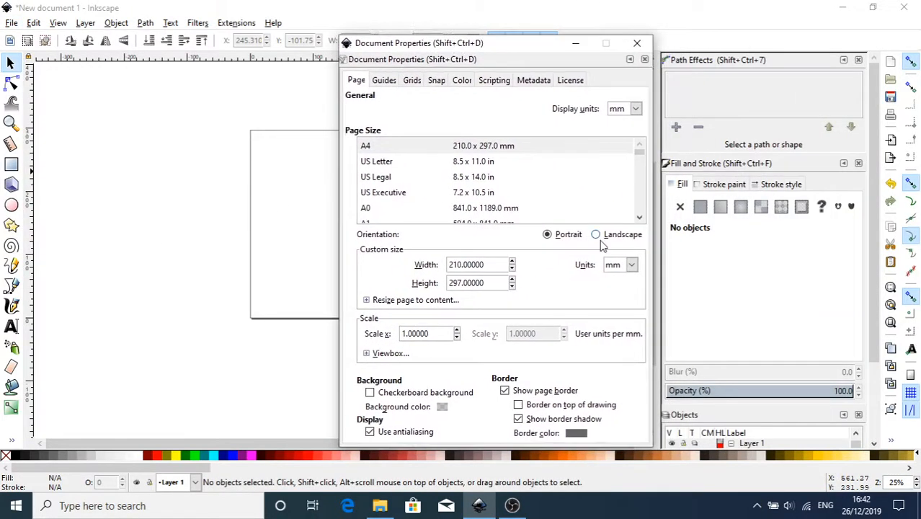
{"action": "left_click", "coordinate": [505, 389]}
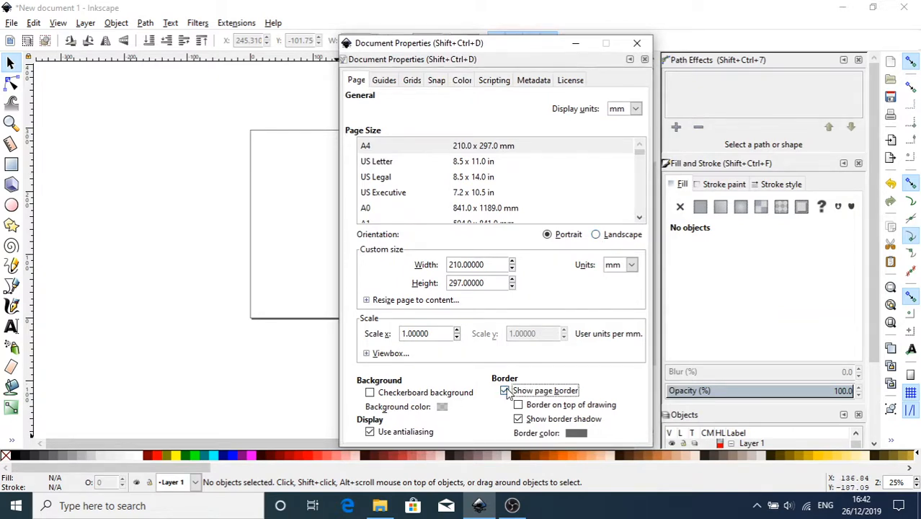
{"action": "left_click", "coordinate": [636, 43]}
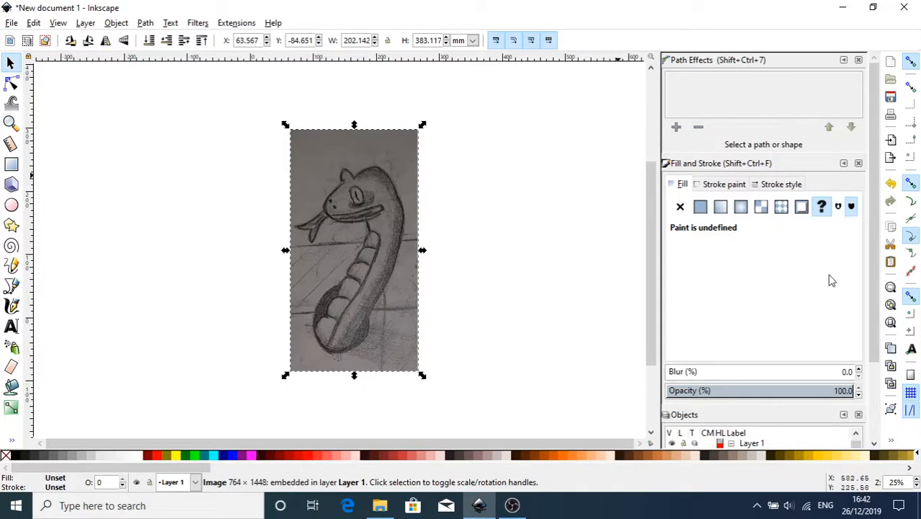
{"action": "mouse_move", "coordinate": [761, 151]}
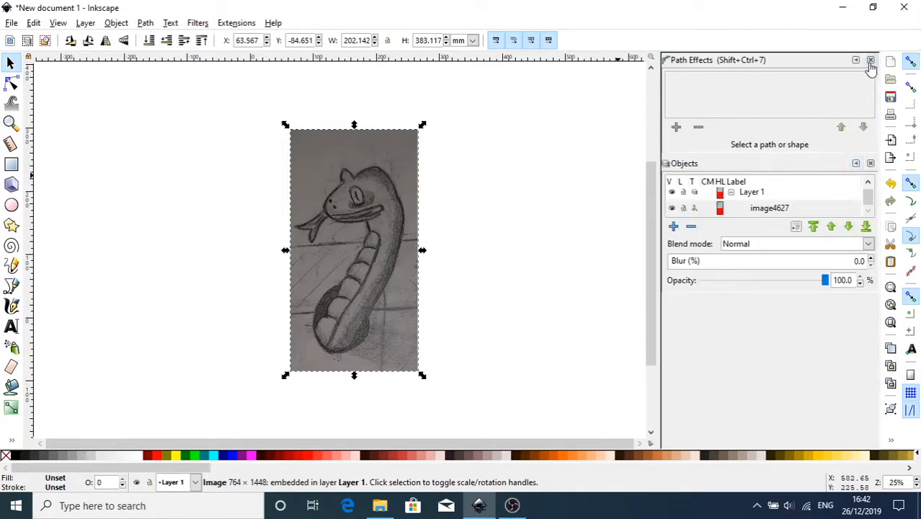
{"action": "left_click", "coordinate": [871, 60]}
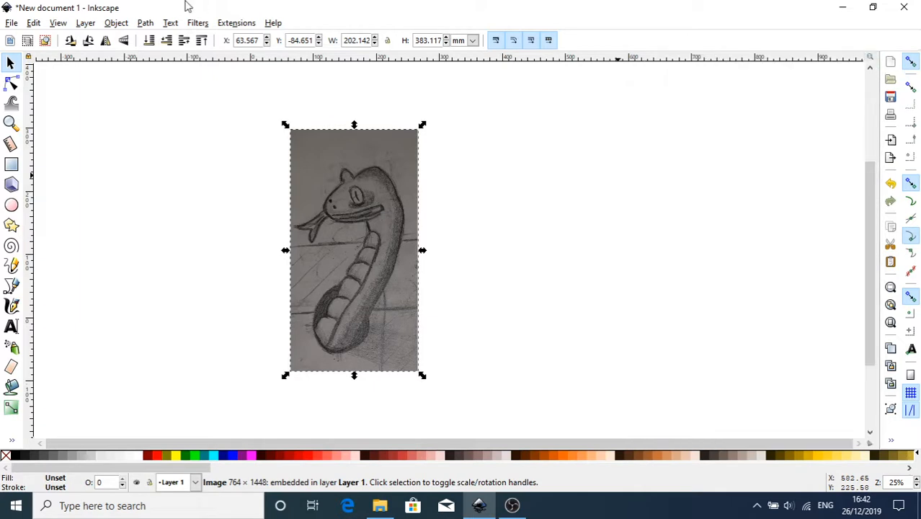
Lower the snake photo's opacity to about 39% in the Objects panel.
{"action": "left_click", "coordinate": [116, 22]}
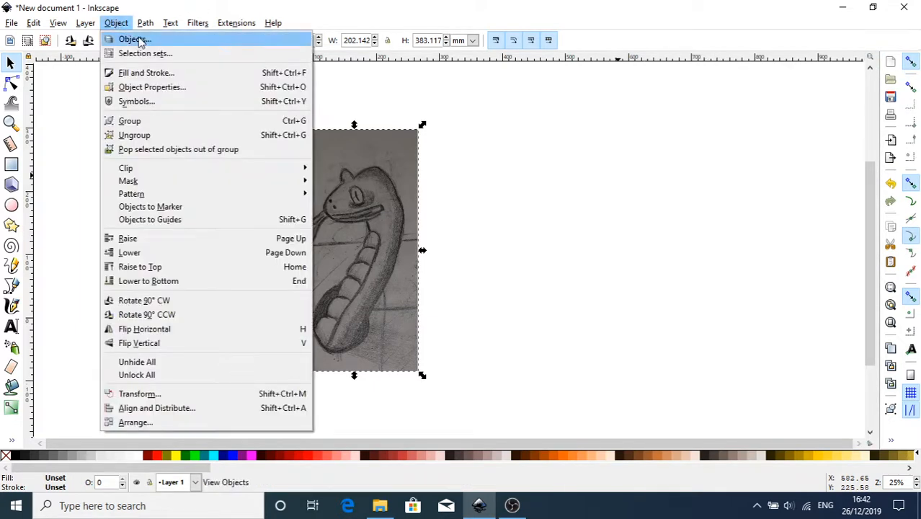
{"action": "left_click", "coordinate": [134, 39]}
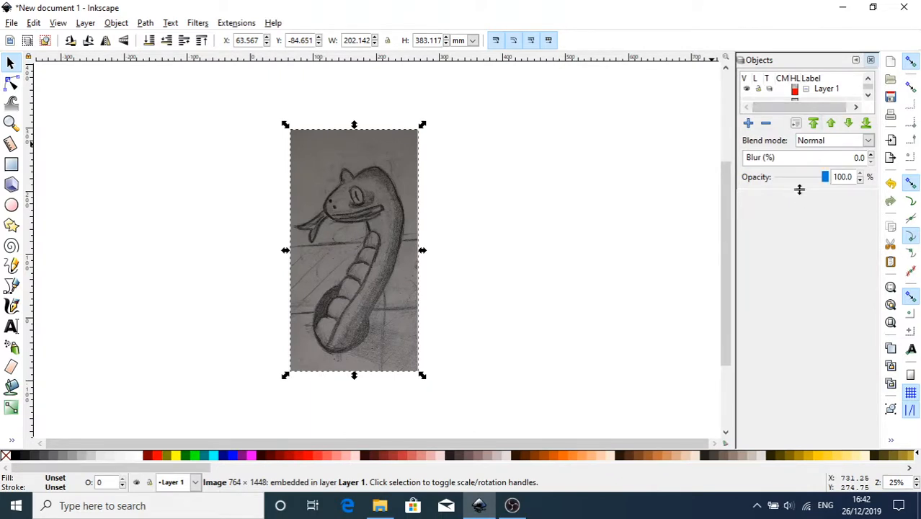
{"action": "left_click", "coordinate": [806, 91]}
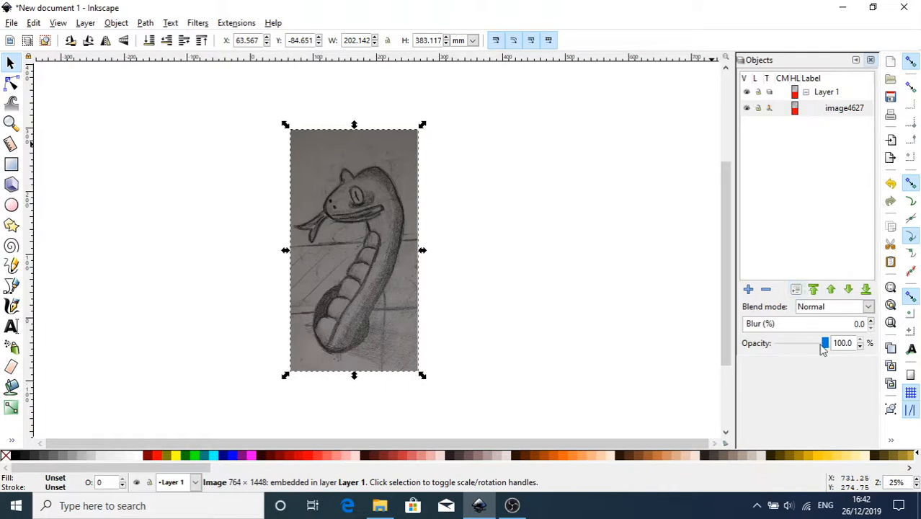
{"action": "left_click_drag", "start_coordinate": [825, 343], "coordinate": [817, 343]}
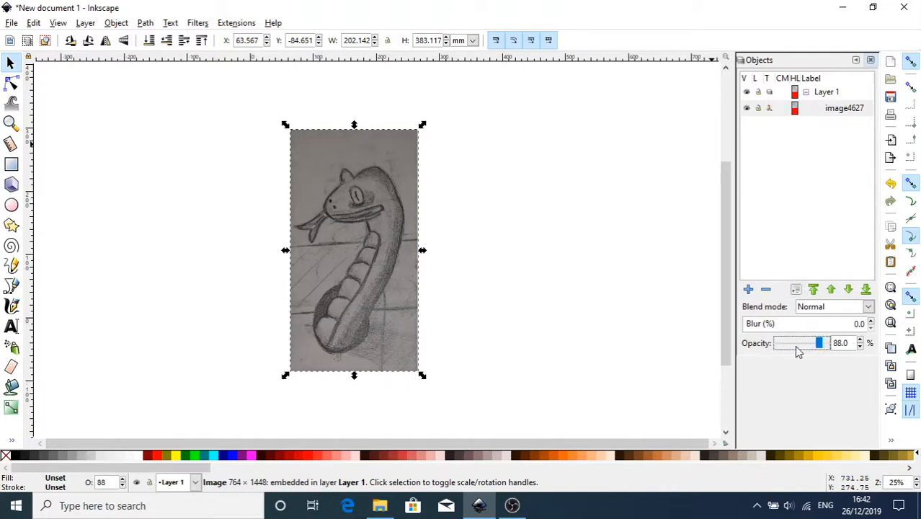
{"action": "left_click_drag", "start_coordinate": [818, 343], "coordinate": [802, 343]}
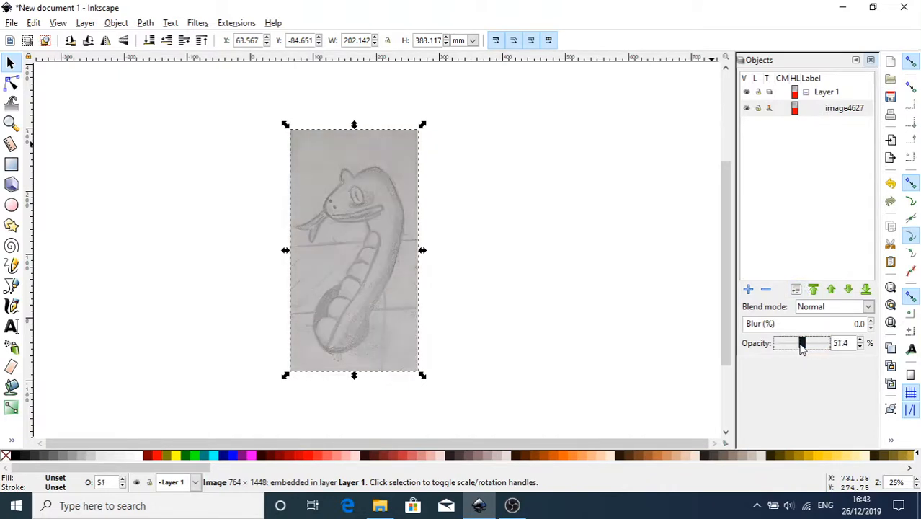
{"action": "left_click_drag", "start_coordinate": [802, 343], "coordinate": [797, 343]}
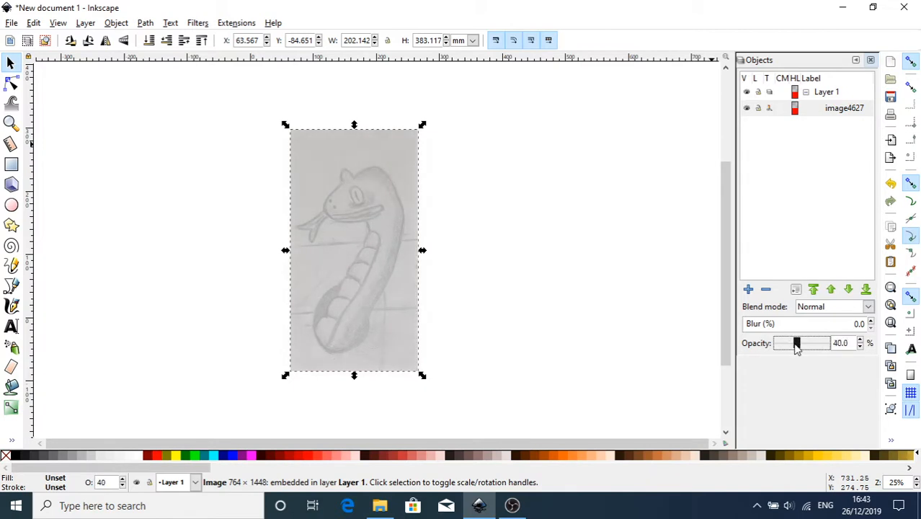
{"action": "left_click_drag", "start_coordinate": [797, 343], "coordinate": [796, 343]}
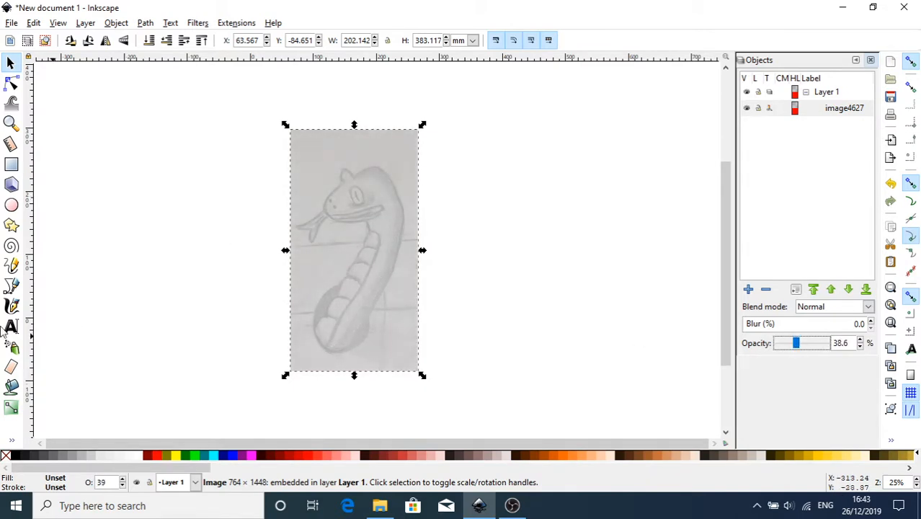
{"action": "left_click", "coordinate": [11, 123]}
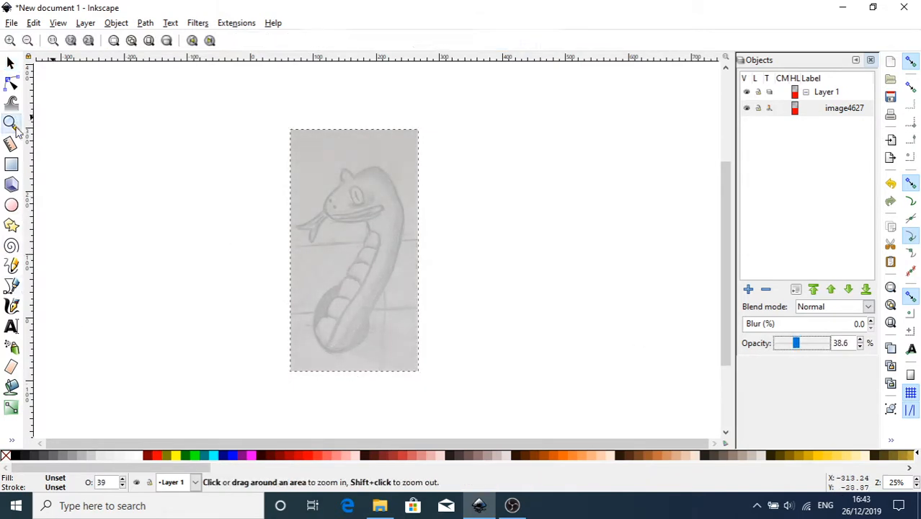
Zoom into the snake's head, raise pencil smoothing, and draw a trial curve.
{"action": "left_click", "coordinate": [353, 180]}
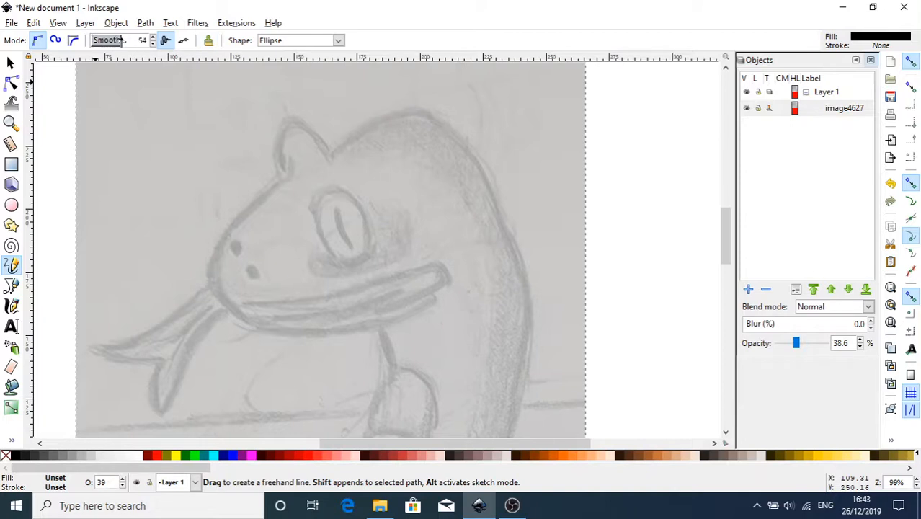
{"action": "left_click", "coordinate": [152, 37]}
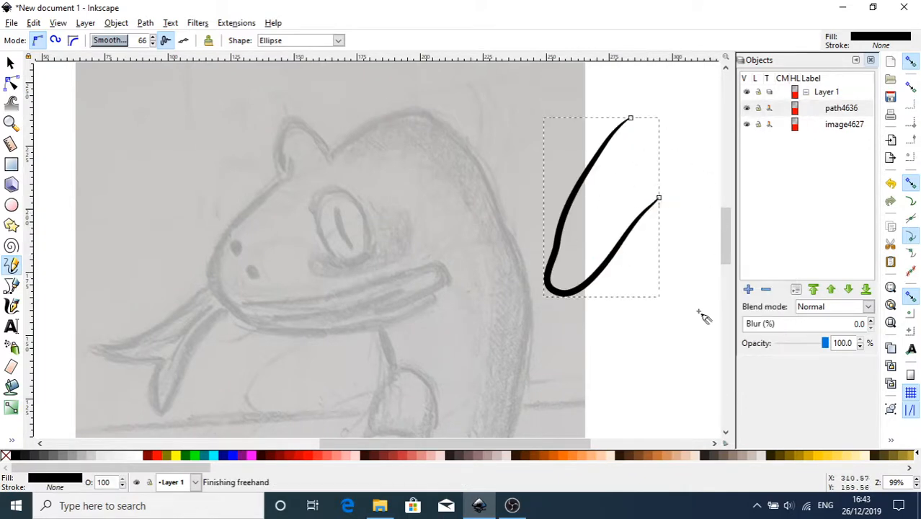
{"action": "left_click_drag", "start_coordinate": [591, 332], "coordinate": [638, 432]}
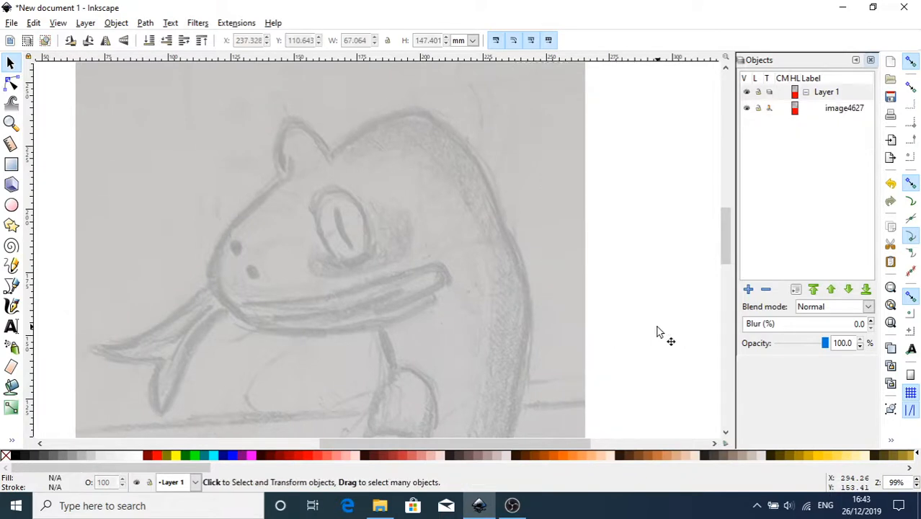
{"action": "mouse_move", "coordinate": [22, 169]}
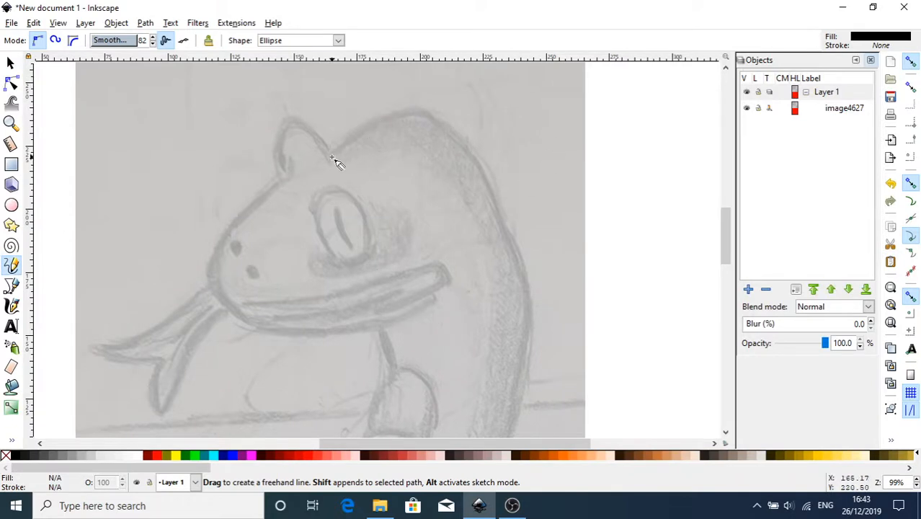
Draw freehand strokes along the back of the head and neck and around the snout.
{"action": "left_click_drag", "start_coordinate": [331, 157], "coordinate": [524, 410]}
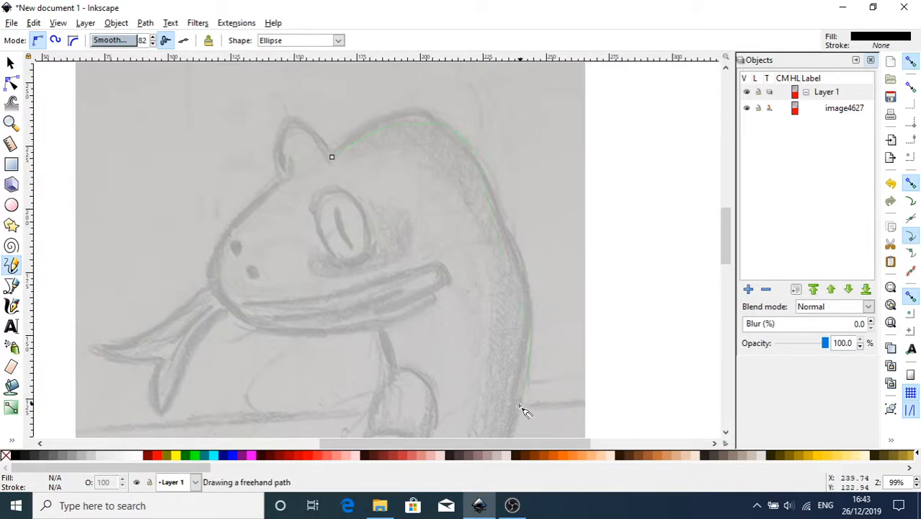
{"action": "left_click_drag", "start_coordinate": [331, 156], "coordinate": [518, 421]}
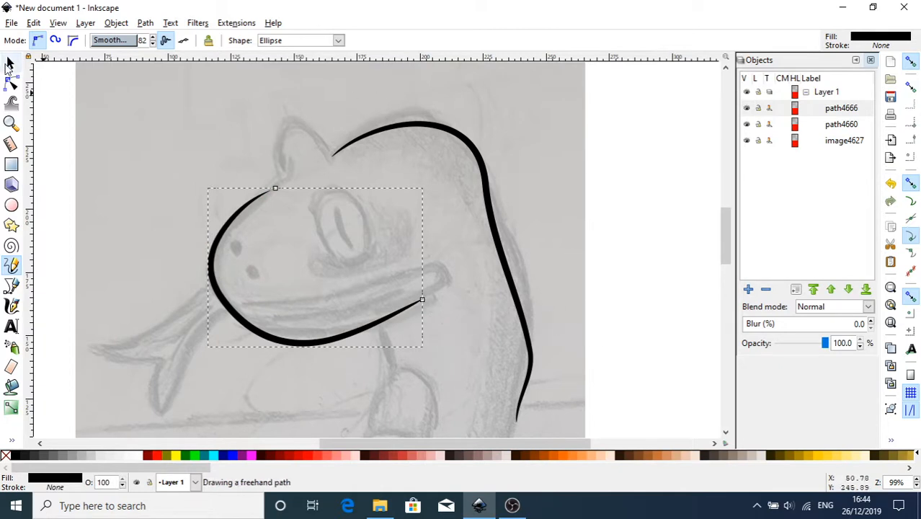
{"action": "mouse_move", "coordinate": [12, 87]}
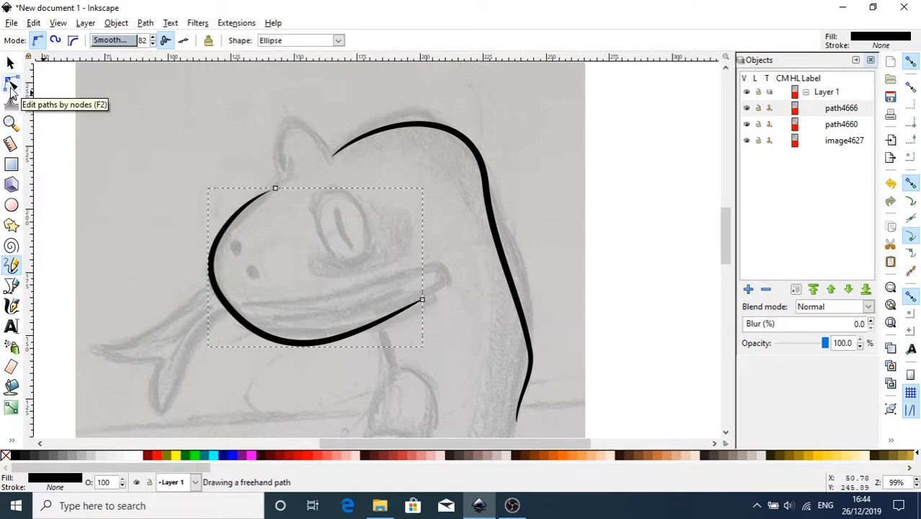
Apply Path > Simplify to the back-of-head curve to cut its nodes.
{"action": "left_click", "coordinate": [11, 83]}
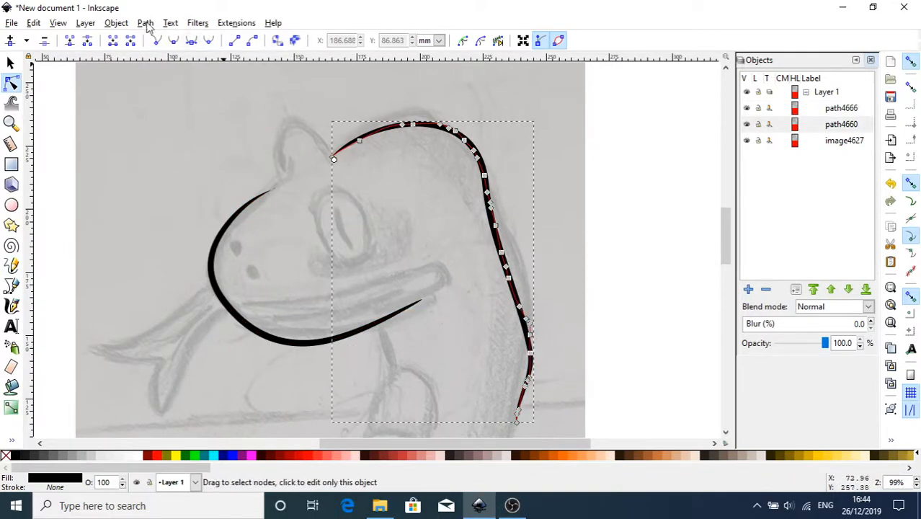
{"action": "left_click", "coordinate": [145, 22]}
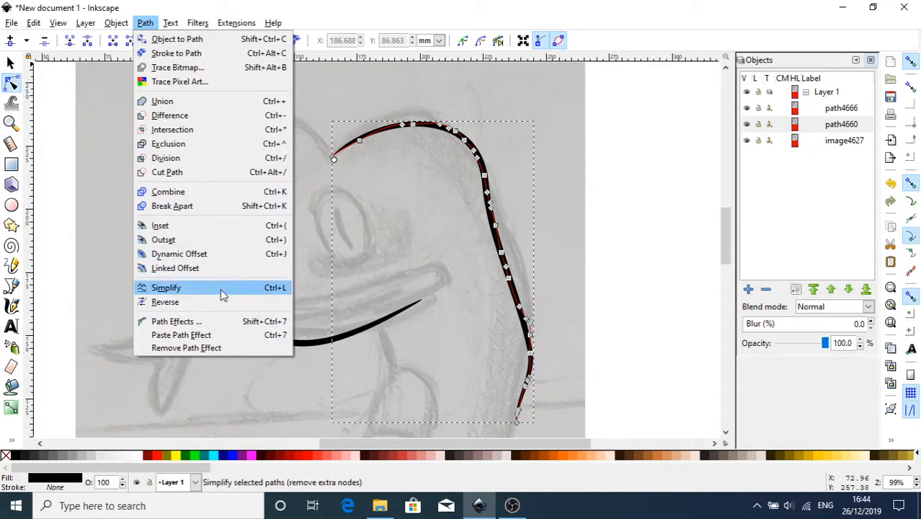
{"action": "left_click", "coordinate": [166, 287]}
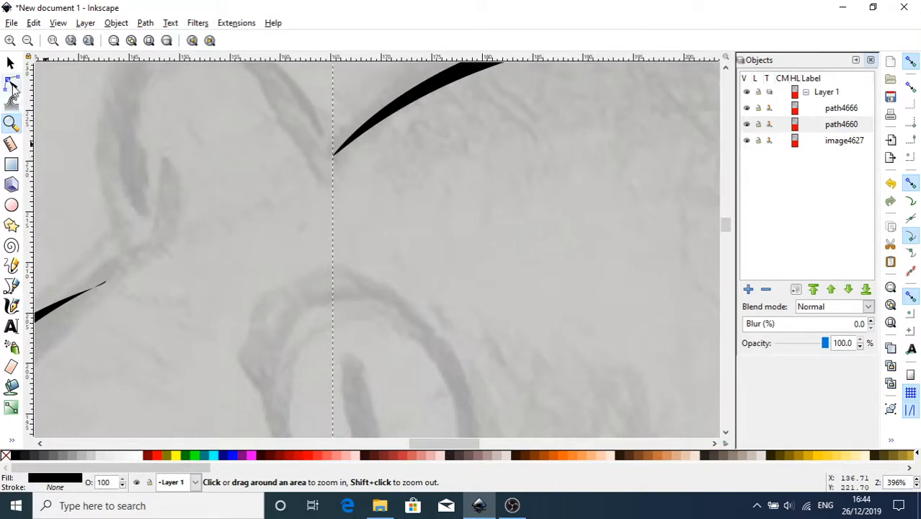
Drag the head curve's starting node onto the sketched line.
{"action": "left_click", "coordinate": [10, 84]}
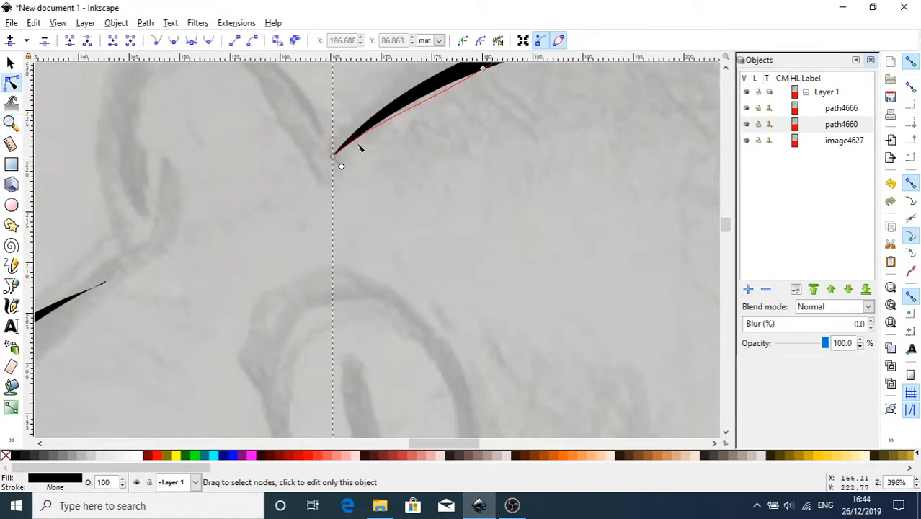
{"action": "left_click", "coordinate": [332, 157]}
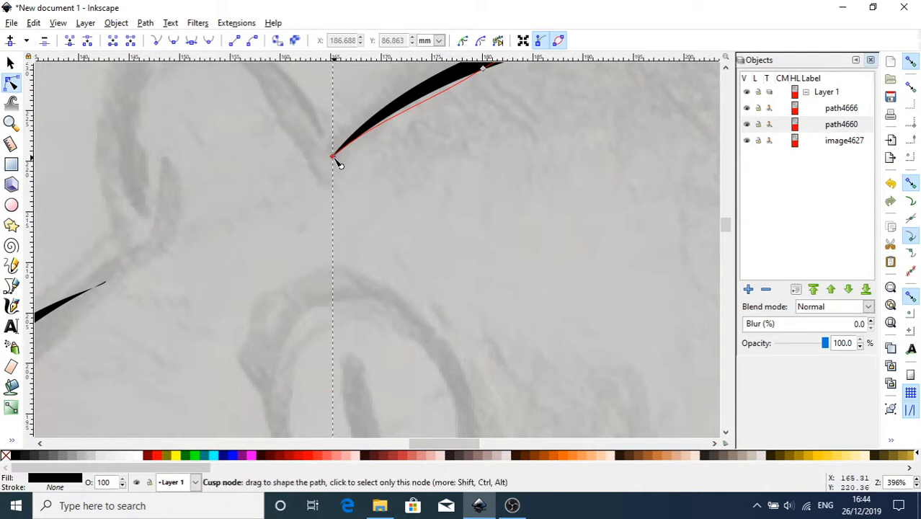
{"action": "left_click_drag", "start_coordinate": [335, 157], "coordinate": [333, 156]}
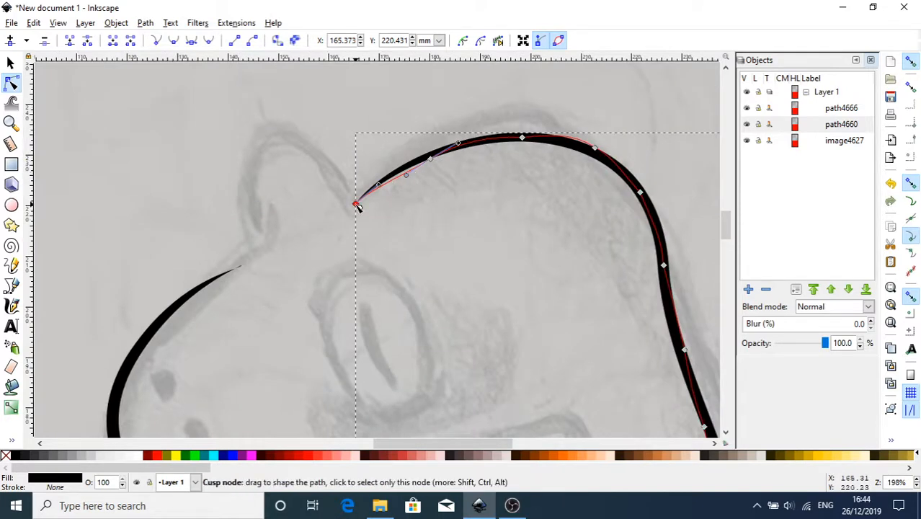
Reshape the crown and upper back of the head curve to match the sketch.
{"action": "left_click_drag", "start_coordinate": [355, 204], "coordinate": [356, 204]}
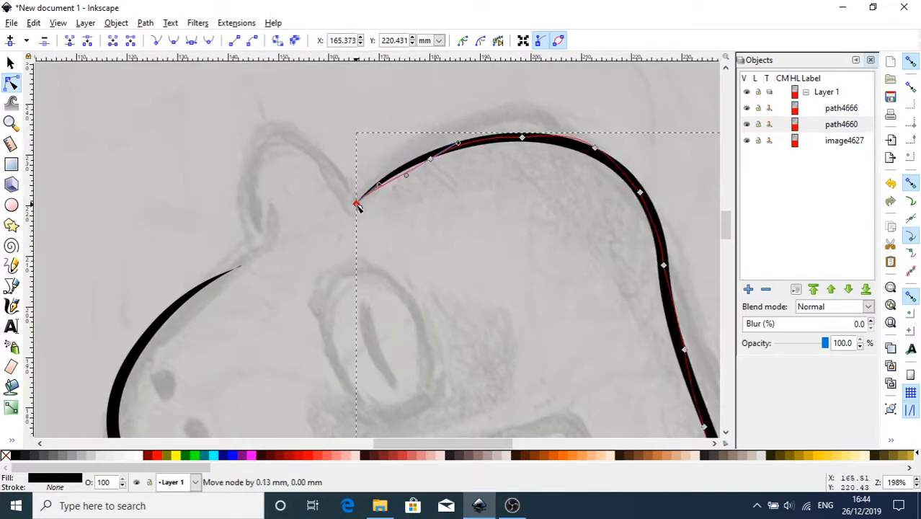
{"action": "left_click_drag", "start_coordinate": [523, 137], "coordinate": [523, 128]}
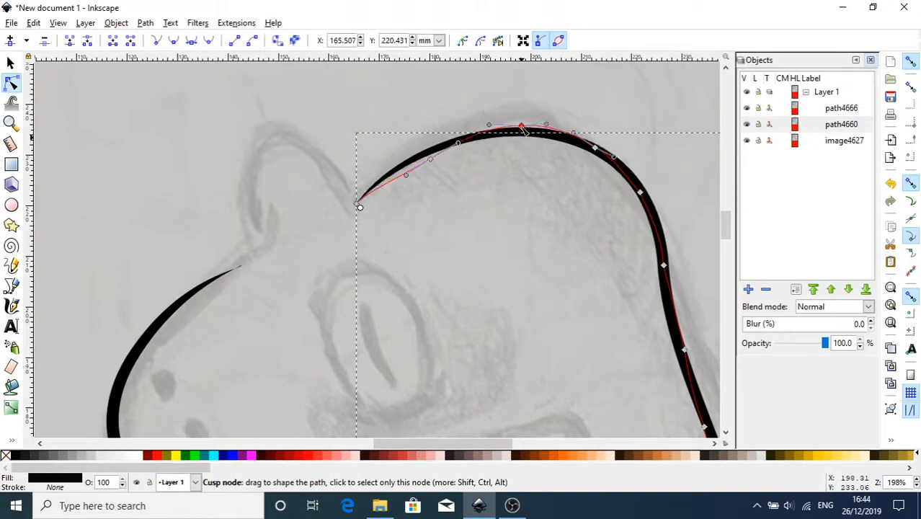
{"action": "left_click_drag", "start_coordinate": [521, 127], "coordinate": [519, 114]}
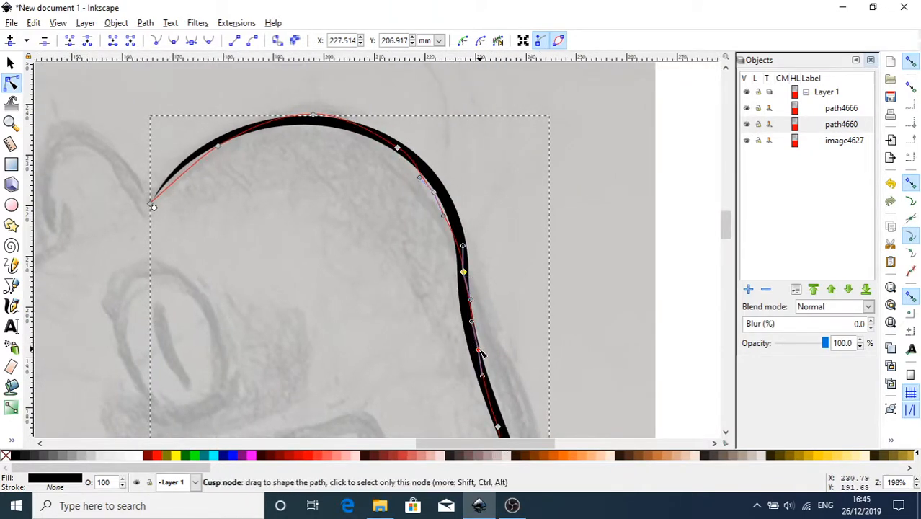
{"action": "left_click_drag", "start_coordinate": [479, 353], "coordinate": [503, 354]}
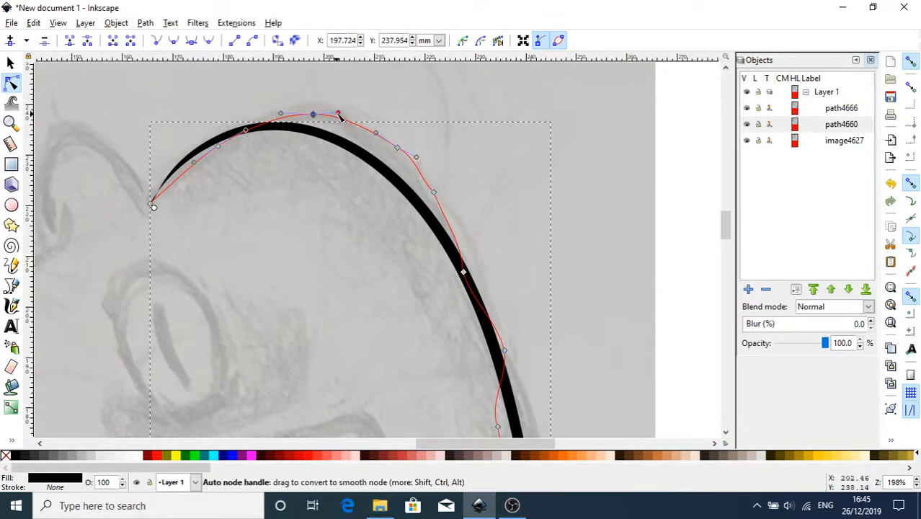
{"action": "left_click_drag", "start_coordinate": [339, 115], "coordinate": [377, 115]}
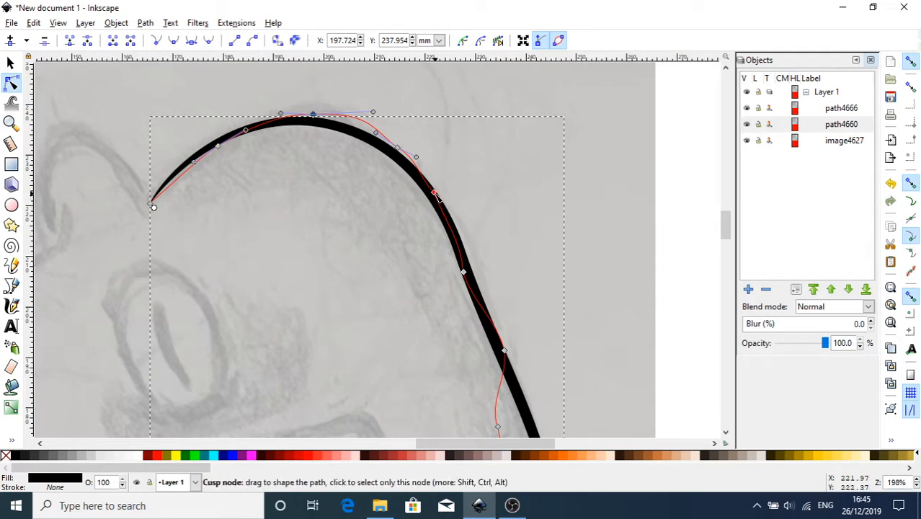
{"action": "left_click_drag", "start_coordinate": [434, 195], "coordinate": [424, 190]}
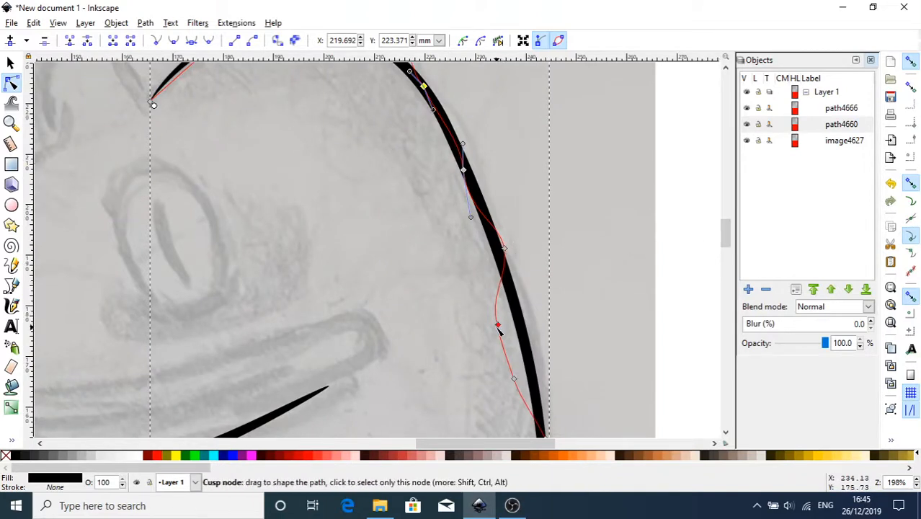
Pull the lower back nodes onto the body outline and zoom out.
{"action": "left_click_drag", "start_coordinate": [497, 324], "coordinate": [499, 327]}
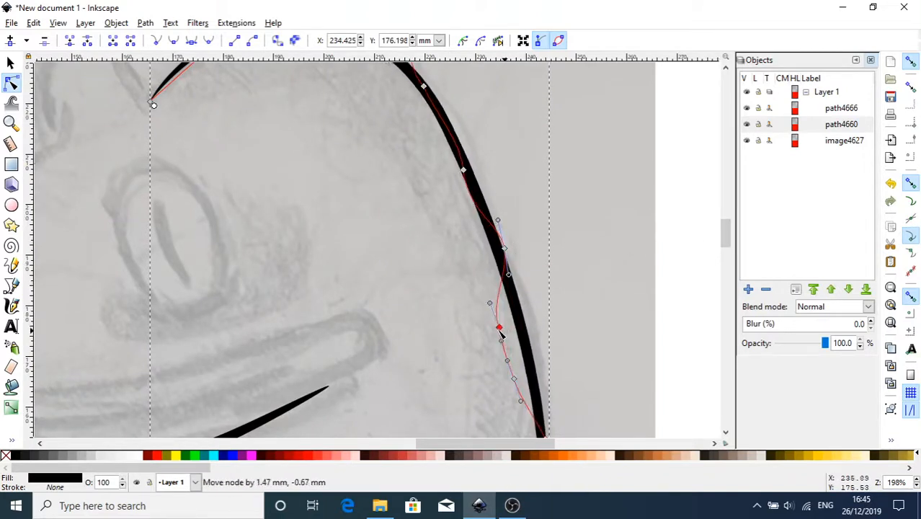
{"action": "left_click_drag", "start_coordinate": [498, 328], "coordinate": [511, 331]}
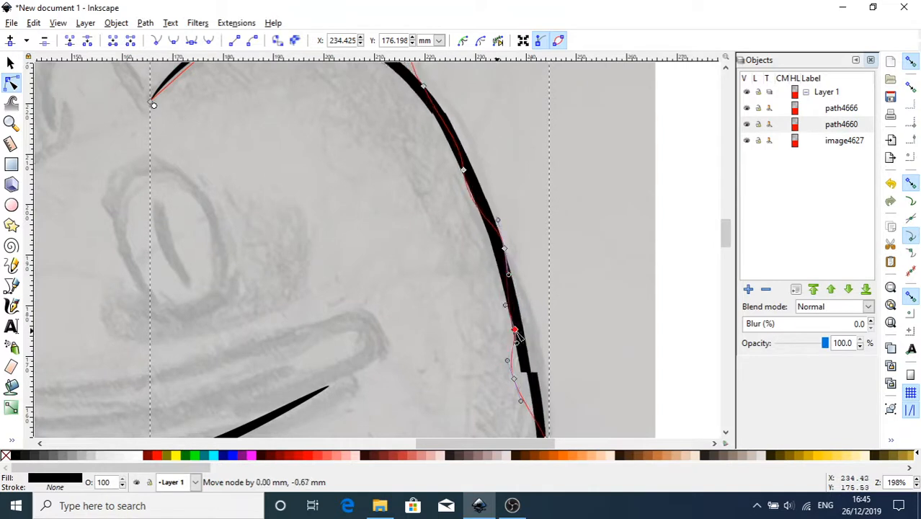
{"action": "left_click_drag", "start_coordinate": [513, 331], "coordinate": [527, 383]}
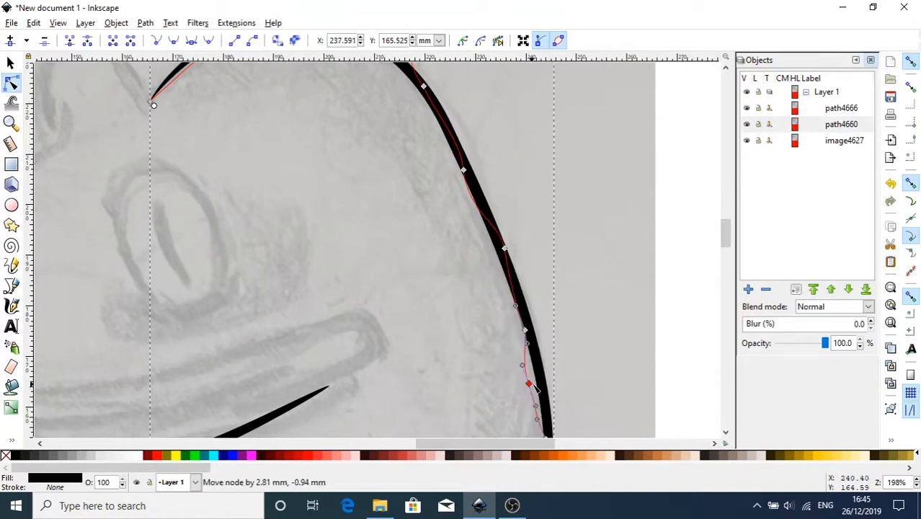
{"action": "left_click_drag", "start_coordinate": [530, 384], "coordinate": [537, 387]}
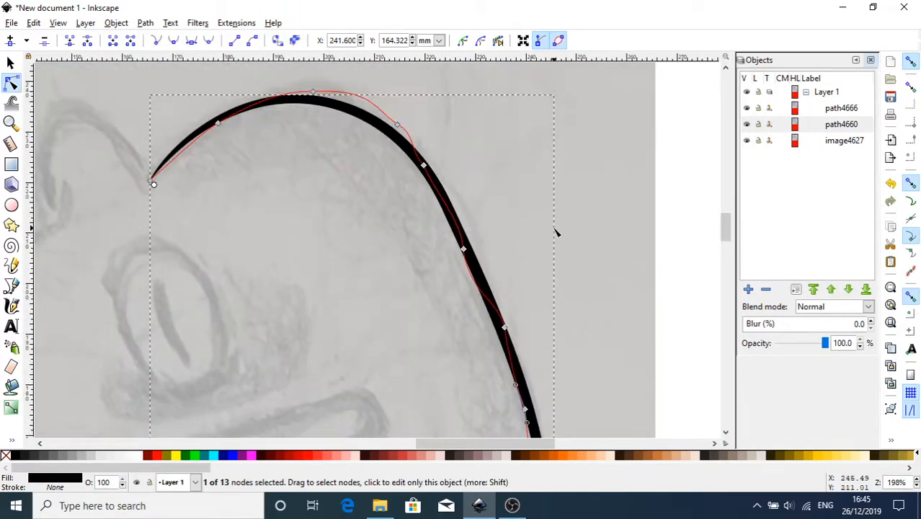
{"action": "scroll", "scroll_direction": "down", "scroll_amount": 3}
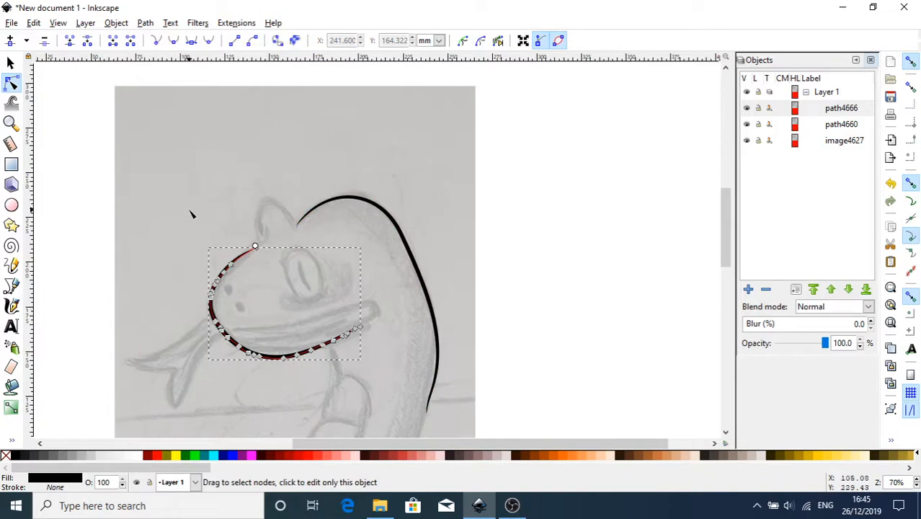
Reshape the jaw curve's upper end and the curvature under the chin.
{"action": "left_click", "coordinate": [145, 22]}
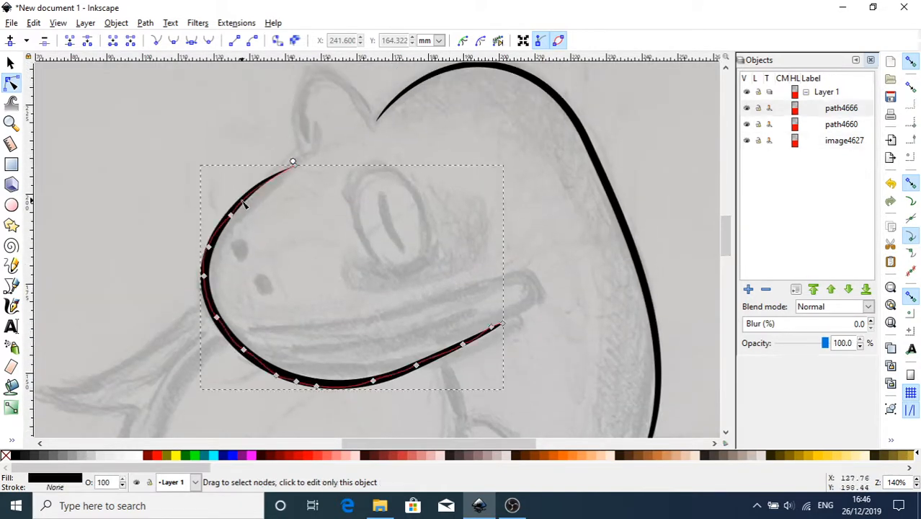
{"action": "left_click_drag", "start_coordinate": [292, 162], "coordinate": [305, 160]}
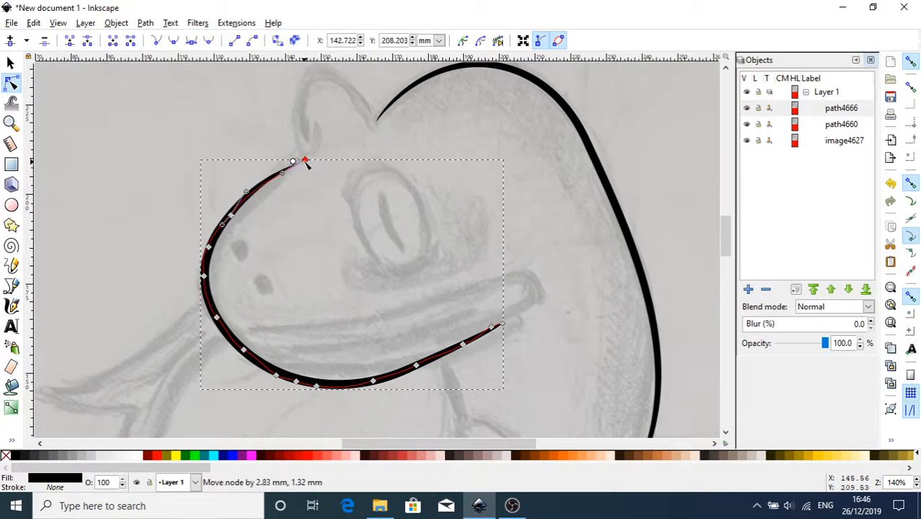
{"action": "left_click_drag", "start_coordinate": [305, 160], "coordinate": [302, 157]}
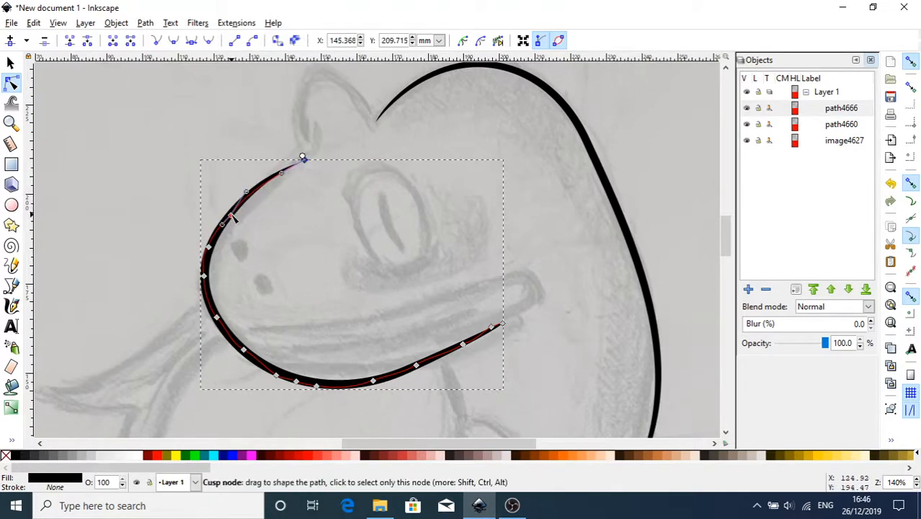
{"action": "left_click_drag", "start_coordinate": [230, 220], "coordinate": [249, 211]}
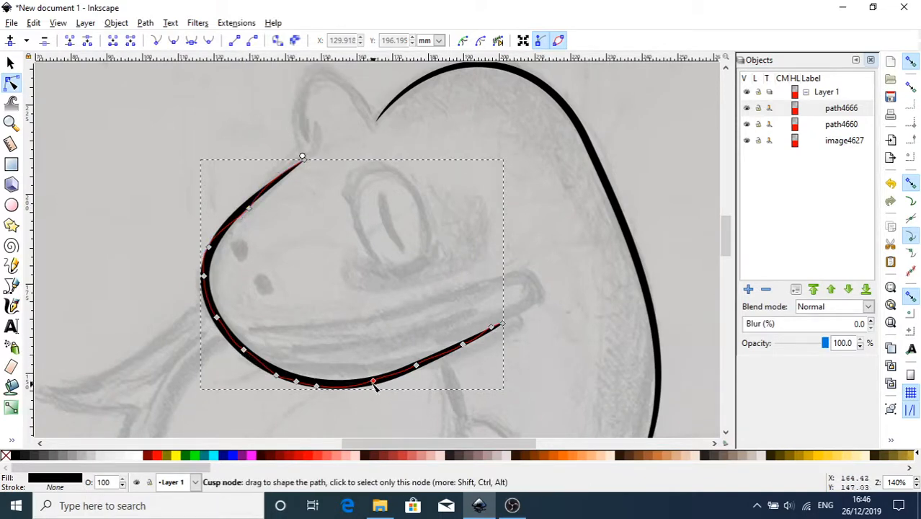
{"action": "left_click_drag", "start_coordinate": [373, 381], "coordinate": [384, 374]}
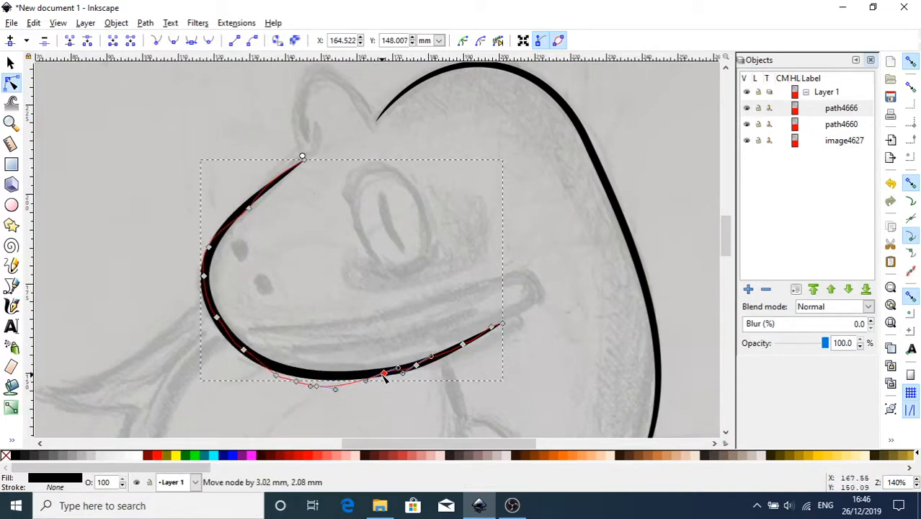
{"action": "left_click_drag", "start_coordinate": [382, 375], "coordinate": [384, 372]}
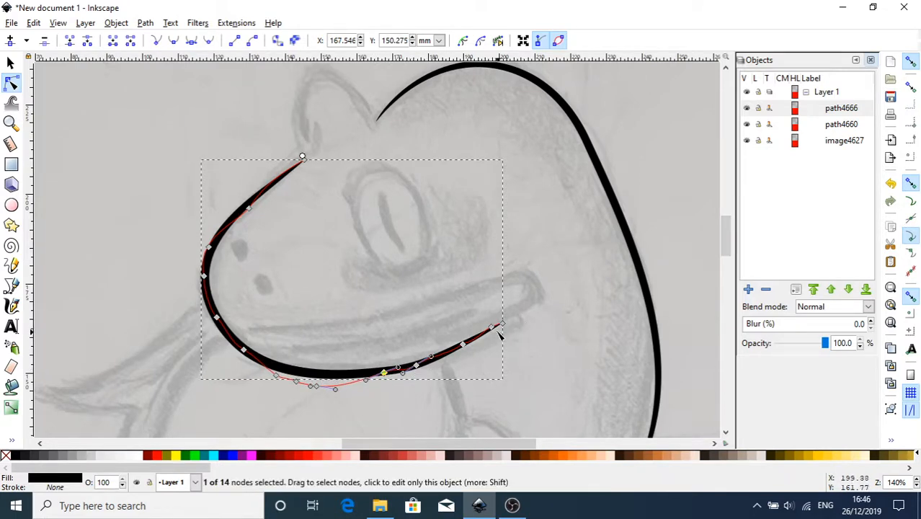
Extend the jaw end to the mouth corner and align the chin nodes with the sketch.
{"action": "left_click_drag", "start_coordinate": [502, 325], "coordinate": [534, 303]}
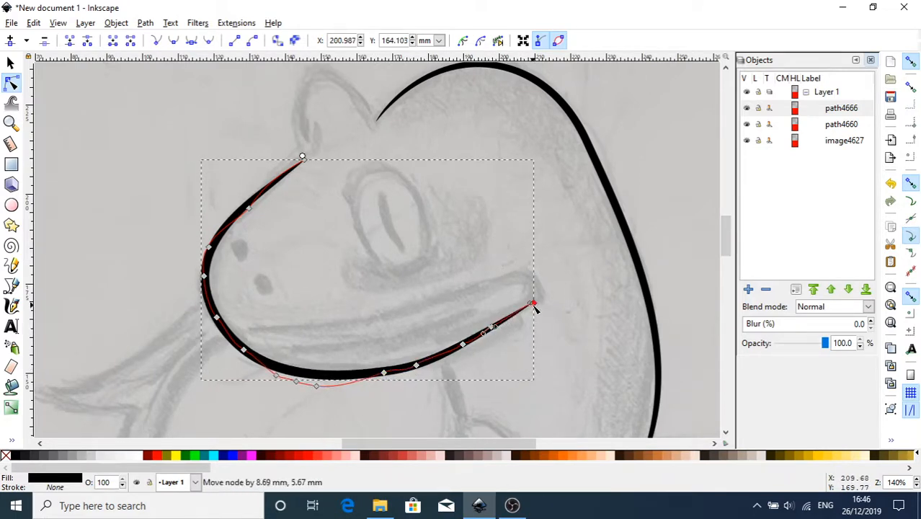
{"action": "left_click_drag", "start_coordinate": [533, 303], "coordinate": [539, 310]}
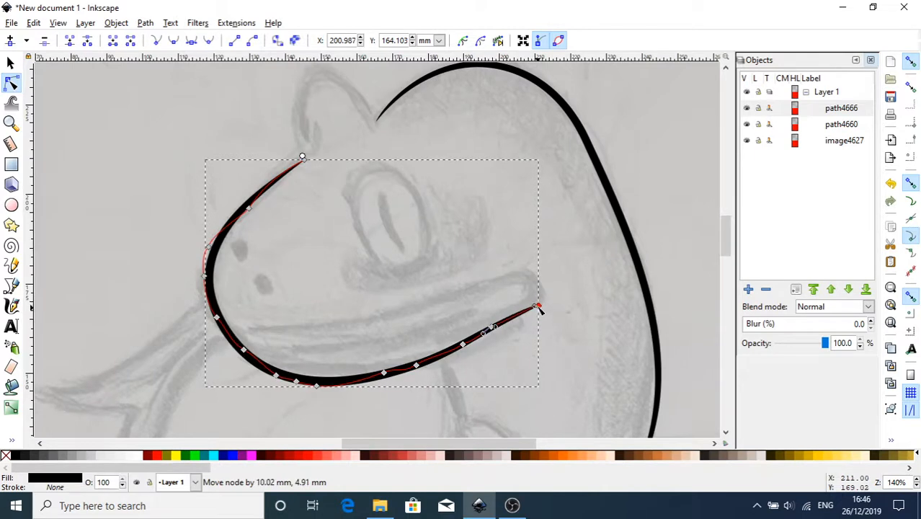
{"action": "left_click_drag", "start_coordinate": [539, 310], "coordinate": [538, 303]}
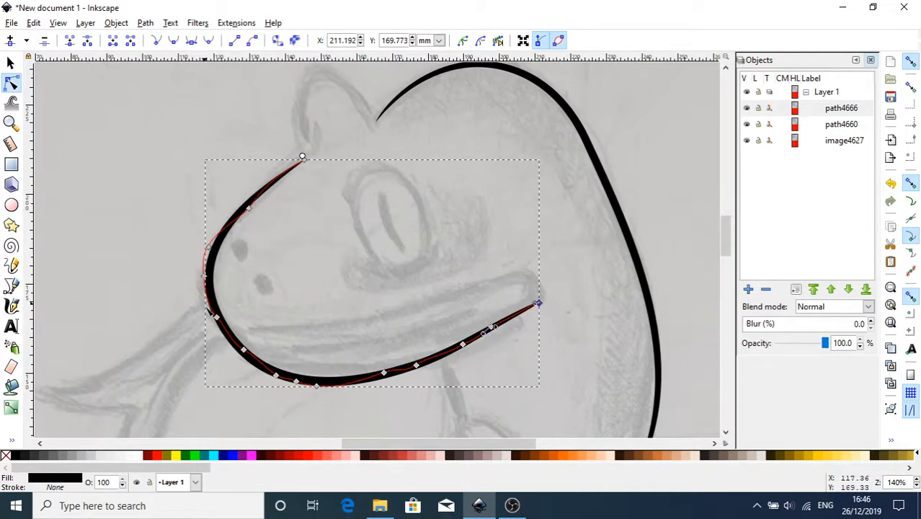
{"action": "left_click", "coordinate": [207, 279]}
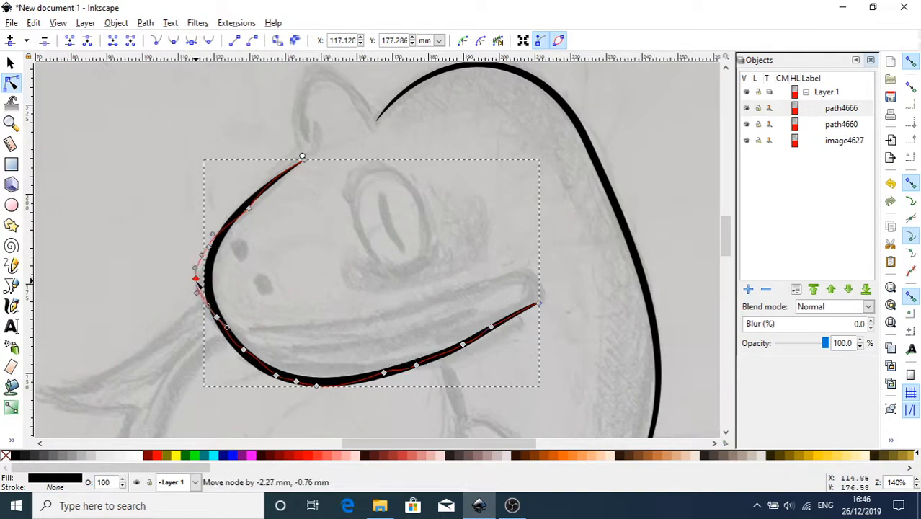
{"action": "left_click_drag", "start_coordinate": [196, 280], "coordinate": [204, 279]}
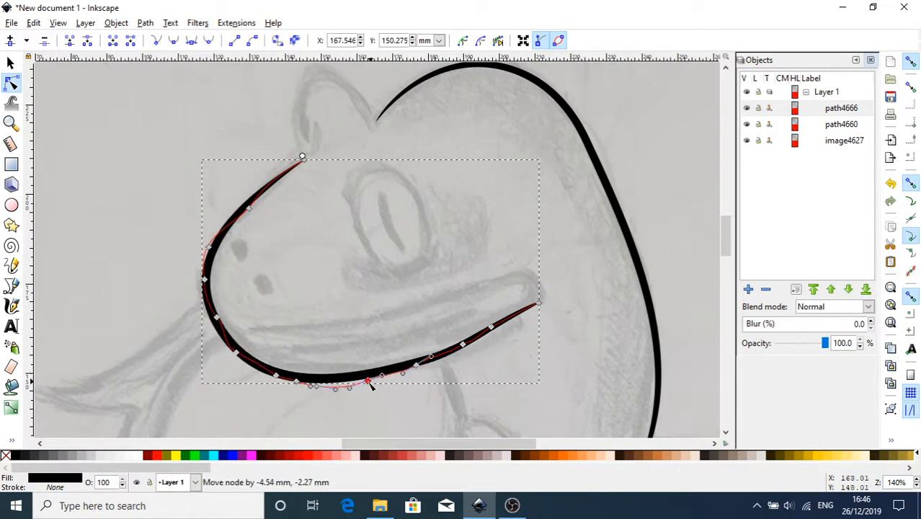
{"action": "left_click_drag", "start_coordinate": [367, 382], "coordinate": [361, 380]}
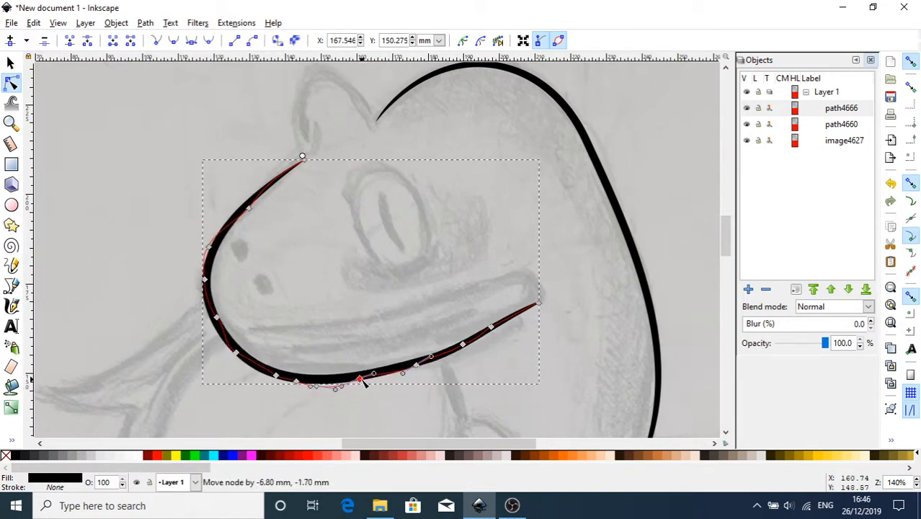
{"action": "left_click_drag", "start_coordinate": [360, 380], "coordinate": [504, 335]}
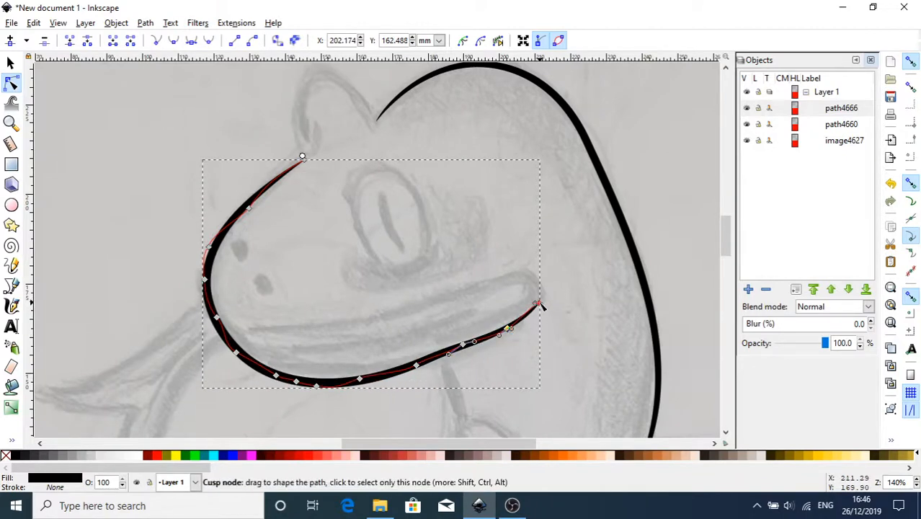
{"action": "left_click_drag", "start_coordinate": [539, 309], "coordinate": [540, 301]}
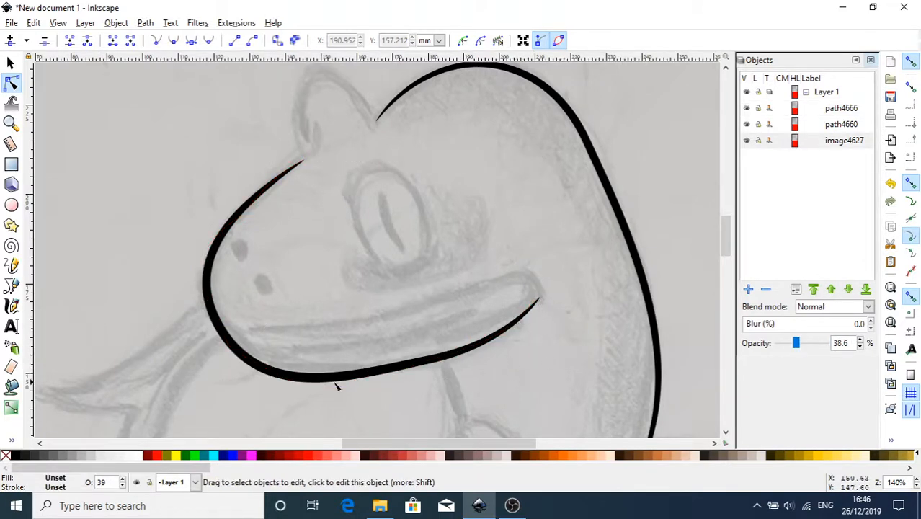
{"action": "mouse_move", "coordinate": [533, 174]}
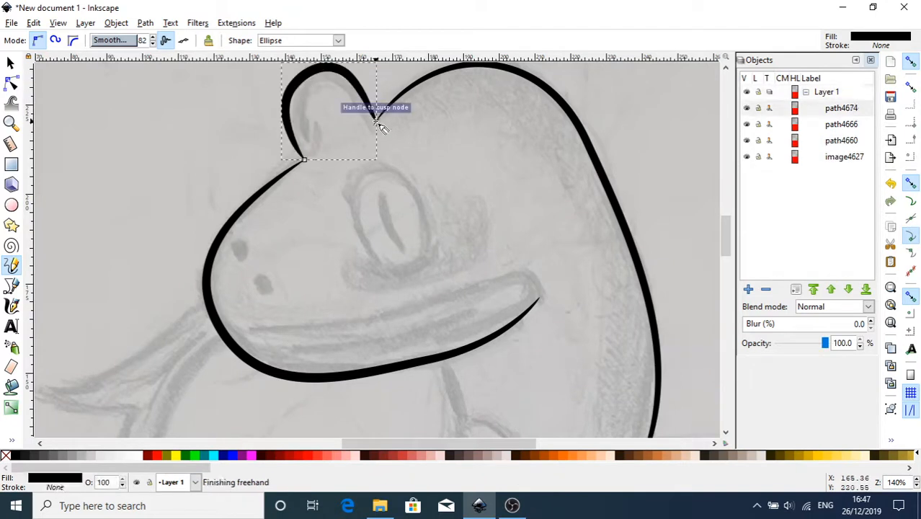
Draw the rounded brow bump above the eye as a freehand stroke.
{"action": "left_click", "coordinate": [145, 23]}
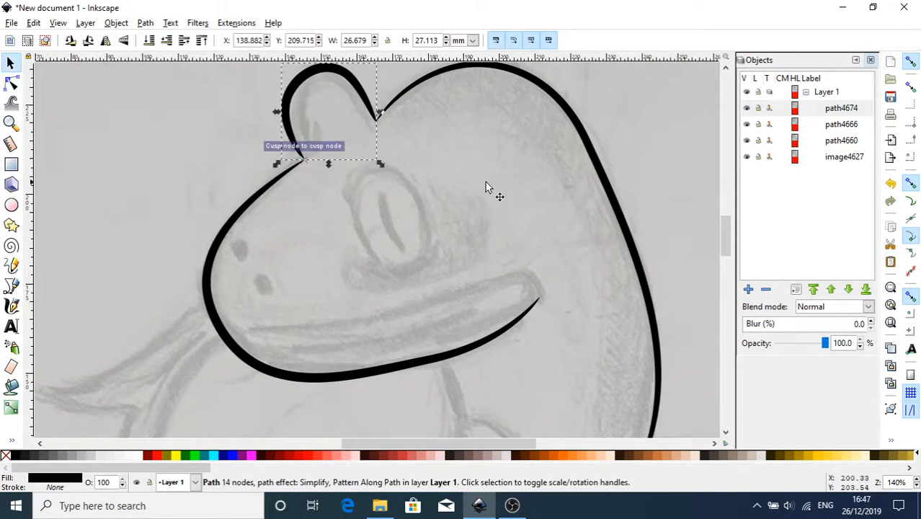
{"action": "left_click_drag", "start_coordinate": [380, 163], "coordinate": [368, 144]}
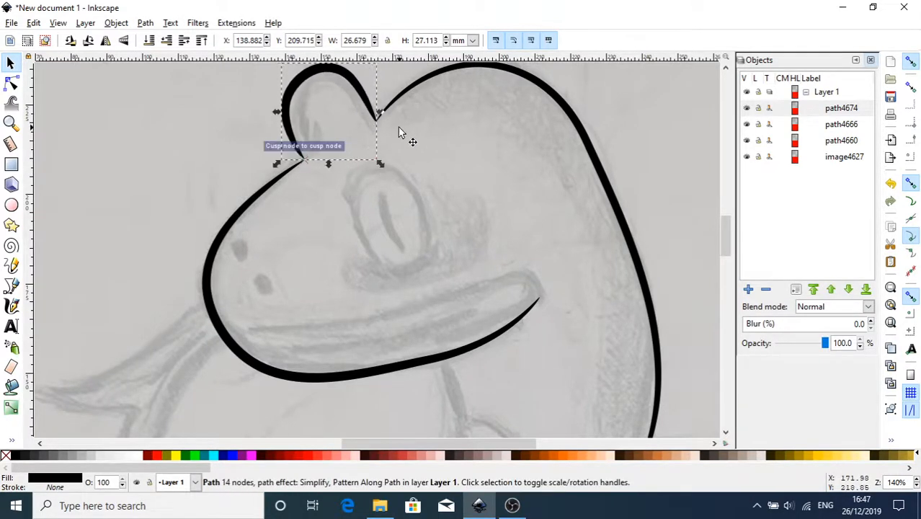
In Document Properties' Snap settings, lower the grid and guide snap distances to 1.
{"action": "left_click", "coordinate": [11, 23]}
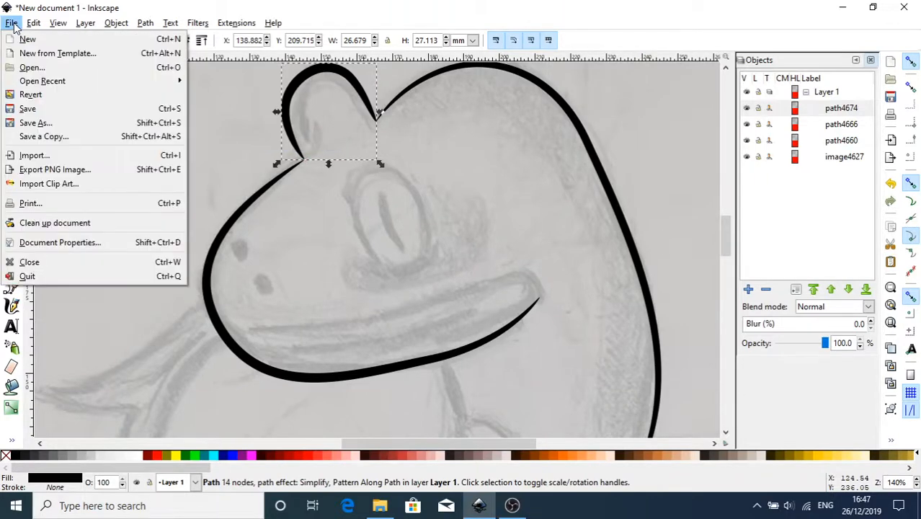
{"action": "left_click", "coordinate": [59, 242]}
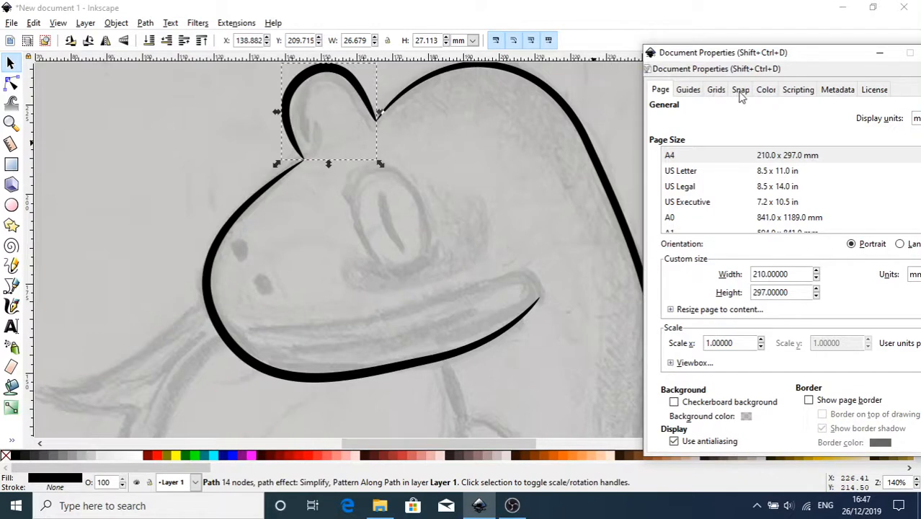
{"action": "left_click", "coordinate": [740, 89]}
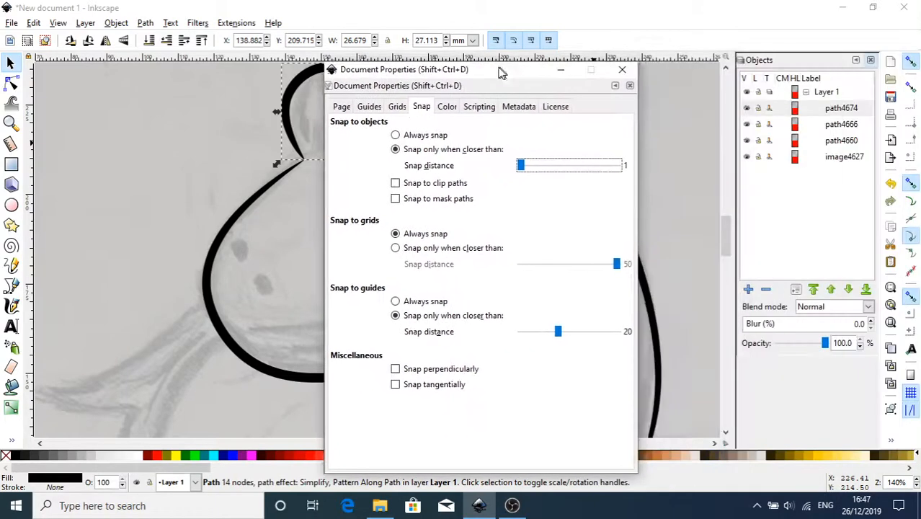
{"action": "left_click_drag", "start_coordinate": [500, 69], "coordinate": [437, 73]}
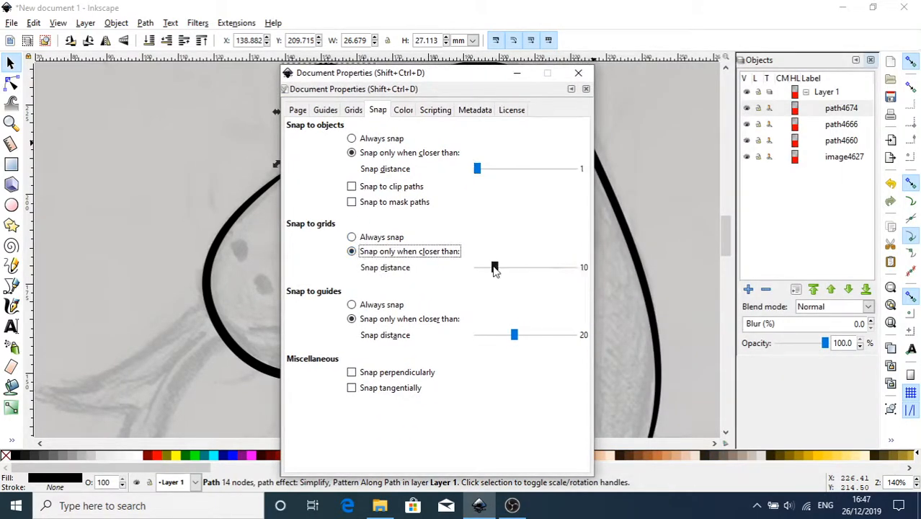
{"action": "left_click_drag", "start_coordinate": [493, 267], "coordinate": [475, 267]}
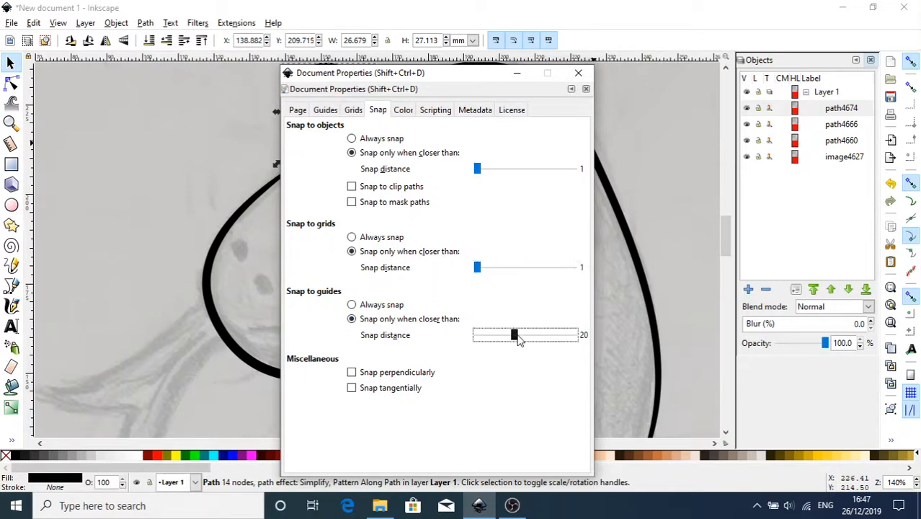
{"action": "left_click_drag", "start_coordinate": [513, 334], "coordinate": [476, 335]}
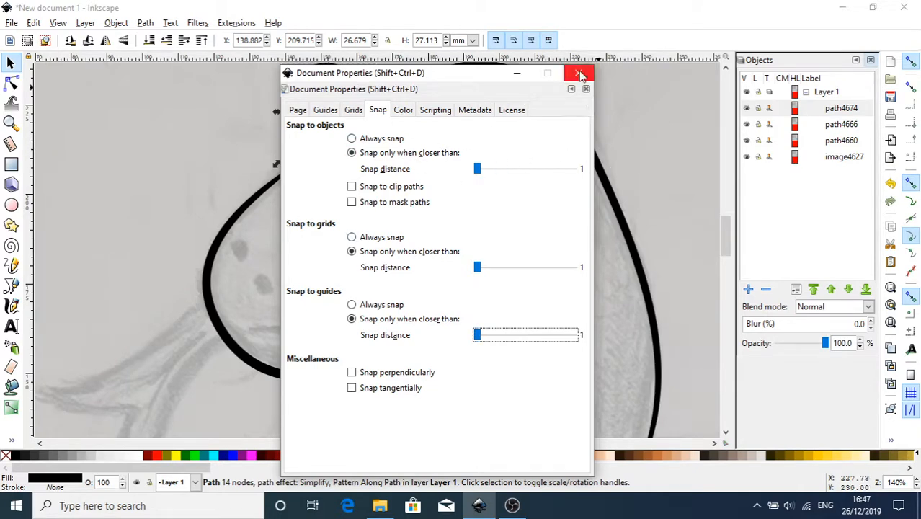
{"action": "left_click", "coordinate": [580, 73]}
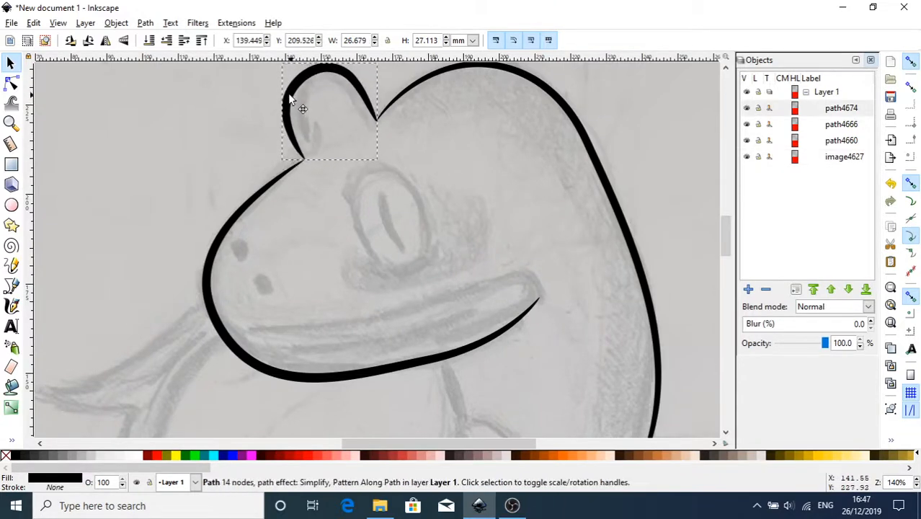
Nudge the head-top curve onto the head outline and reshape the outline's jaw nodes.
{"action": "left_click_drag", "start_coordinate": [328, 108], "coordinate": [328, 110]}
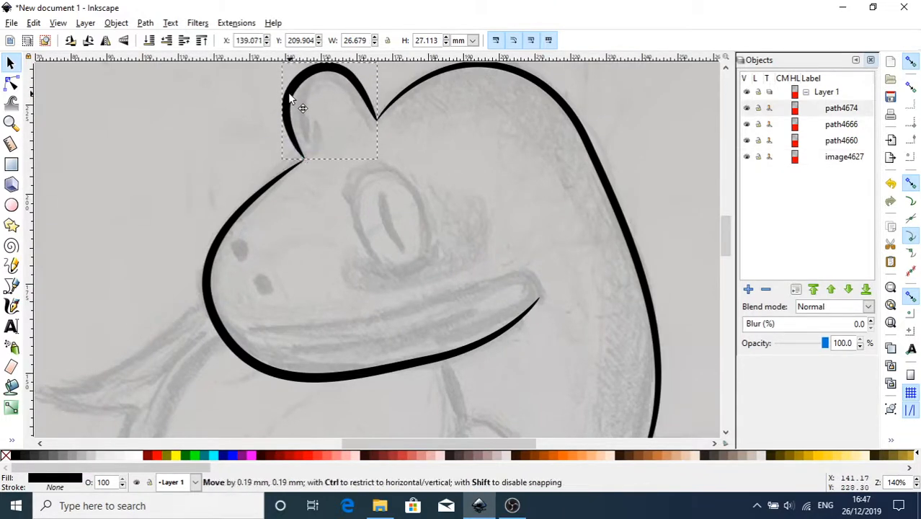
{"action": "left_click_drag", "start_coordinate": [299, 112], "coordinate": [301, 110]}
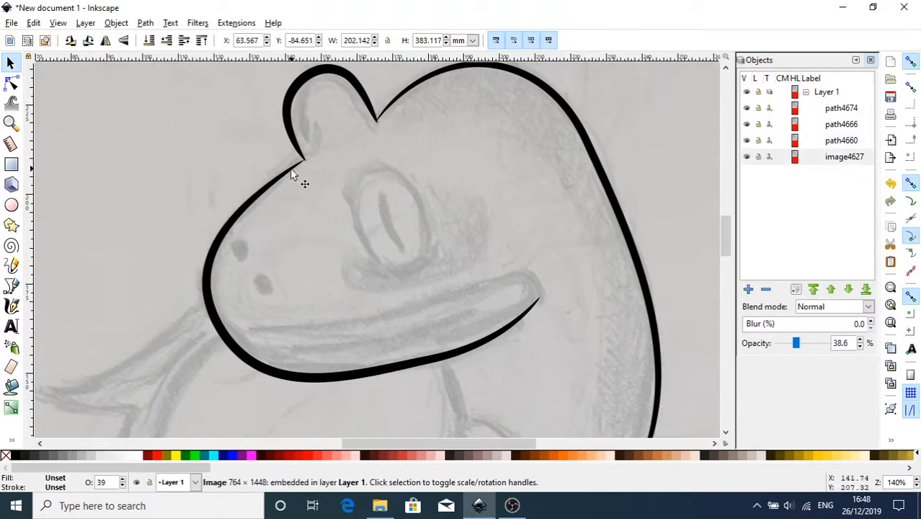
{"action": "left_click", "coordinate": [12, 84]}
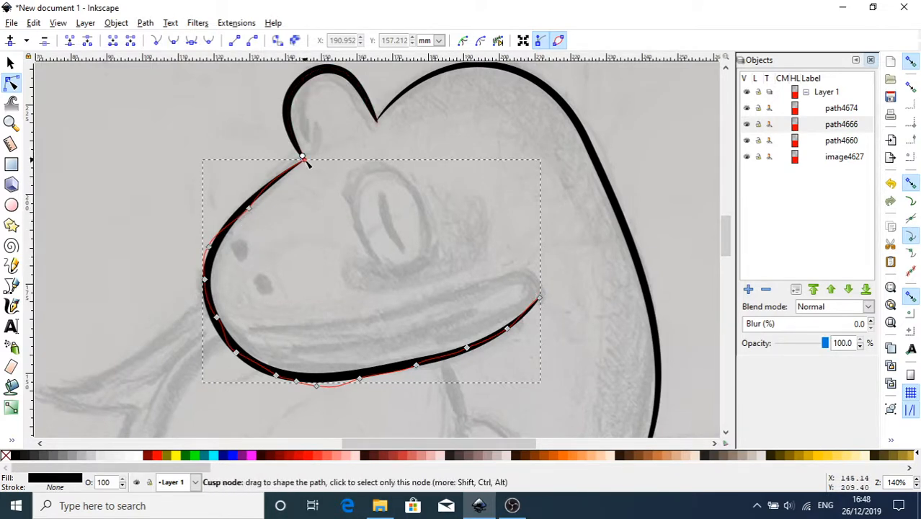
{"action": "left_click_drag", "start_coordinate": [302, 159], "coordinate": [320, 152]}
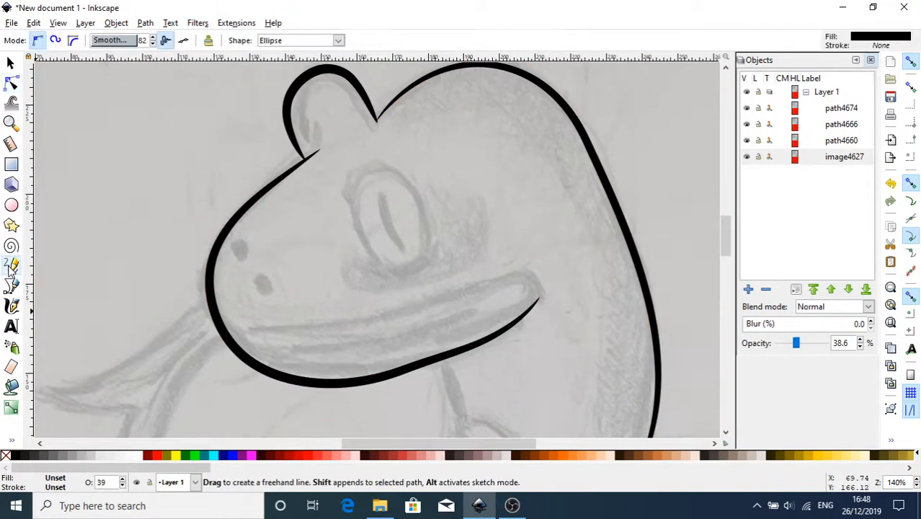
Draw the eye outline, pupil stroke and two nostril dots, then enlarge the second nostril.
{"action": "left_click_drag", "start_coordinate": [353, 245], "coordinate": [433, 217]}
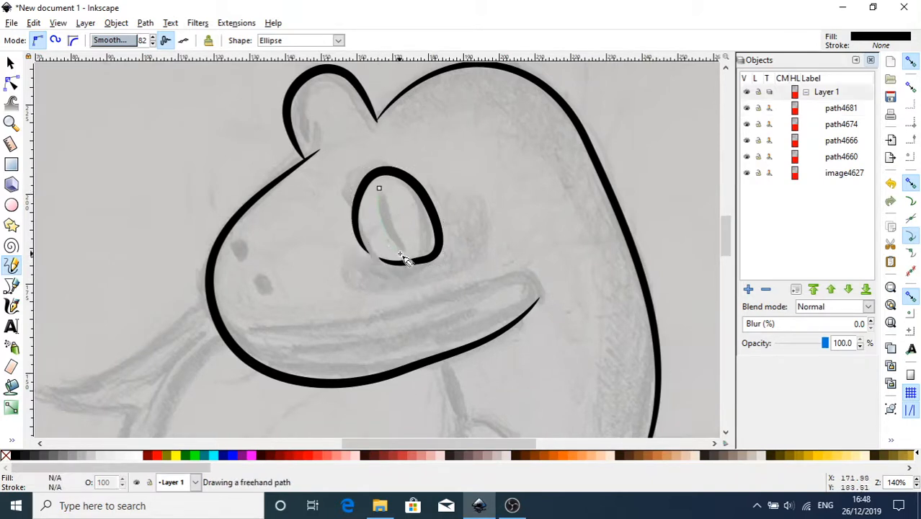
{"action": "left_click_drag", "start_coordinate": [379, 188], "coordinate": [400, 257]}
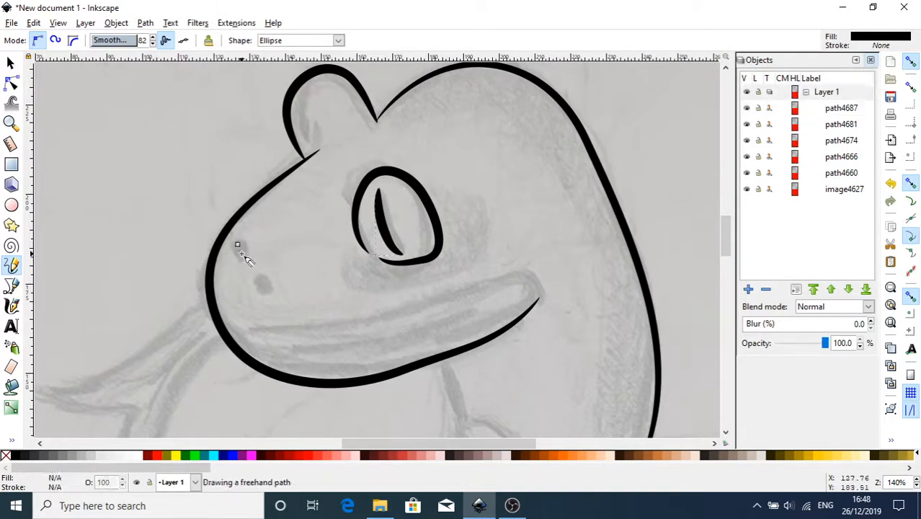
{"action": "left_click", "coordinate": [237, 249]}
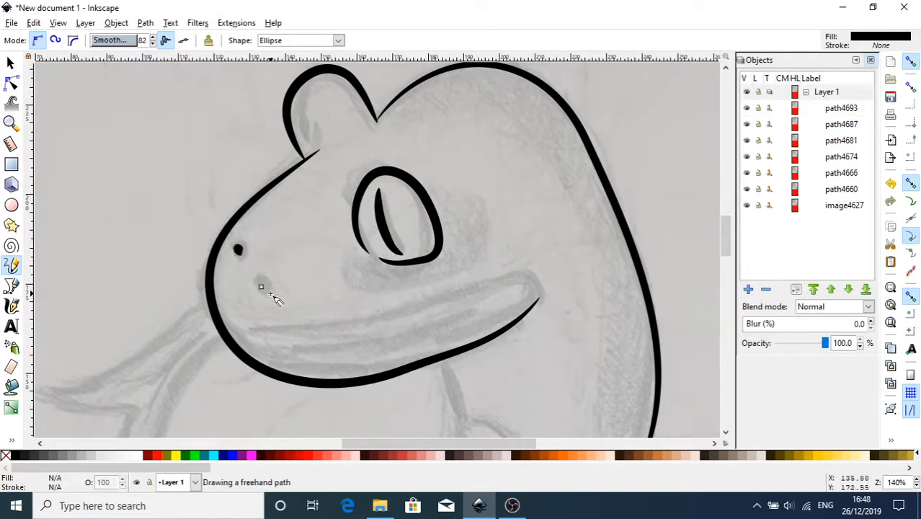
{"action": "left_click", "coordinate": [262, 287]}
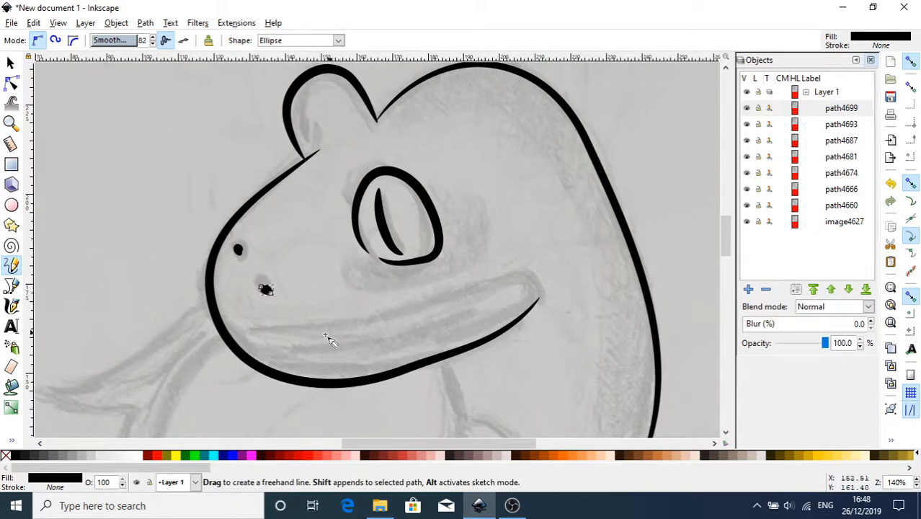
{"action": "left_click", "coordinate": [11, 63]}
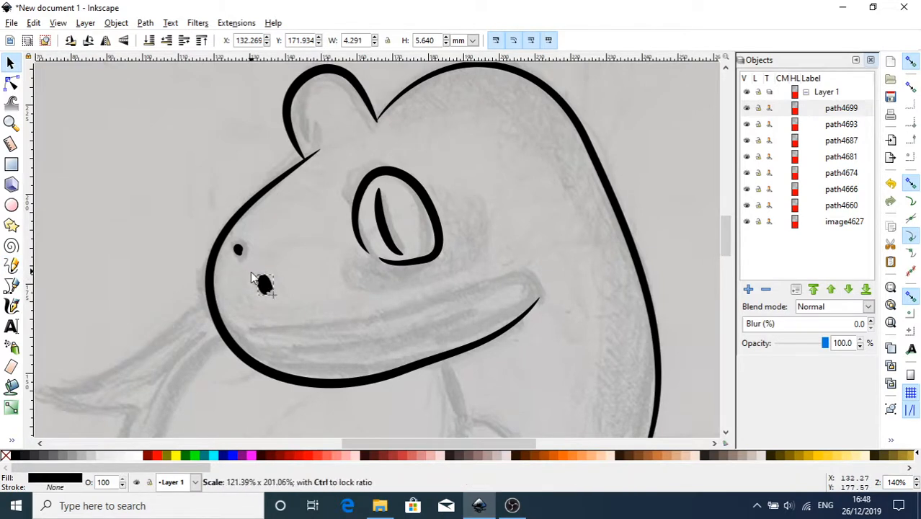
{"action": "left_click", "coordinate": [264, 284]}
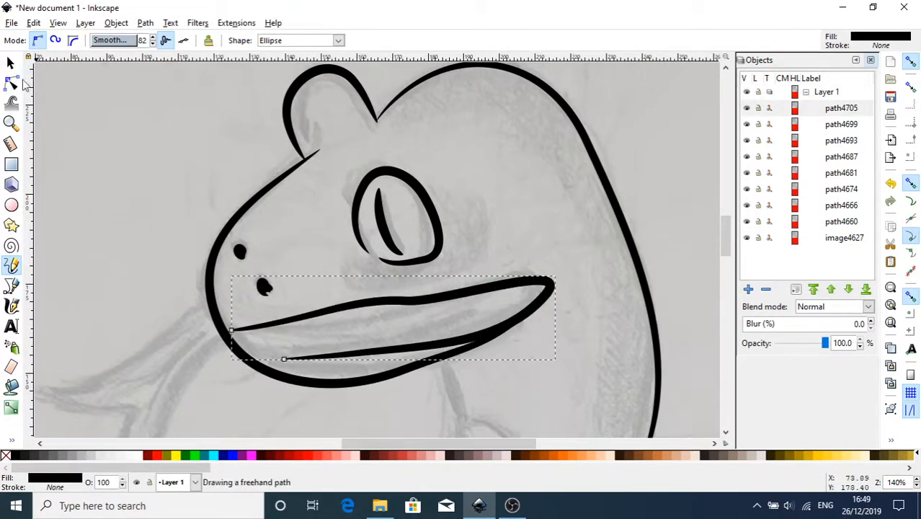
{"action": "mouse_move", "coordinate": [403, 302]}
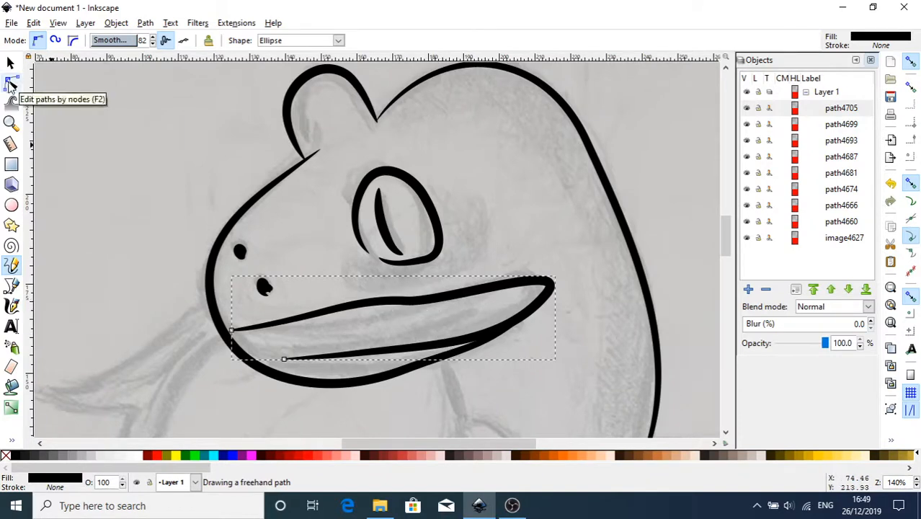
Switch to the Node tool to show the mouth stroke's nodes.
{"action": "left_click", "coordinate": [11, 82]}
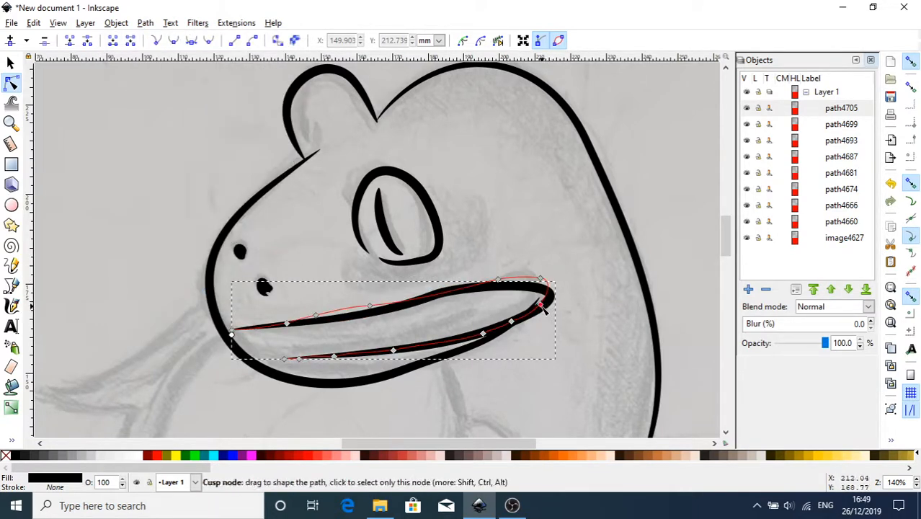
Drag the mouth's nodes to taper its tip and fit both lips to the sketch.
{"action": "left_click_drag", "start_coordinate": [540, 310], "coordinate": [528, 302]}
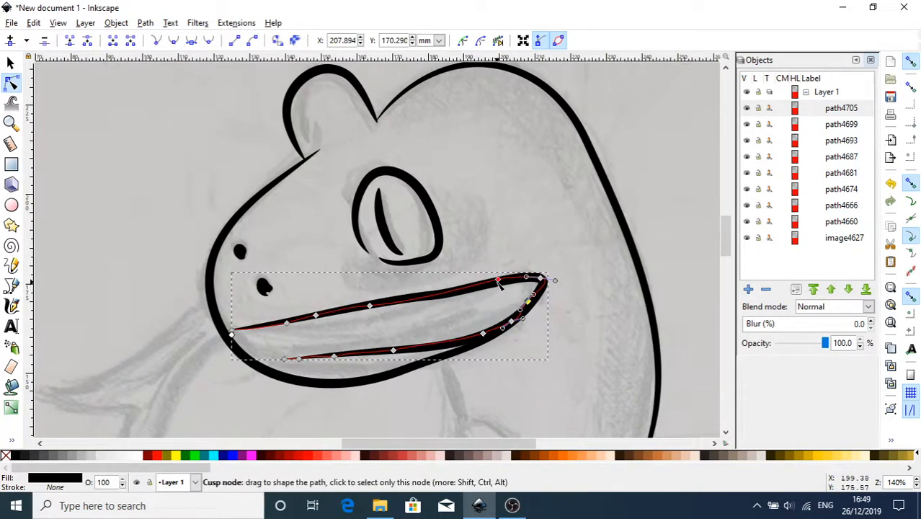
{"action": "left_click_drag", "start_coordinate": [497, 281], "coordinate": [472, 294]}
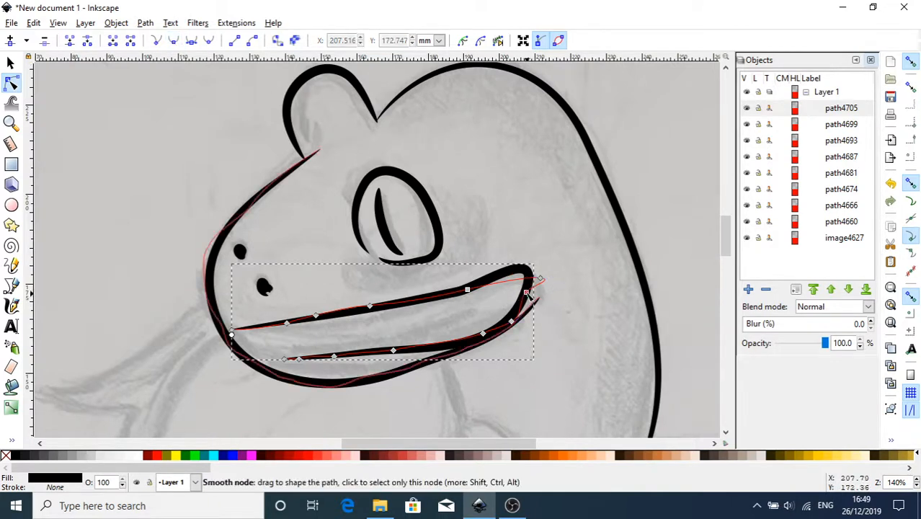
{"action": "left_click_drag", "start_coordinate": [526, 296], "coordinate": [529, 292]}
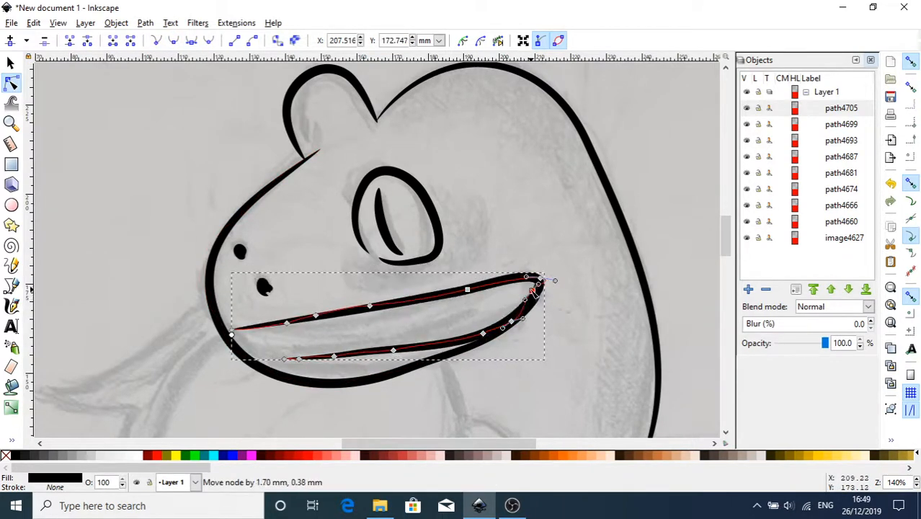
{"action": "left_click_drag", "start_coordinate": [530, 292], "coordinate": [511, 324]}
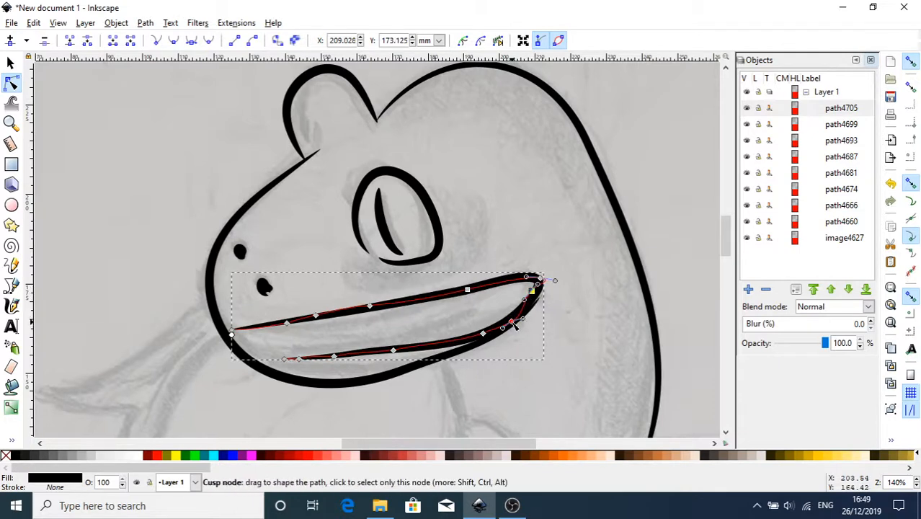
{"action": "left_click_drag", "start_coordinate": [512, 323], "coordinate": [507, 323]}
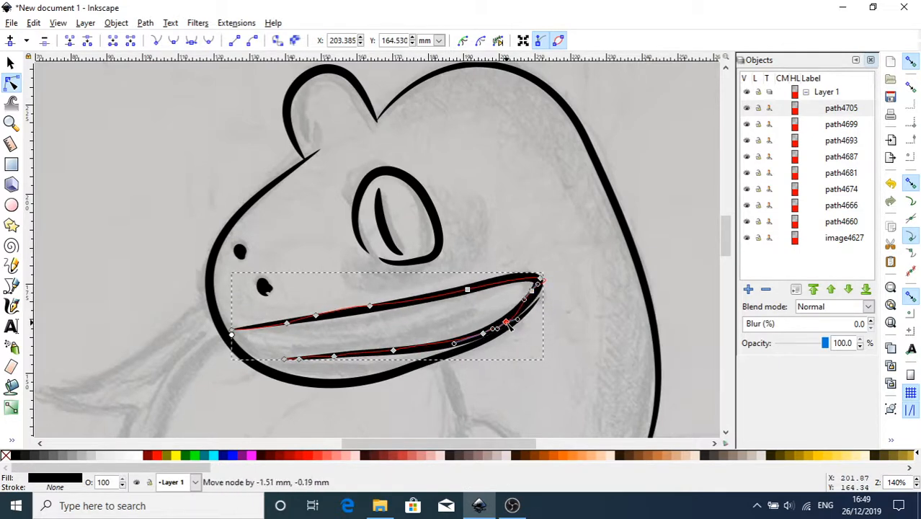
{"action": "left_click_drag", "start_coordinate": [508, 324], "coordinate": [504, 332]}
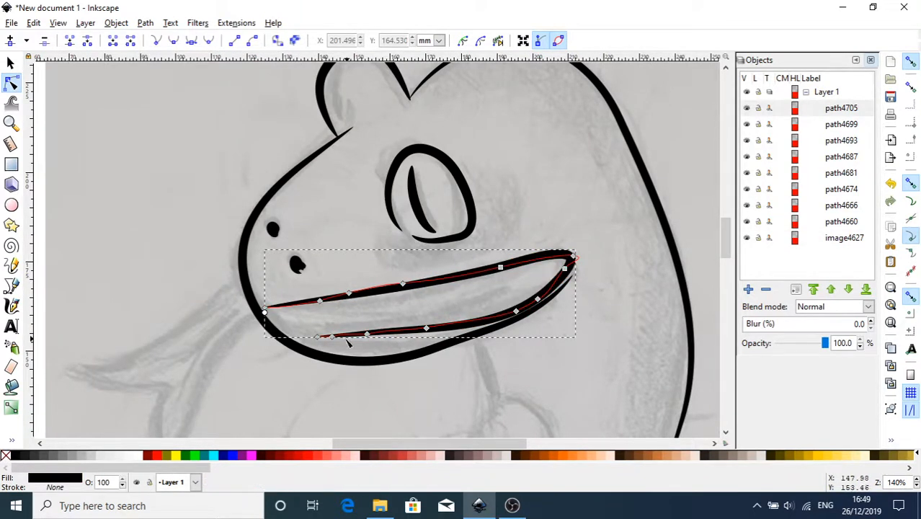
{"action": "left_click_drag", "start_coordinate": [317, 335], "coordinate": [292, 340]}
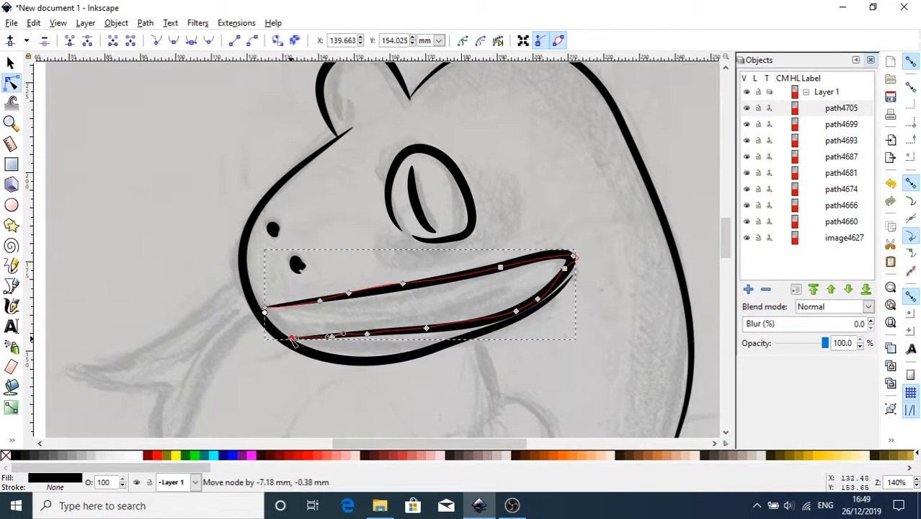
{"action": "left_click_drag", "start_coordinate": [295, 339], "coordinate": [292, 340]}
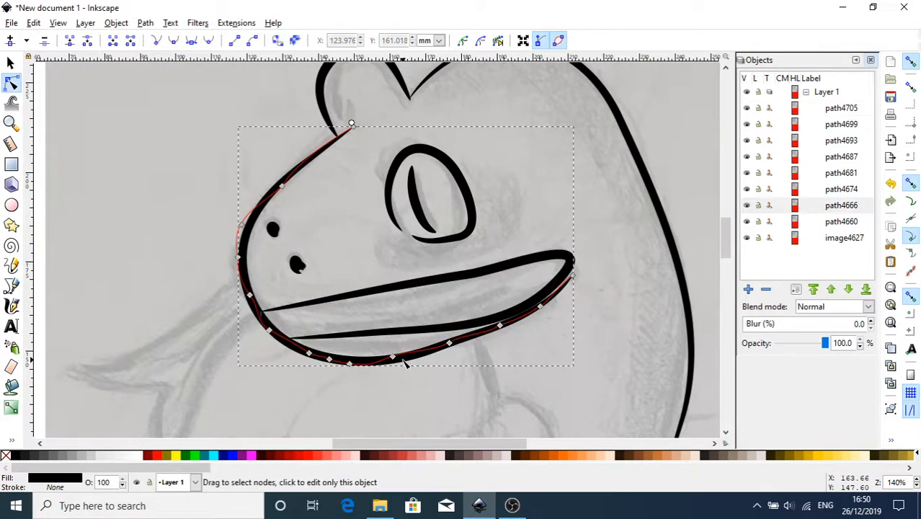
{"action": "left_click", "coordinate": [392, 358]}
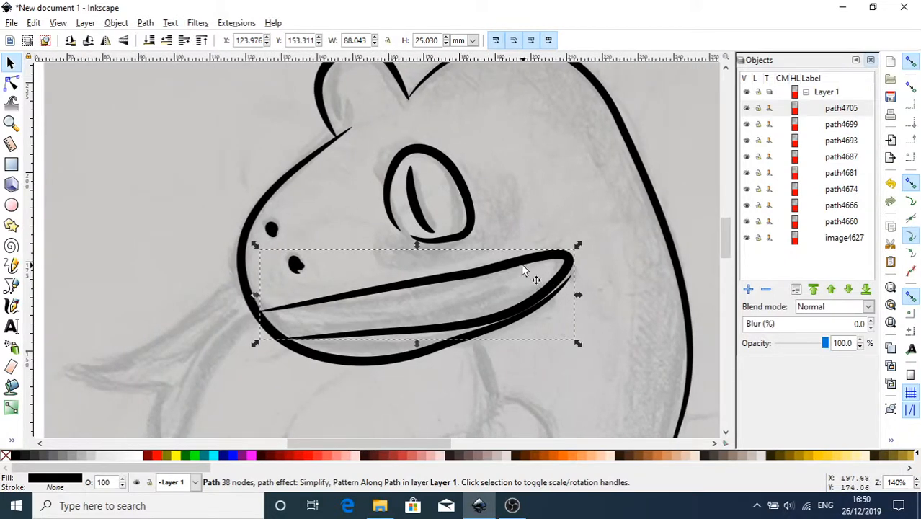
{"action": "mouse_move", "coordinate": [187, 239]}
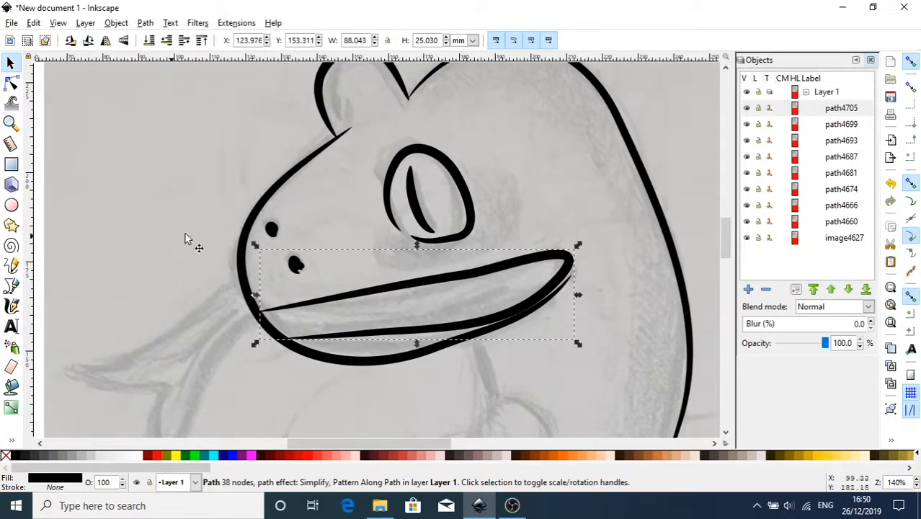
{"action": "mouse_move", "coordinate": [461, 248]}
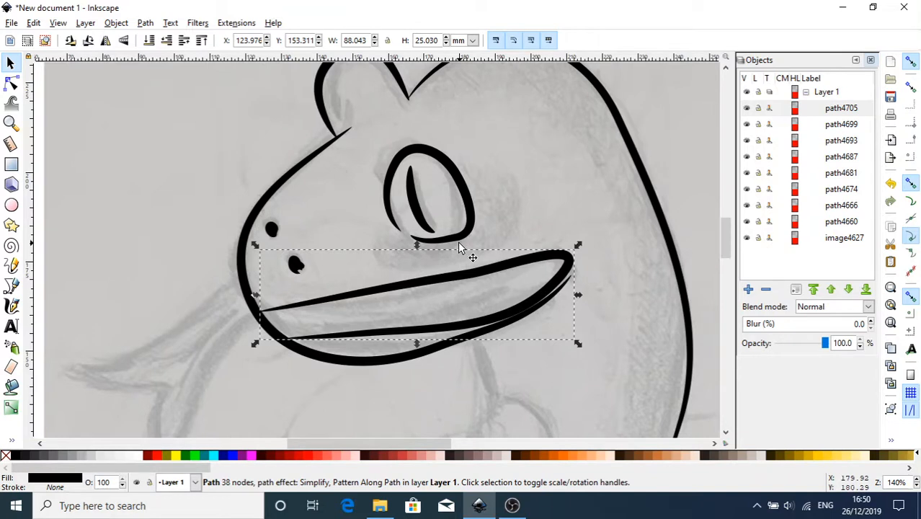
{"action": "mouse_move", "coordinate": [108, 158]}
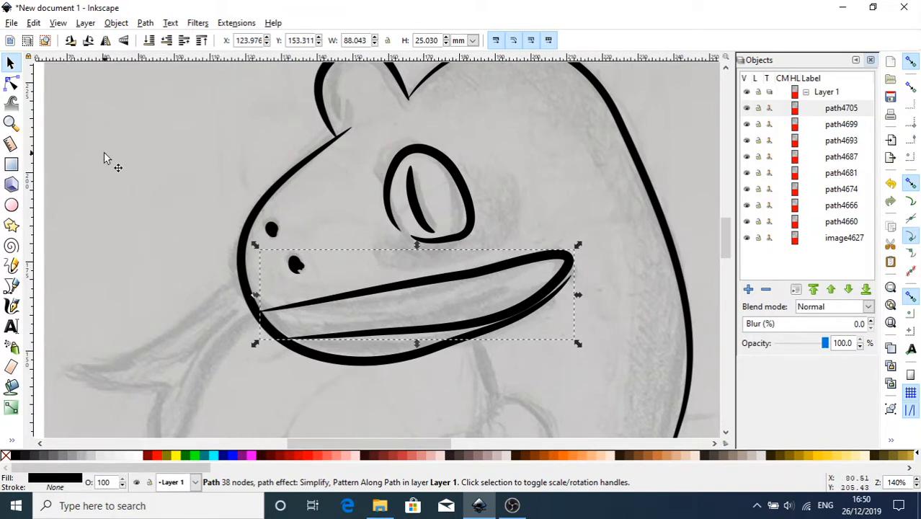
{"action": "mouse_move", "coordinate": [28, 196]}
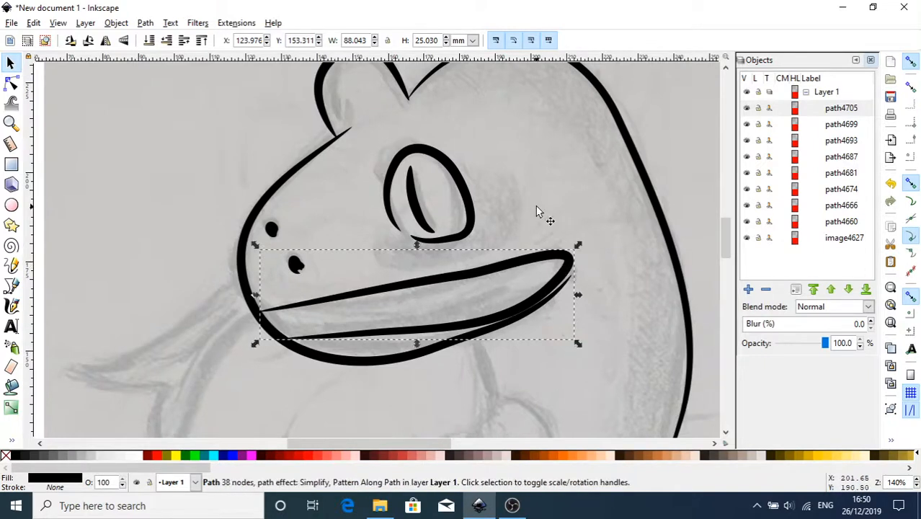
{"action": "mouse_move", "coordinate": [513, 272]}
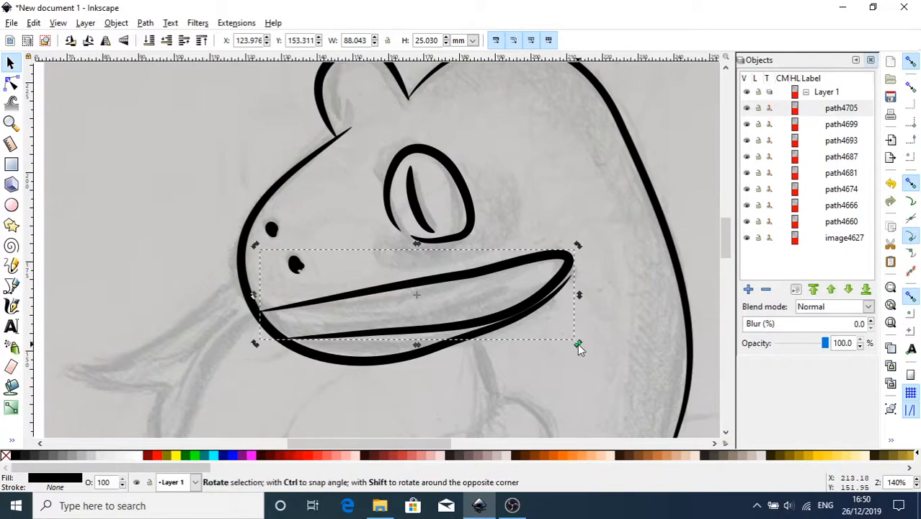
Nudge a node of the mouth outline slightly.
{"action": "left_click_drag", "start_coordinate": [577, 344], "coordinate": [582, 345]}
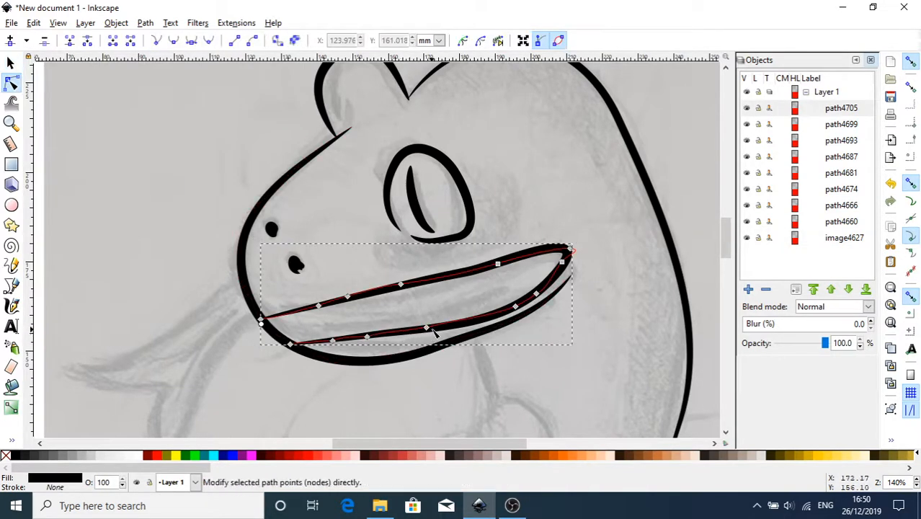
Drag the lower-lip nodes and the left corner node into place along the sketch.
{"action": "left_click_drag", "start_coordinate": [426, 329], "coordinate": [428, 337]}
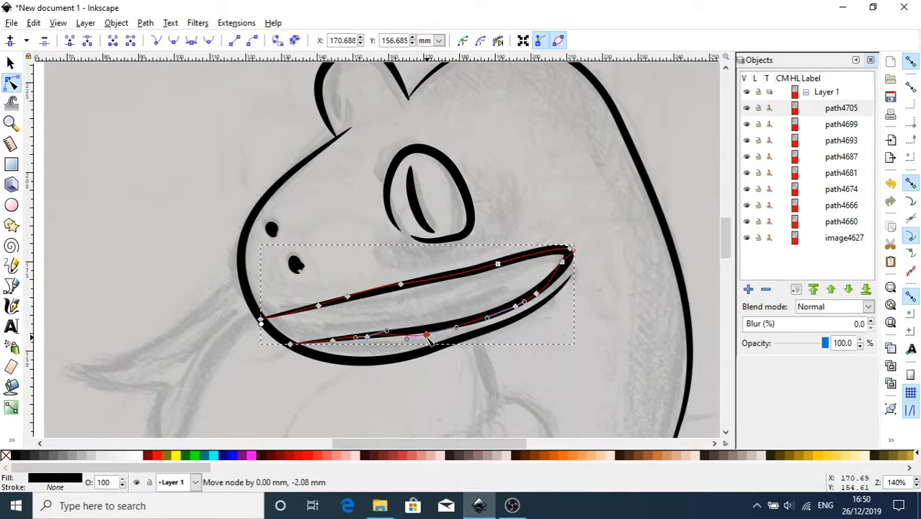
{"action": "left_click_drag", "start_coordinate": [429, 335], "coordinate": [367, 349]}
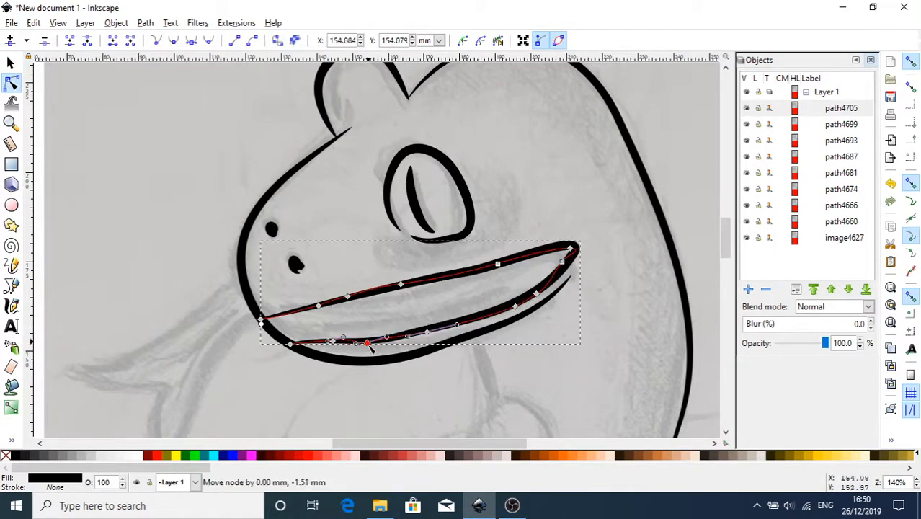
{"action": "left_click_drag", "start_coordinate": [368, 349], "coordinate": [367, 342]}
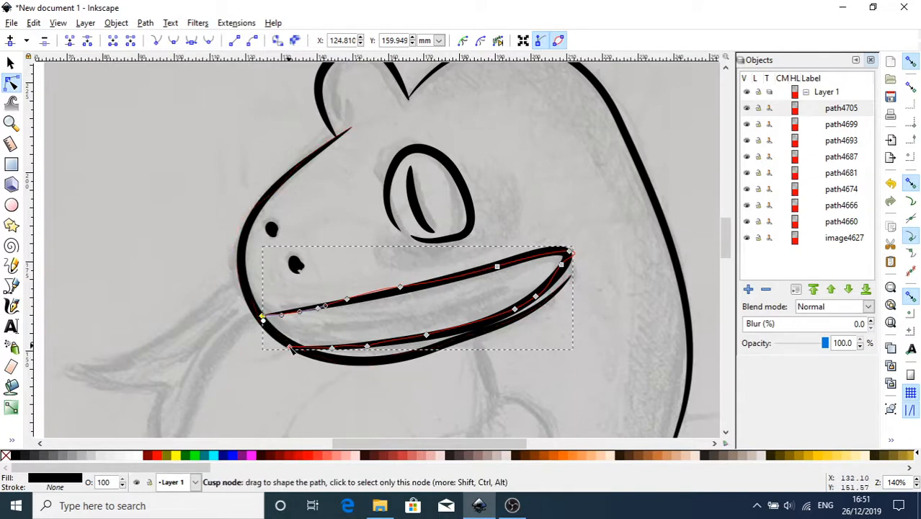
{"action": "left_click_drag", "start_coordinate": [261, 317], "coordinate": [292, 345]}
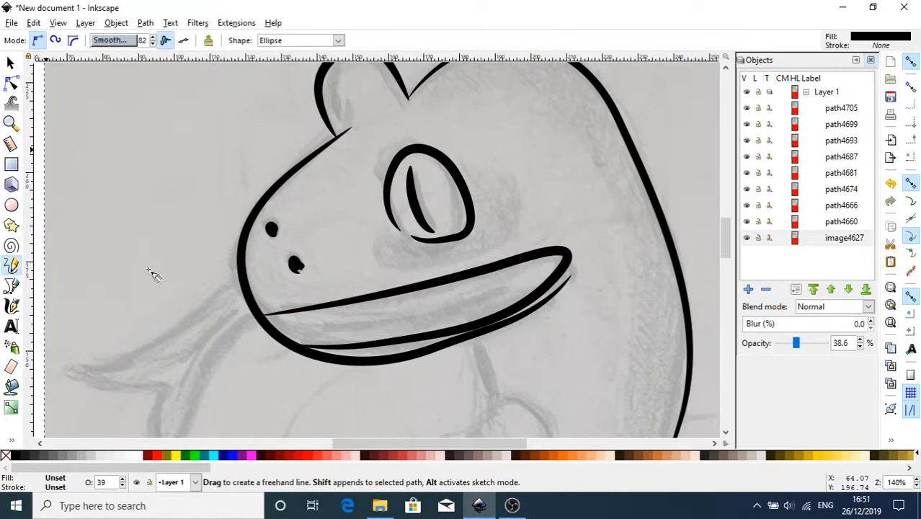
Draw a line inside the mouth and bend its middle and right nodes into a curve.
{"action": "left_click_drag", "start_coordinate": [283, 330], "coordinate": [519, 285]}
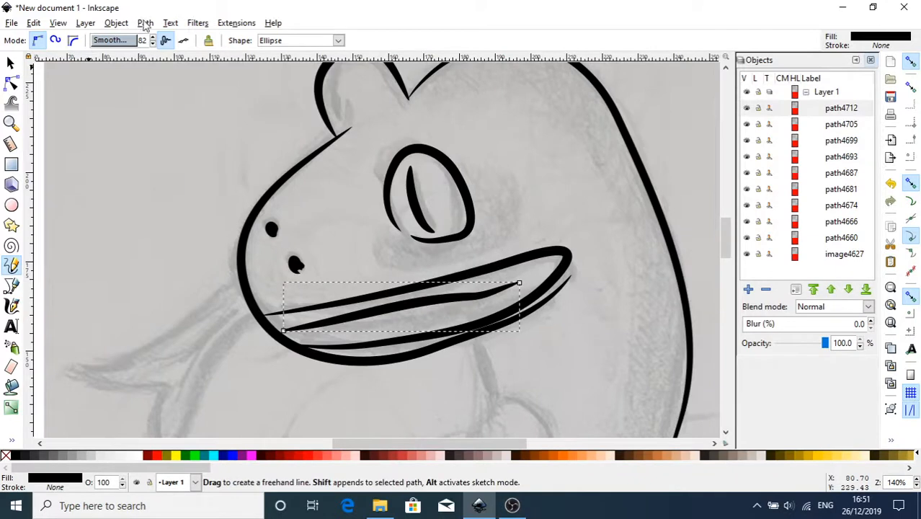
{"action": "left_click", "coordinate": [145, 23]}
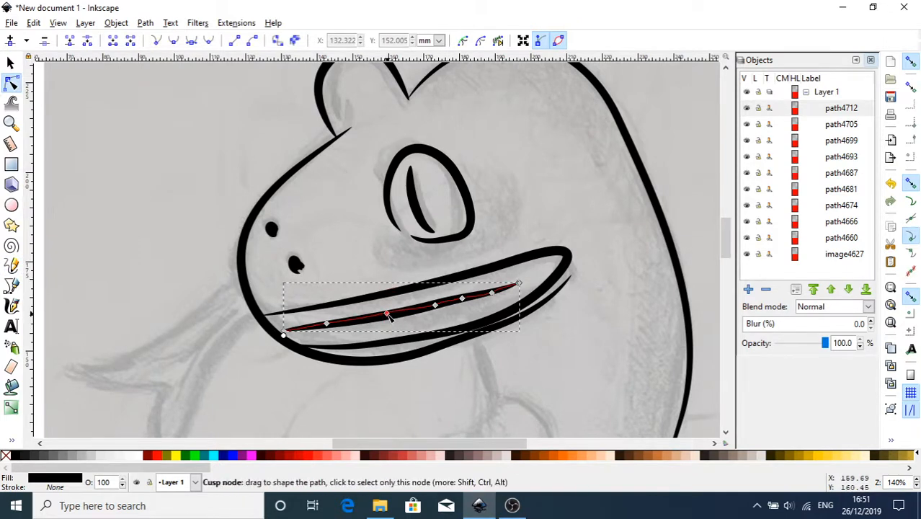
{"action": "left_click_drag", "start_coordinate": [387, 314], "coordinate": [390, 322]}
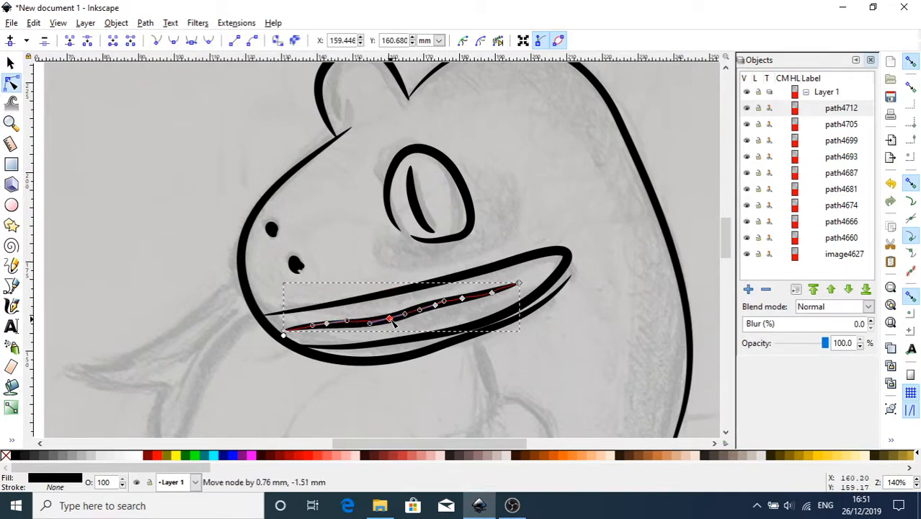
{"action": "left_click_drag", "start_coordinate": [390, 320], "coordinate": [439, 313]}
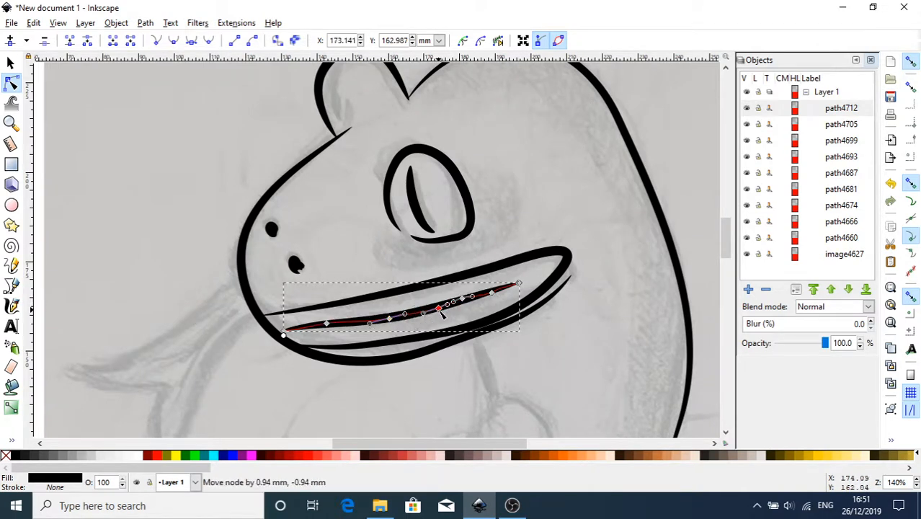
{"action": "left_click_drag", "start_coordinate": [442, 312], "coordinate": [497, 292]}
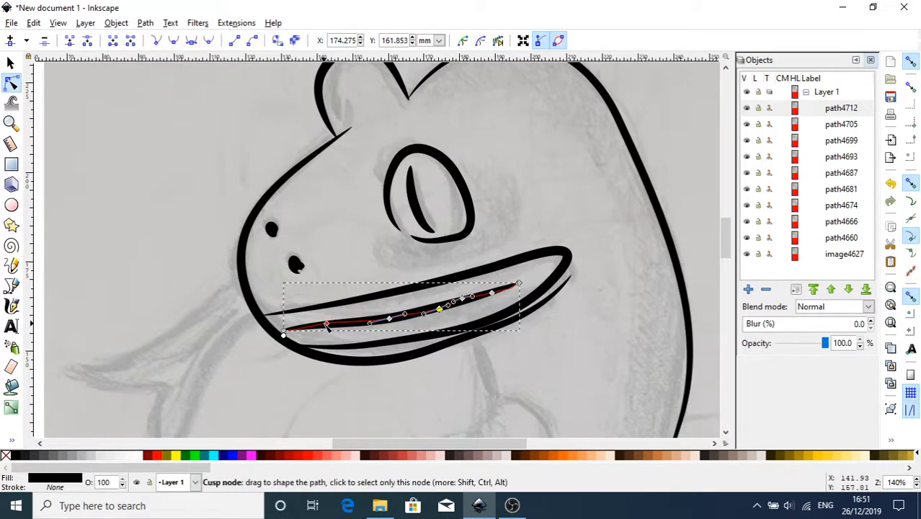
Fine-tune the inner line's left section and middle node to smooth the curve.
{"action": "left_click_drag", "start_coordinate": [326, 324], "coordinate": [322, 325]}
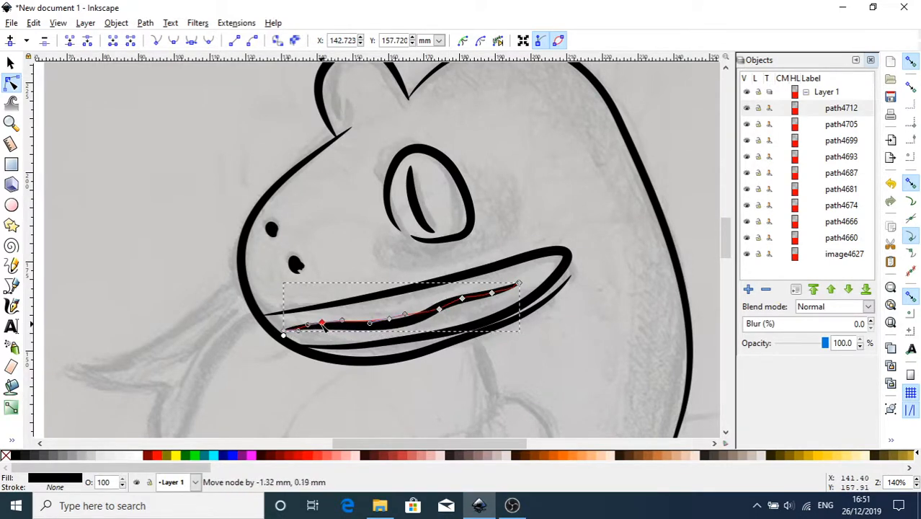
{"action": "left_click_drag", "start_coordinate": [321, 324], "coordinate": [329, 327]}
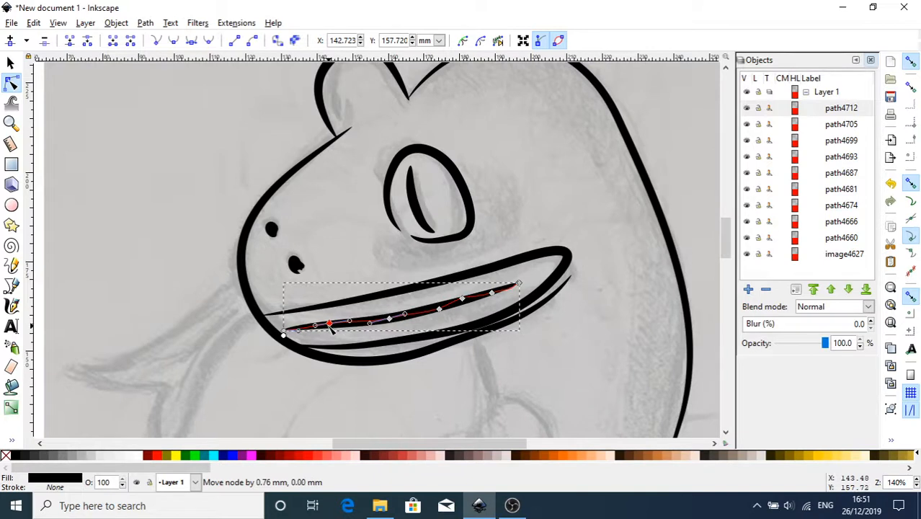
{"action": "left_click_drag", "start_coordinate": [328, 327], "coordinate": [328, 329]}
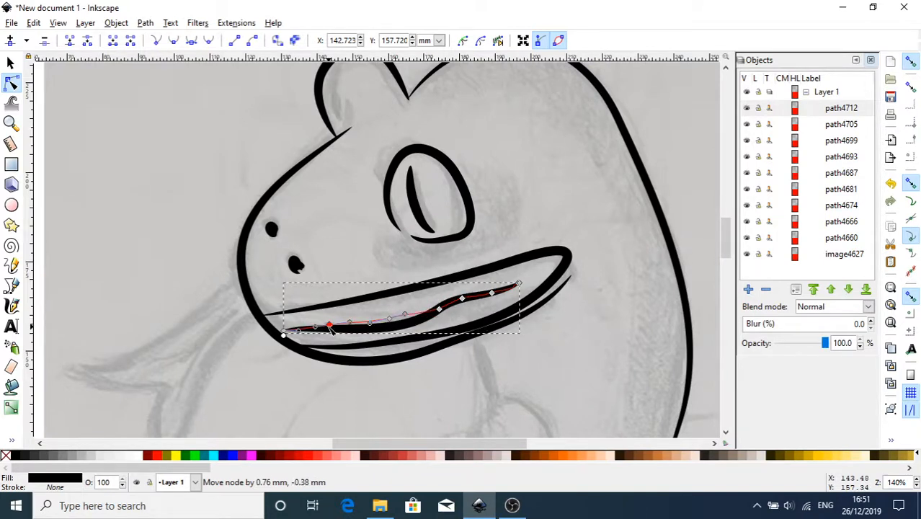
{"action": "left_click_drag", "start_coordinate": [330, 325], "coordinate": [323, 324]}
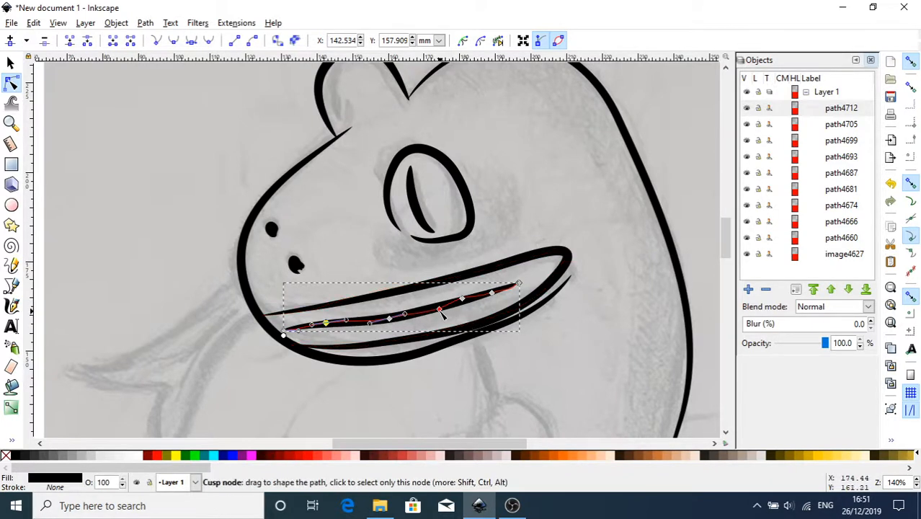
{"action": "left_click_drag", "start_coordinate": [440, 314], "coordinate": [439, 310]}
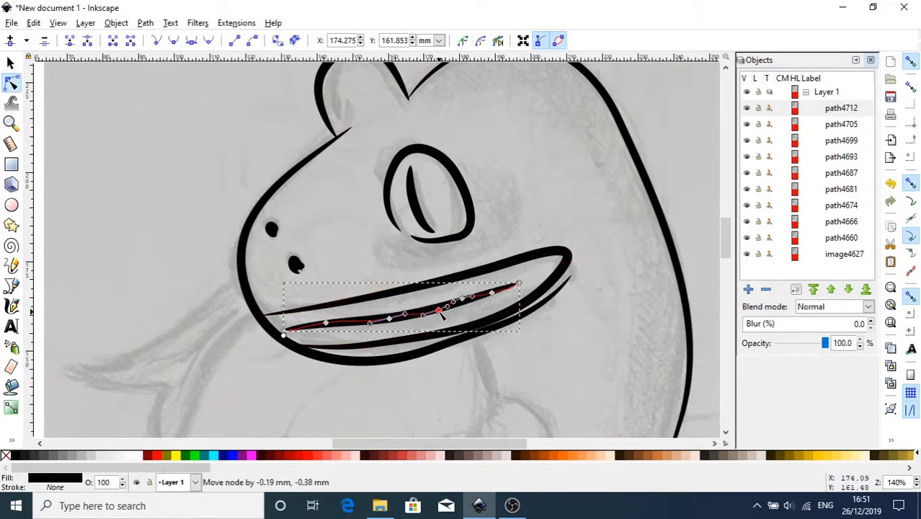
{"action": "left_click_drag", "start_coordinate": [439, 311], "coordinate": [437, 309]}
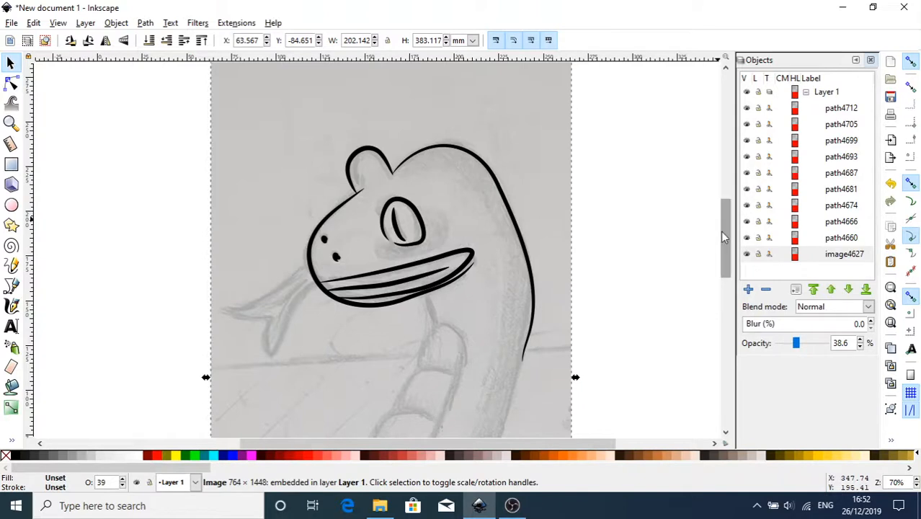
Scroll down the canvas to the sketched lower body.
{"action": "scroll", "scroll_direction": "down", "scroll_amount": 3}
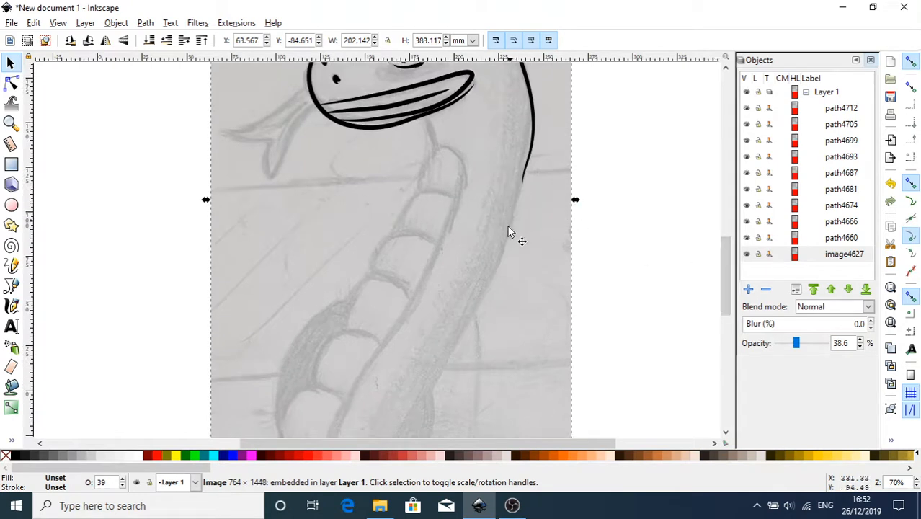
{"action": "mouse_move", "coordinate": [563, 187]}
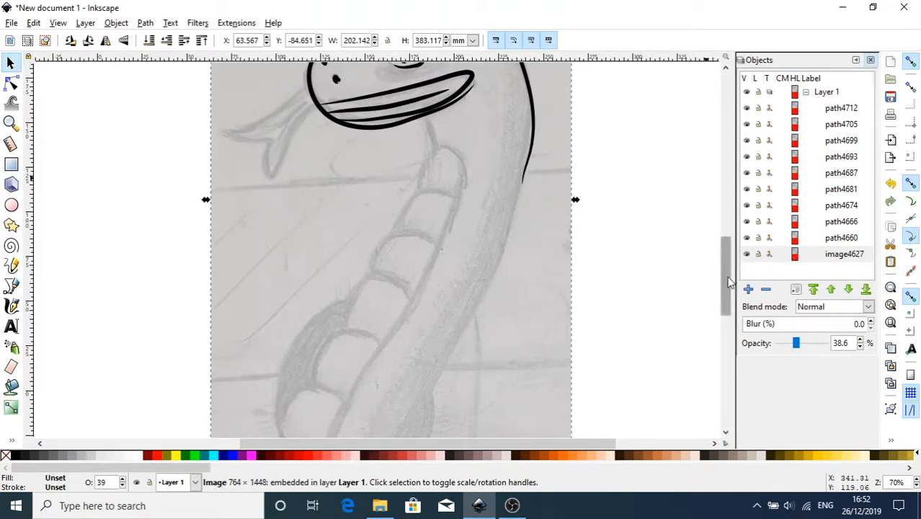
{"action": "scroll", "scroll_direction": "down", "scroll_amount": 3}
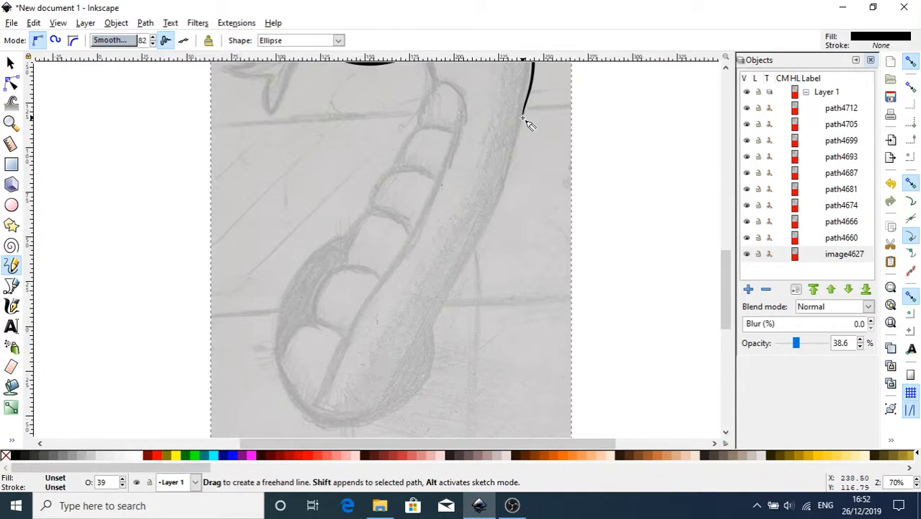
Draw a long freehand stroke extending the body outline down the sketched neck.
{"action": "left_click", "coordinate": [11, 64]}
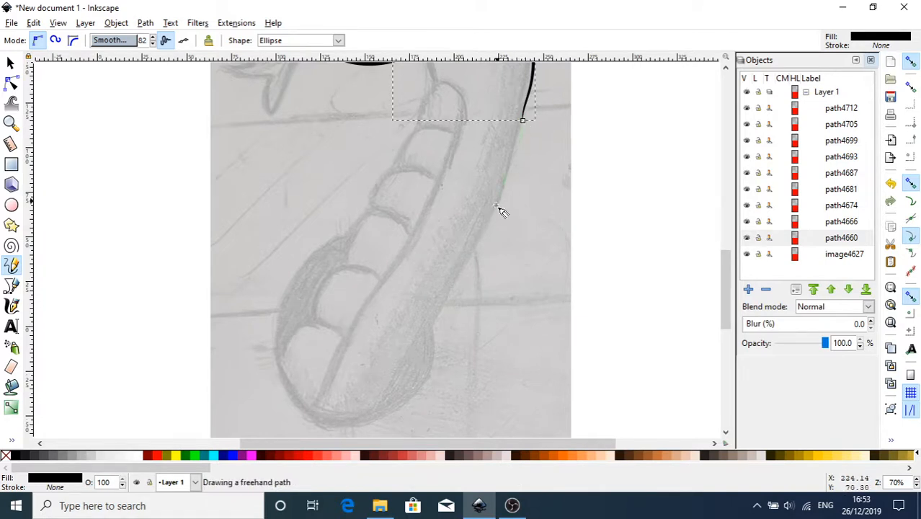
{"action": "left_click_drag", "start_coordinate": [501, 209], "coordinate": [408, 381]}
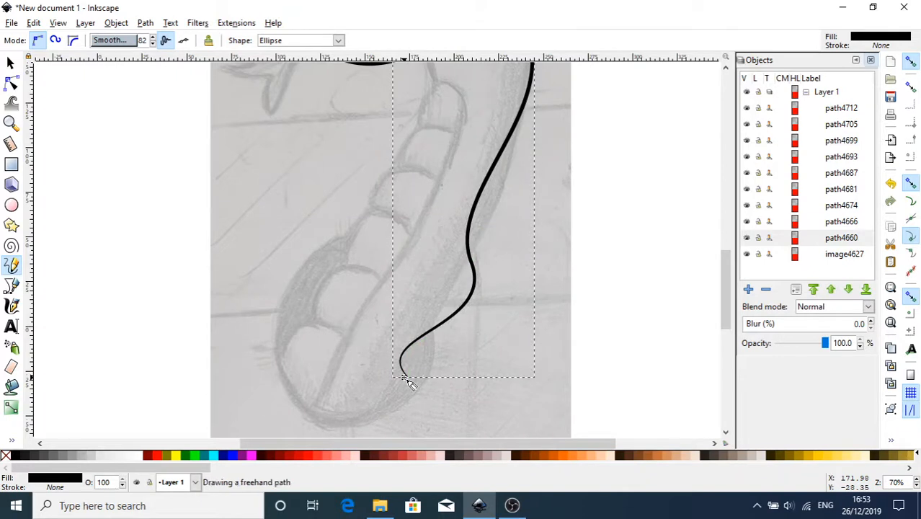
{"action": "mouse_move", "coordinate": [476, 274]}
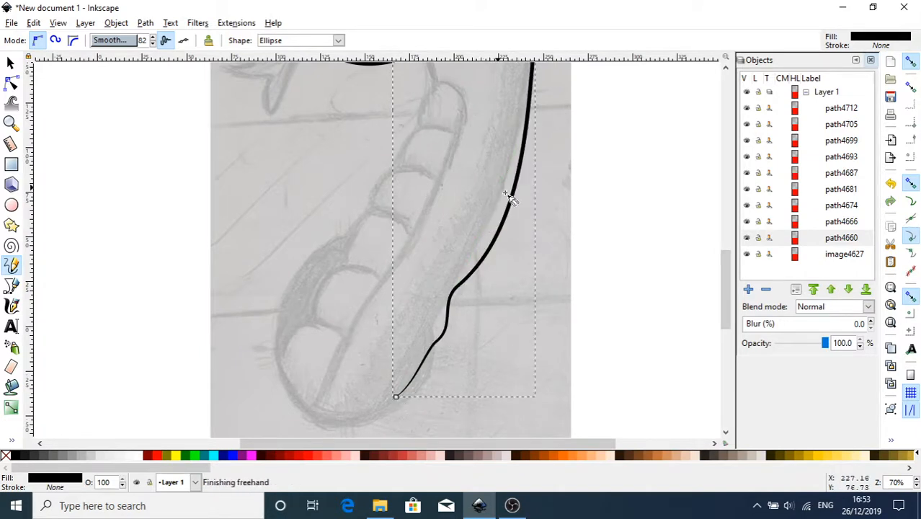
{"action": "left_click", "coordinate": [11, 84]}
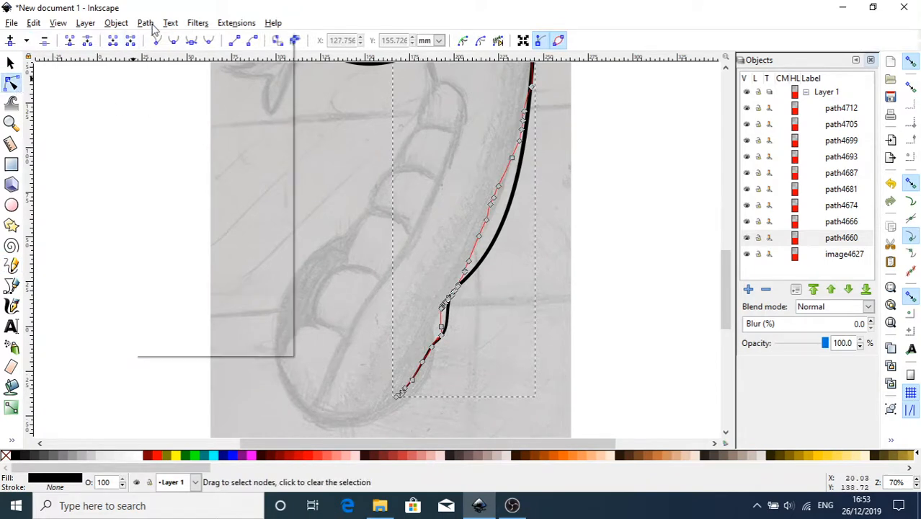
Simplify the outer body outline and reshape its lower end toward the sketch.
{"action": "left_click", "coordinate": [145, 23]}
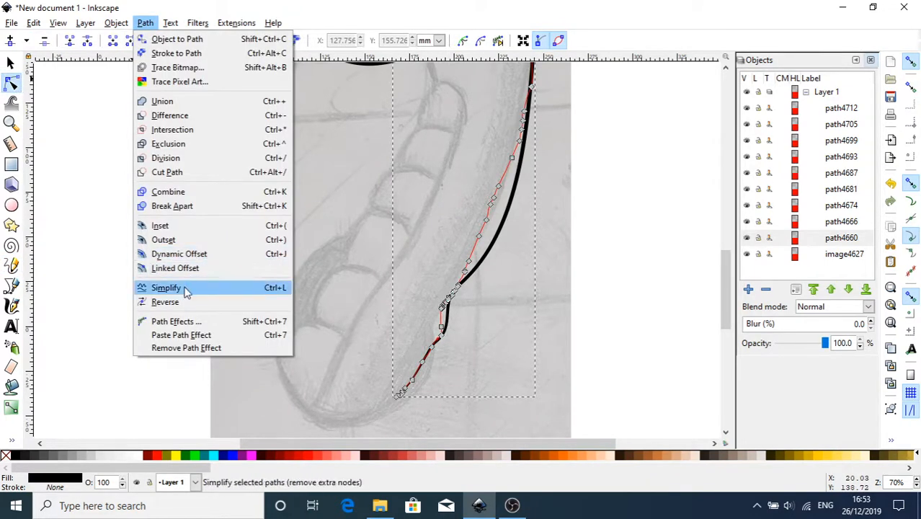
{"action": "left_click", "coordinate": [166, 287]}
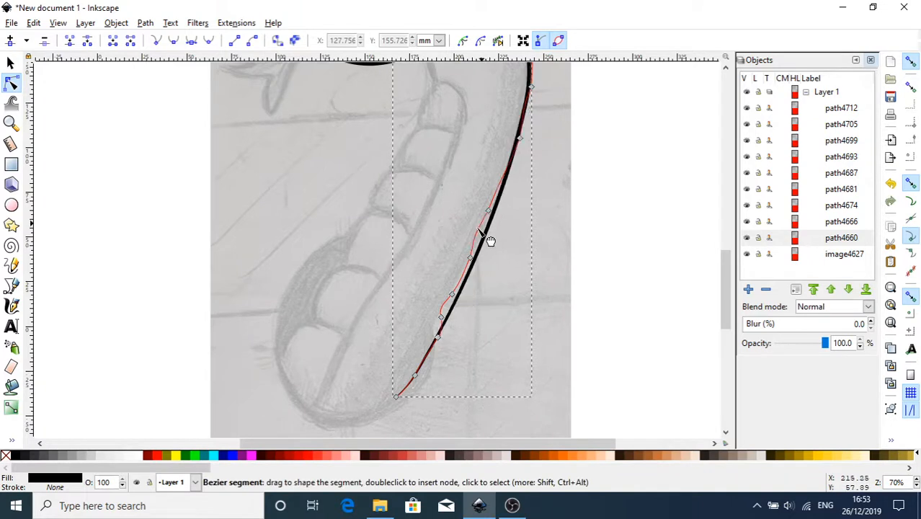
{"action": "left_click", "coordinate": [395, 396]}
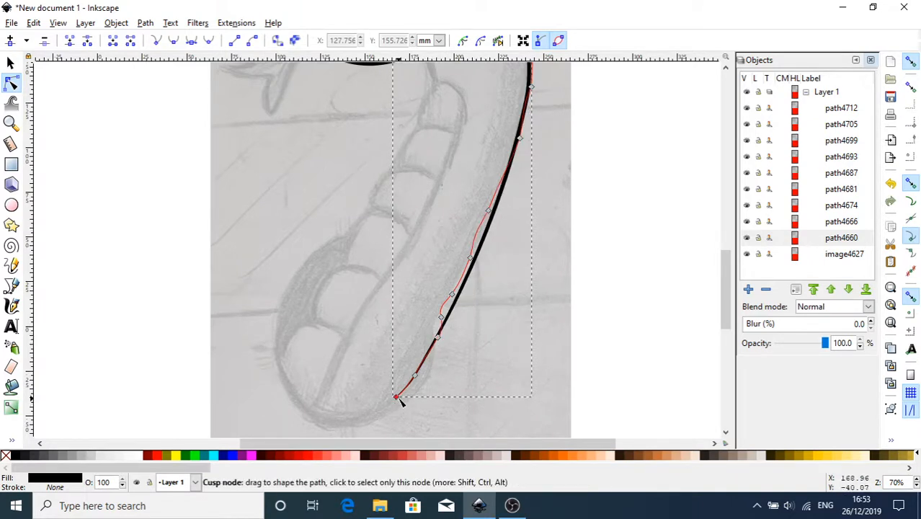
{"action": "left_click_drag", "start_coordinate": [401, 398], "coordinate": [373, 416]}
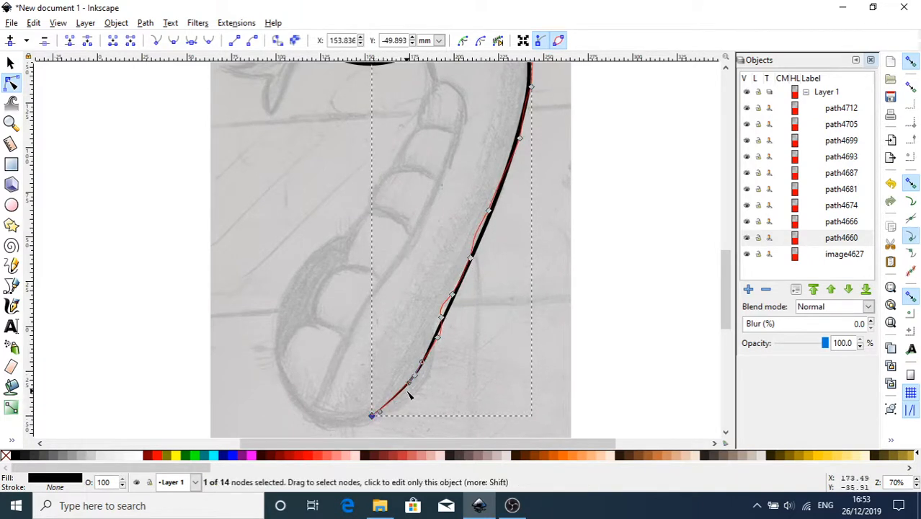
{"action": "left_click_drag", "start_coordinate": [410, 382], "coordinate": [402, 395]}
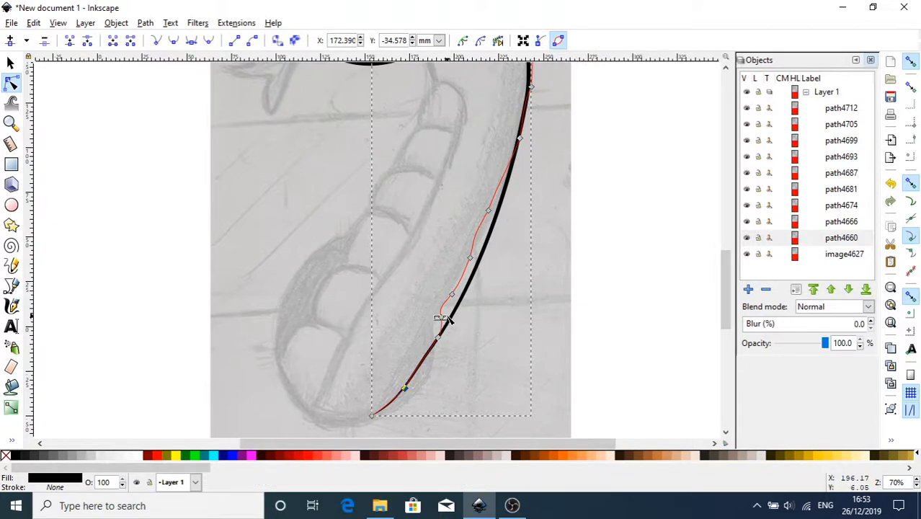
Drag nodes around the lower bend so the outer outline hugs the sketched edge.
{"action": "left_click_drag", "start_coordinate": [439, 319], "coordinate": [436, 343]}
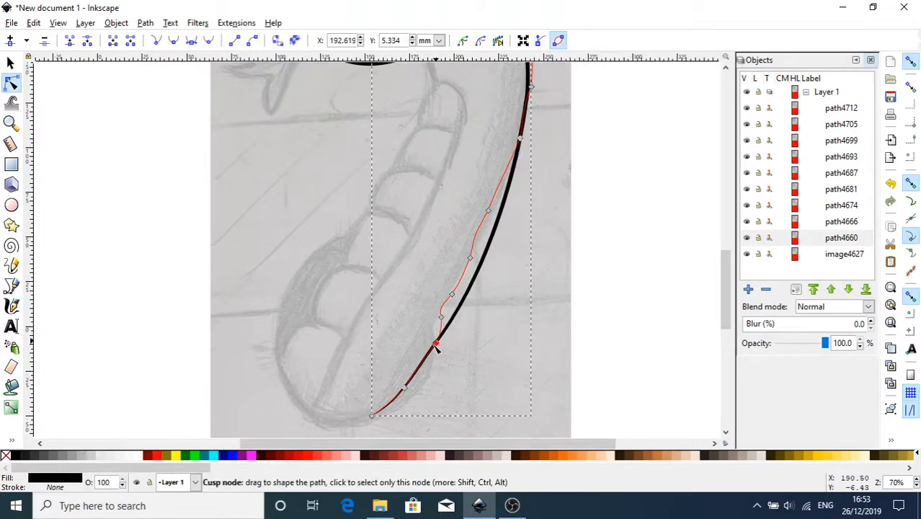
{"action": "left_click_drag", "start_coordinate": [436, 345], "coordinate": [418, 369]}
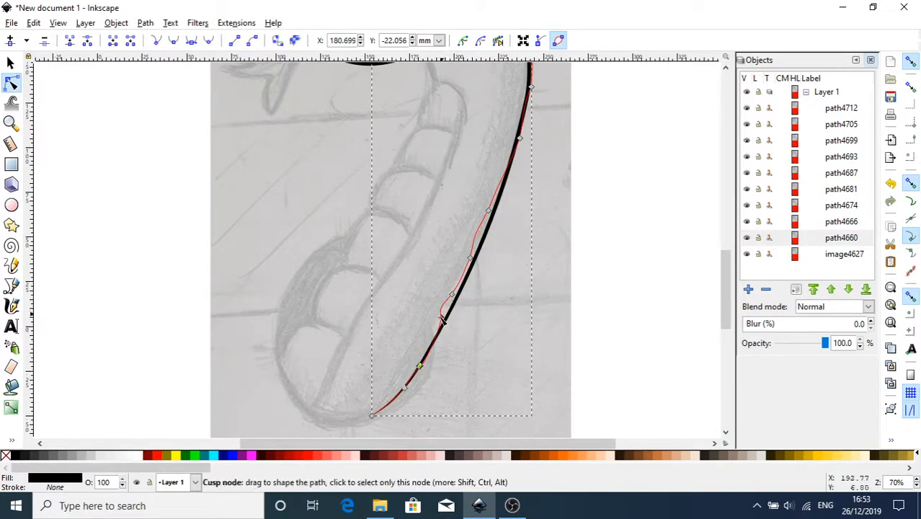
{"action": "left_click_drag", "start_coordinate": [443, 320], "coordinate": [444, 323]}
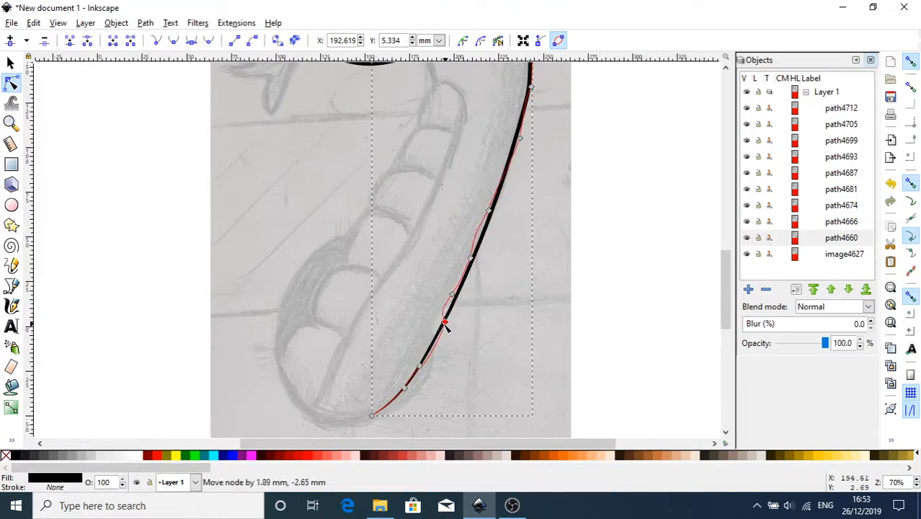
{"action": "left_click_drag", "start_coordinate": [445, 322], "coordinate": [440, 333]}
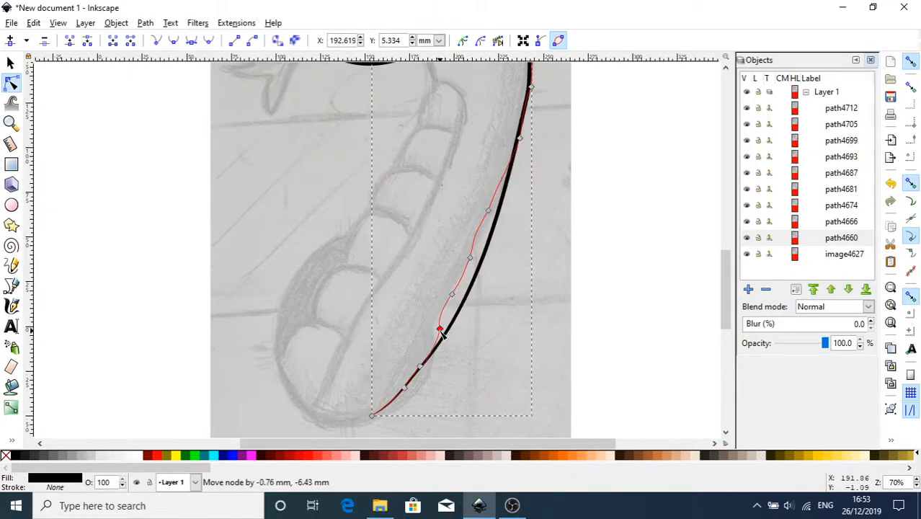
{"action": "left_click_drag", "start_coordinate": [440, 334], "coordinate": [440, 331]}
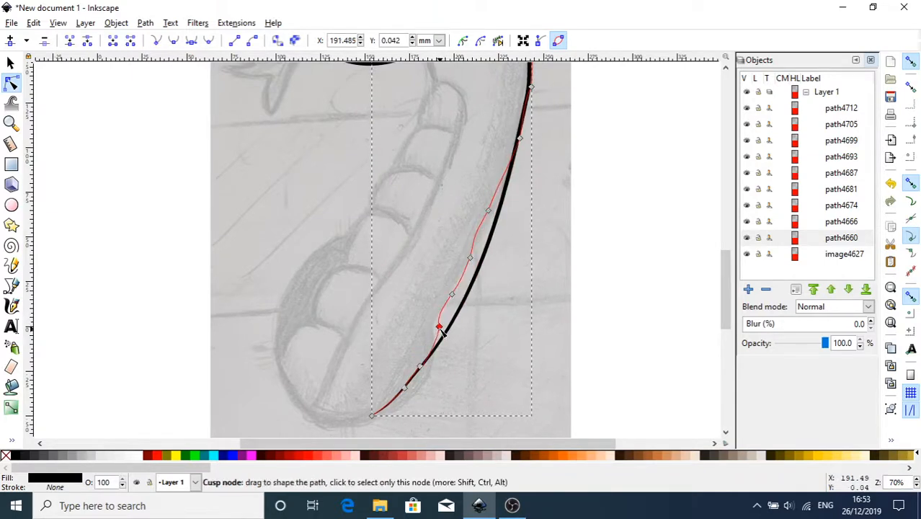
{"action": "left_click", "coordinate": [439, 329]}
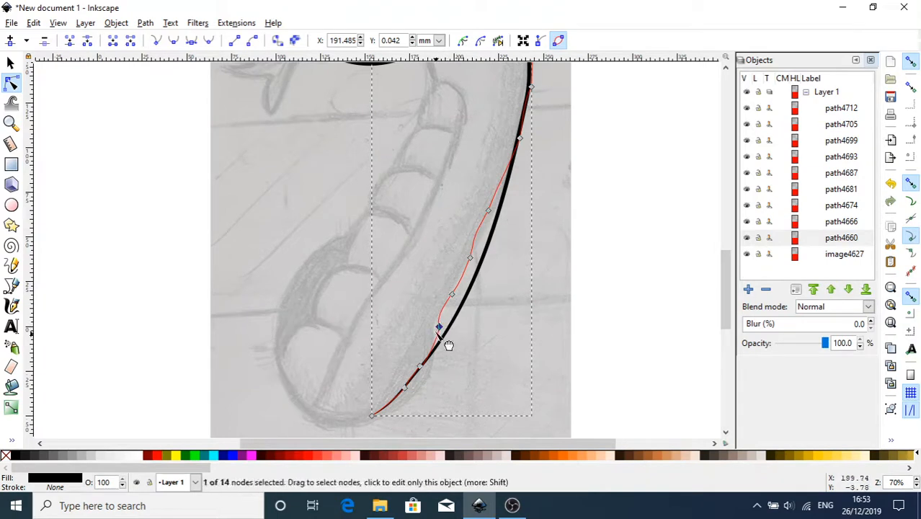
{"action": "left_click_drag", "start_coordinate": [438, 328], "coordinate": [441, 329]}
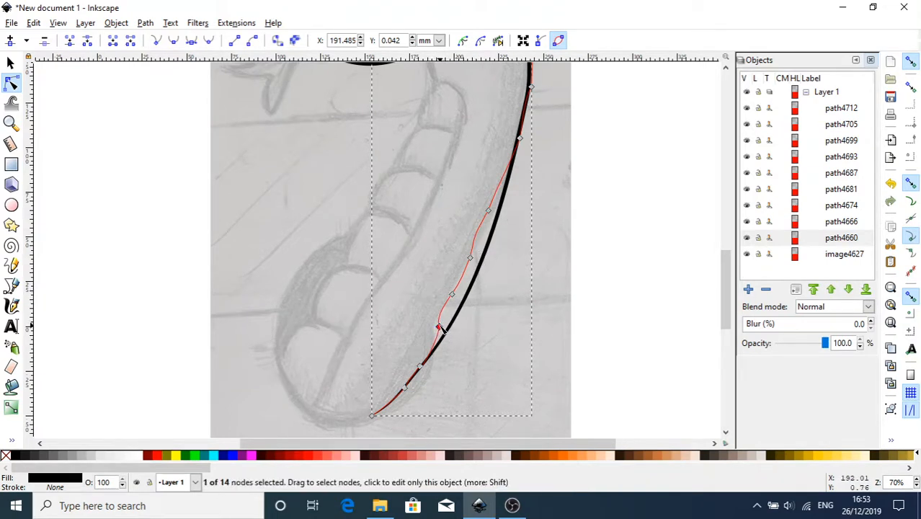
{"action": "left_click_drag", "start_coordinate": [439, 330], "coordinate": [445, 331]}
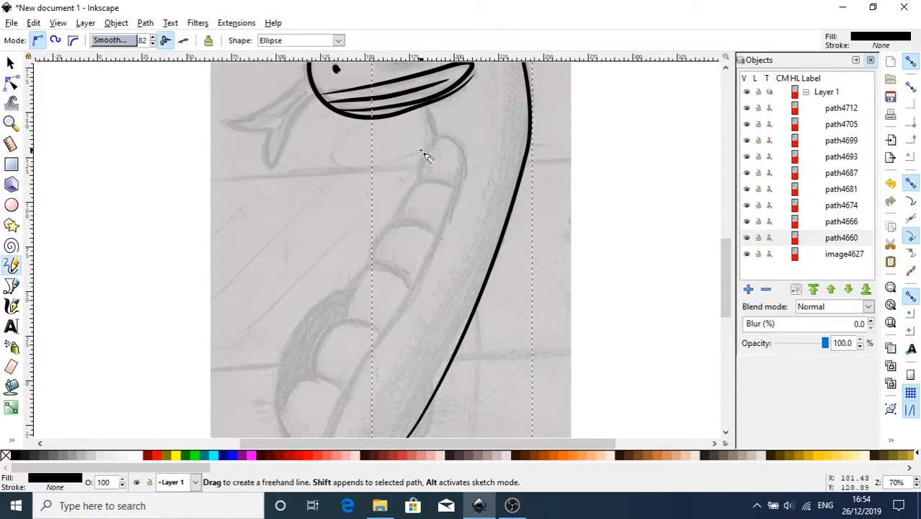
Draw a freehand inner body outline from below the head down the sketch.
{"action": "left_click_drag", "start_coordinate": [427, 147], "coordinate": [313, 440]}
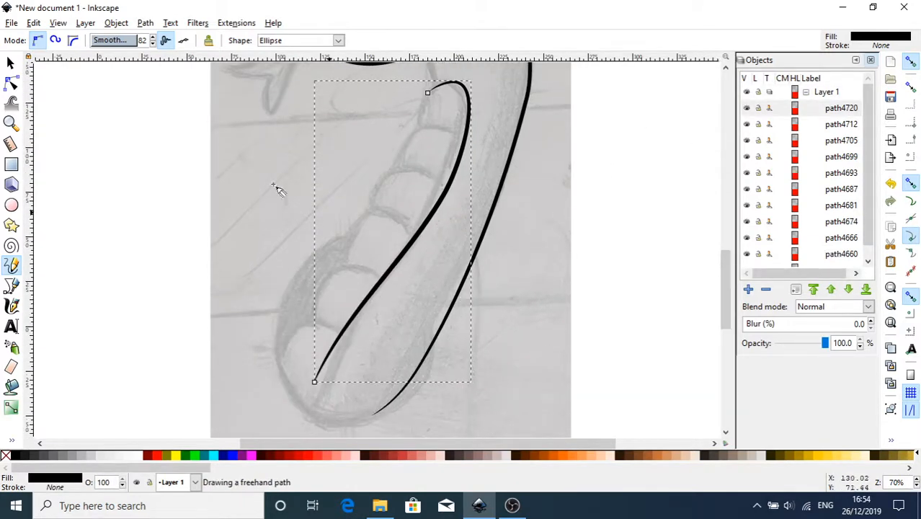
{"action": "left_click", "coordinate": [11, 102]}
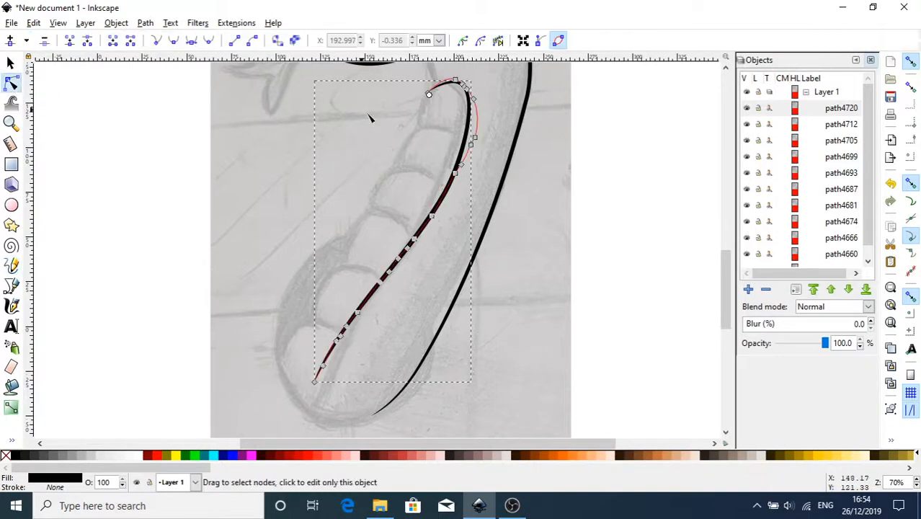
{"action": "left_click", "coordinate": [145, 22]}
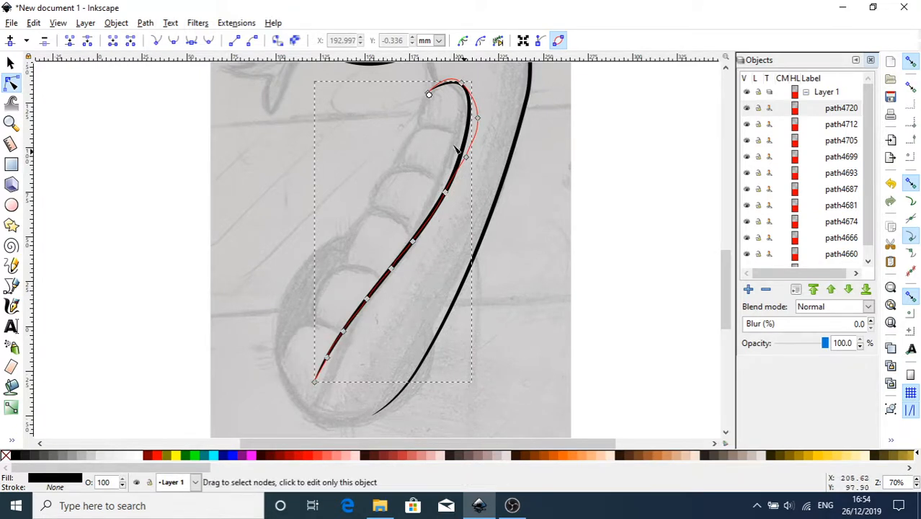
{"action": "mouse_move", "coordinate": [382, 301]}
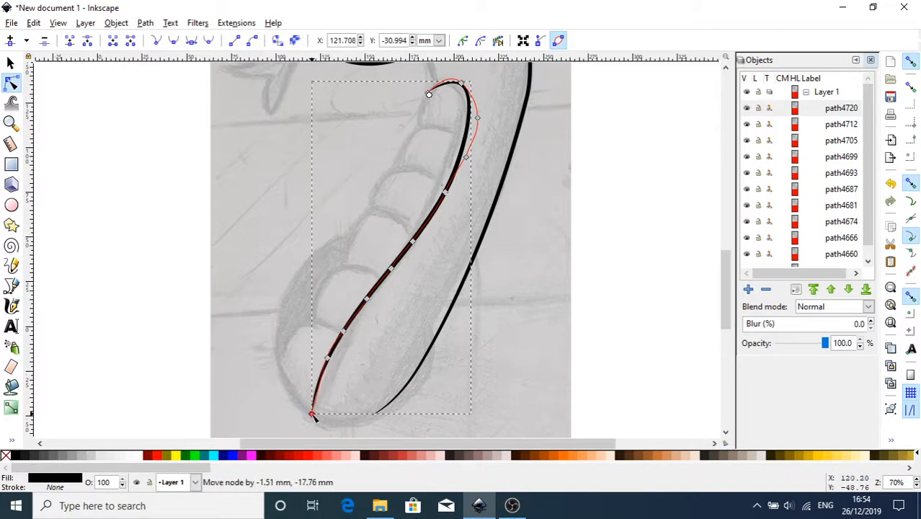
Drag the inner outline's nodes to follow the sketched inner body edge.
{"action": "left_click_drag", "start_coordinate": [311, 415], "coordinate": [328, 382]}
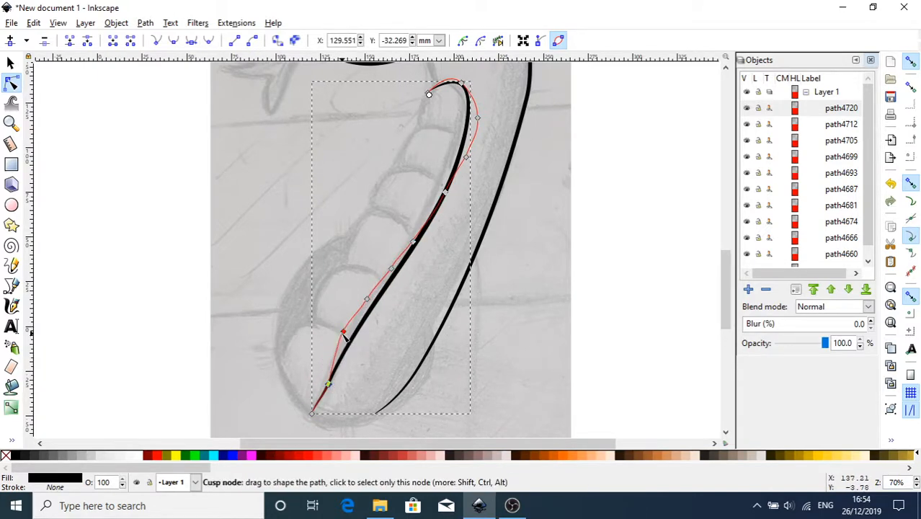
{"action": "left_click_drag", "start_coordinate": [343, 331], "coordinate": [357, 339]}
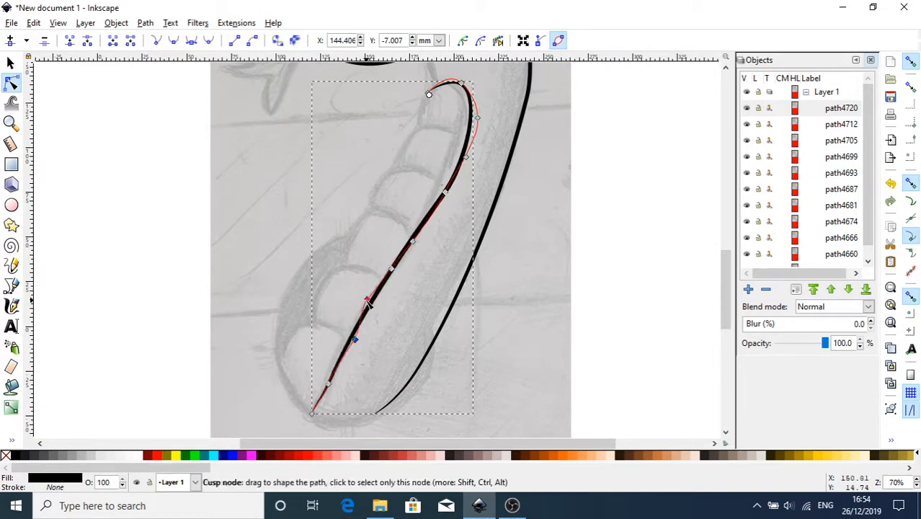
{"action": "left_click_drag", "start_coordinate": [367, 301], "coordinate": [367, 316]}
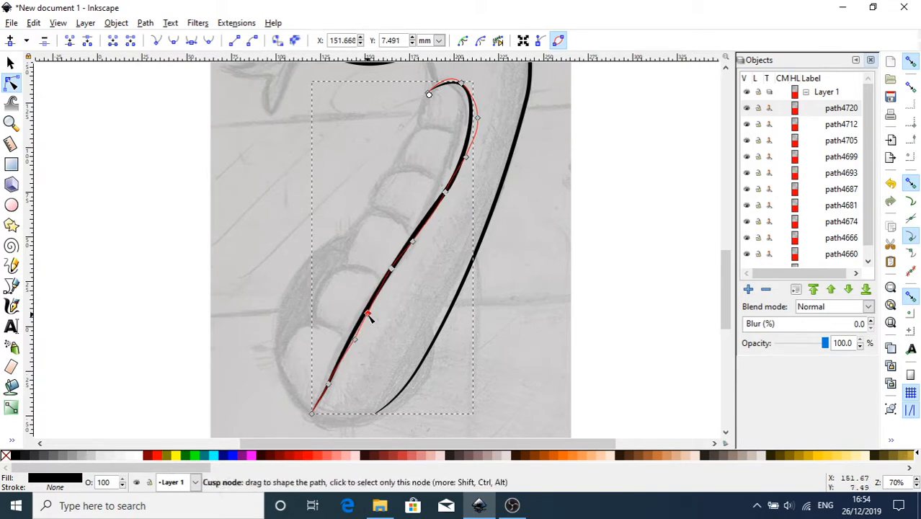
{"action": "left_click_drag", "start_coordinate": [368, 313], "coordinate": [391, 281]}
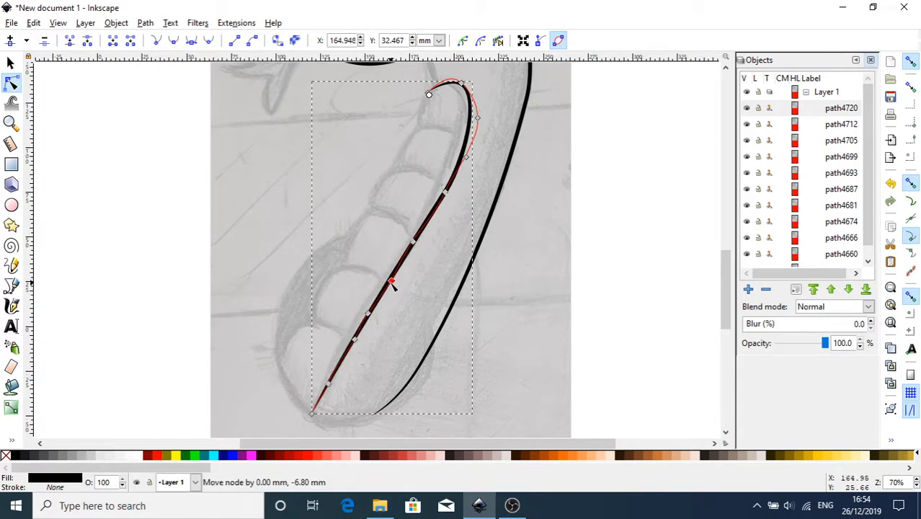
{"action": "left_click_drag", "start_coordinate": [391, 281], "coordinate": [392, 289]}
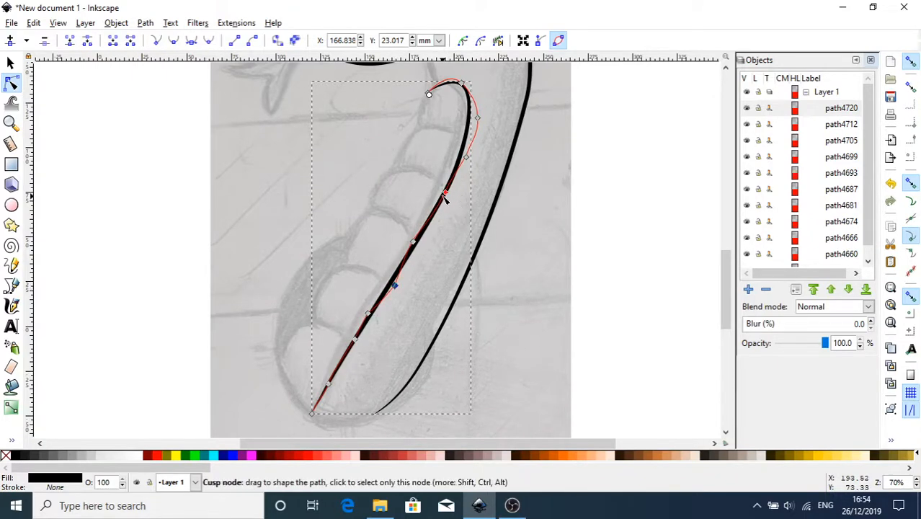
{"action": "left_click_drag", "start_coordinate": [445, 198], "coordinate": [441, 191]}
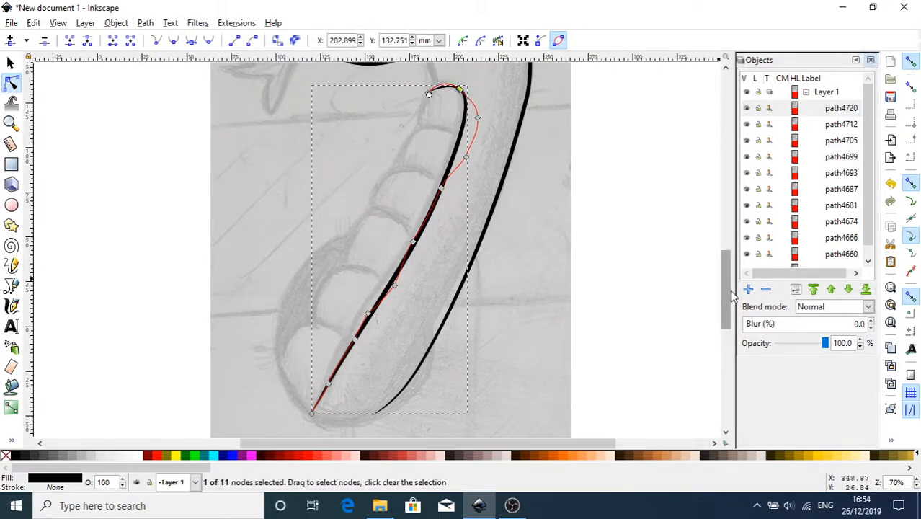
{"action": "scroll", "scroll_direction": "down", "scroll_amount": 3}
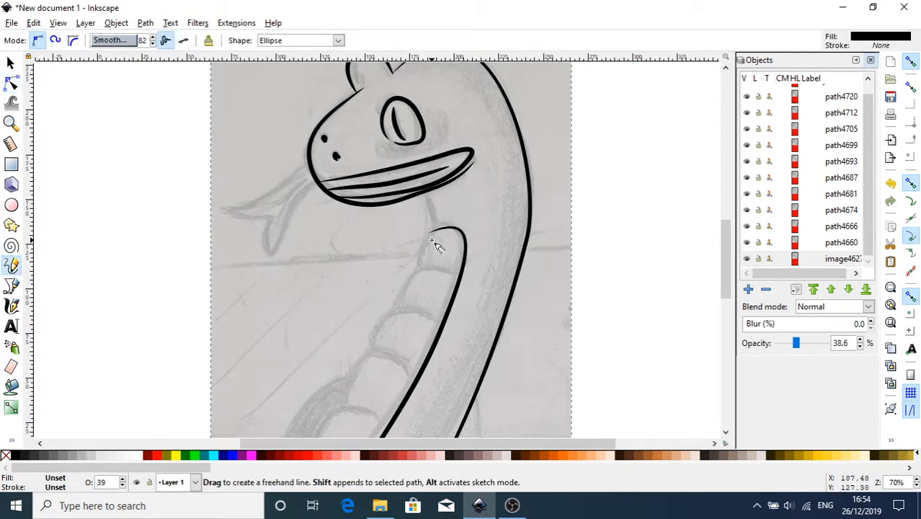
{"action": "mouse_move", "coordinate": [435, 242]}
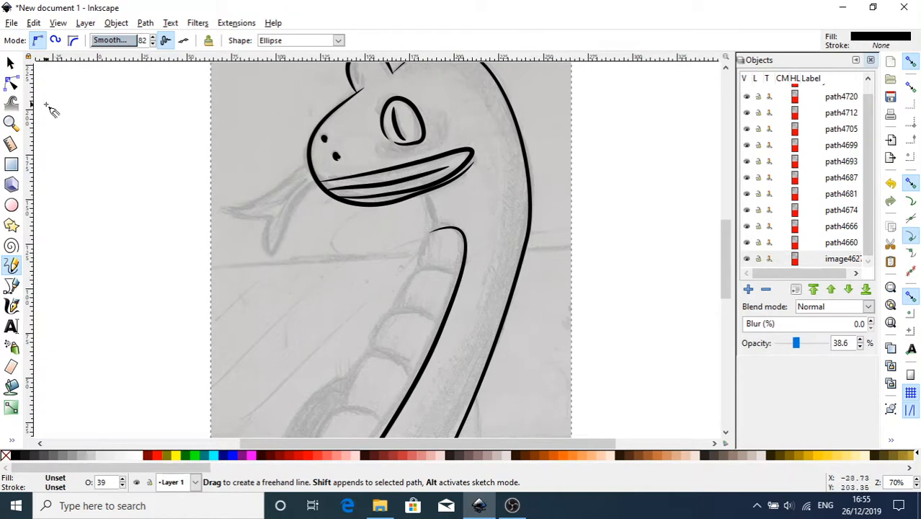
Select the inner outline and draw from its top end up to the jaw's underside.
{"action": "left_click", "coordinate": [11, 62]}
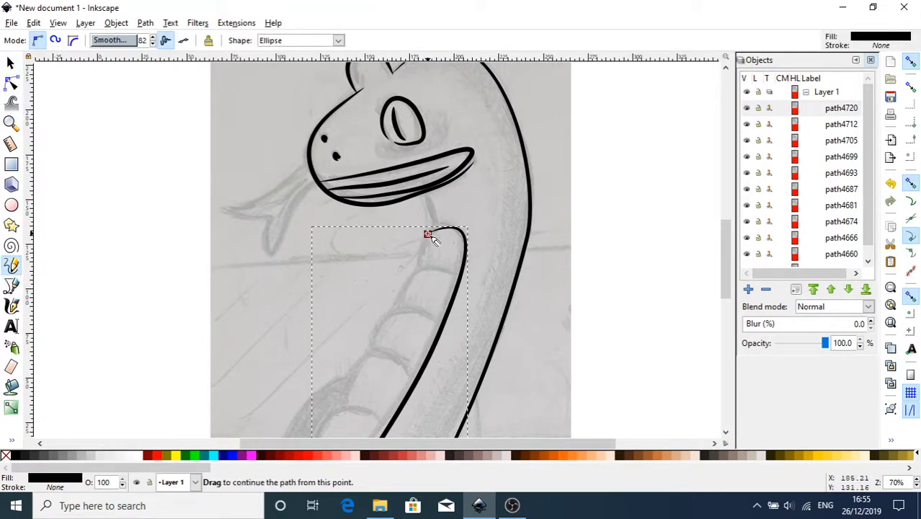
{"action": "left_click_drag", "start_coordinate": [427, 237], "coordinate": [430, 195]}
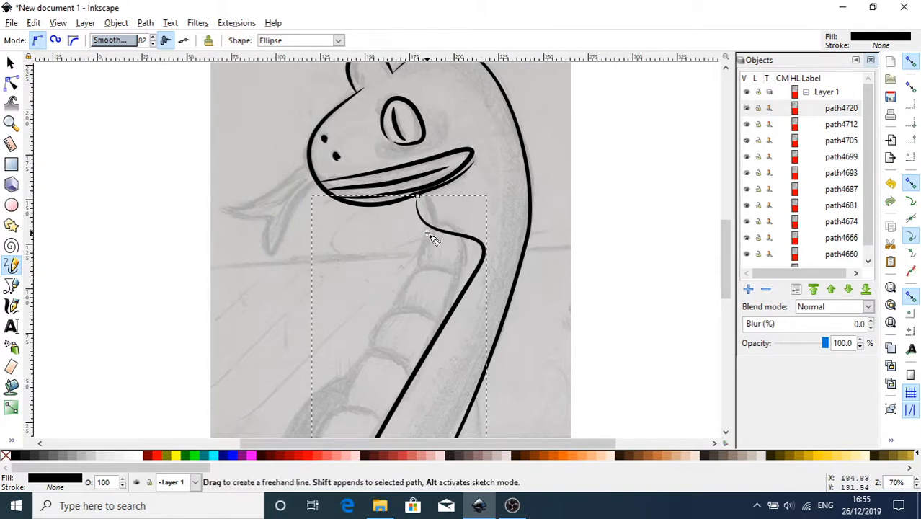
{"action": "mouse_move", "coordinate": [448, 254]}
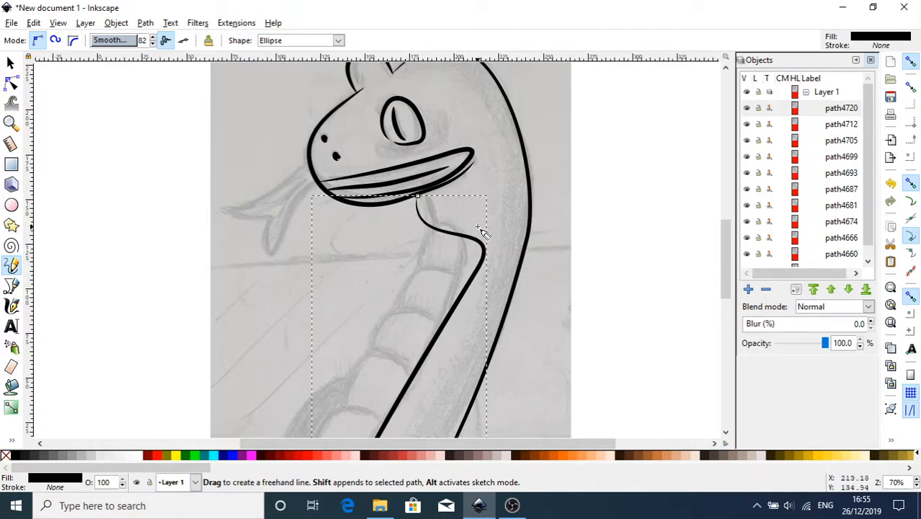
{"action": "mouse_move", "coordinate": [440, 249]}
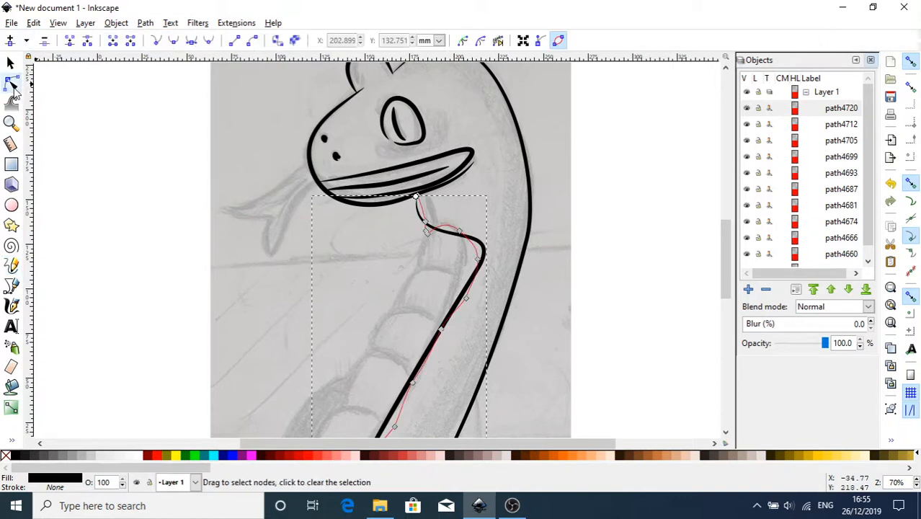
Drag nodes under the jaw to pull the neck bend onto the sketched line.
{"action": "left_click", "coordinate": [477, 260]}
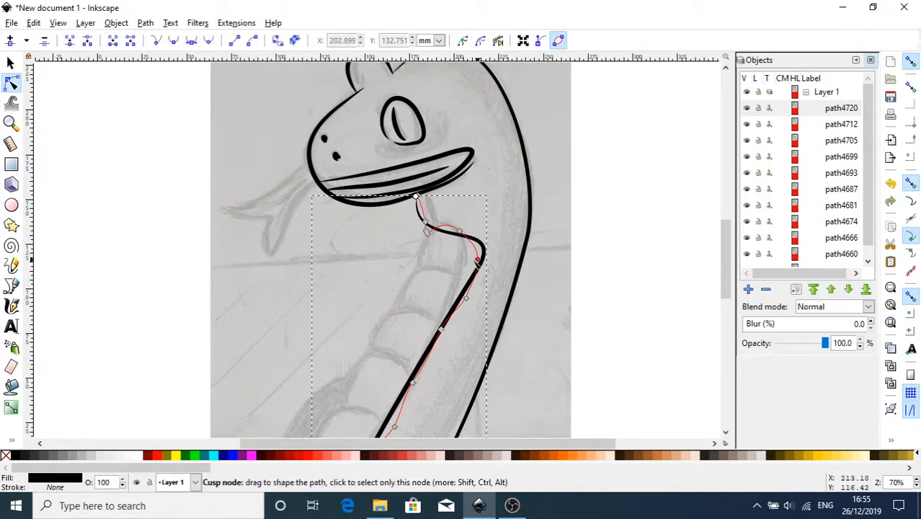
{"action": "left_click_drag", "start_coordinate": [477, 261], "coordinate": [467, 261]}
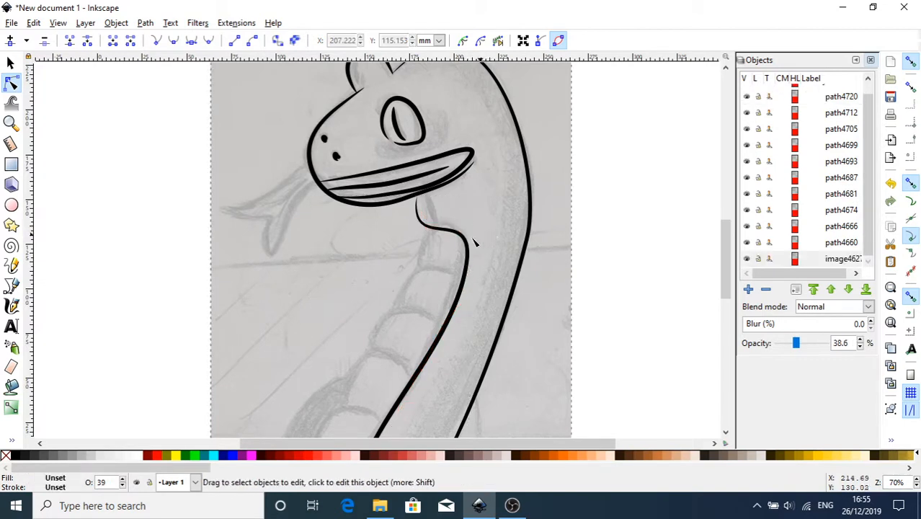
{"action": "right_click", "coordinate": [461, 207]}
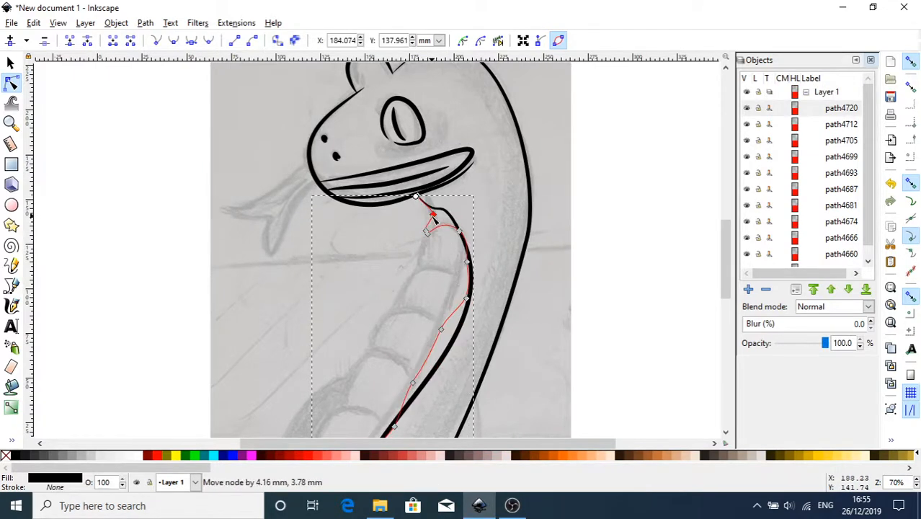
{"action": "left_click_drag", "start_coordinate": [433, 216], "coordinate": [422, 223]}
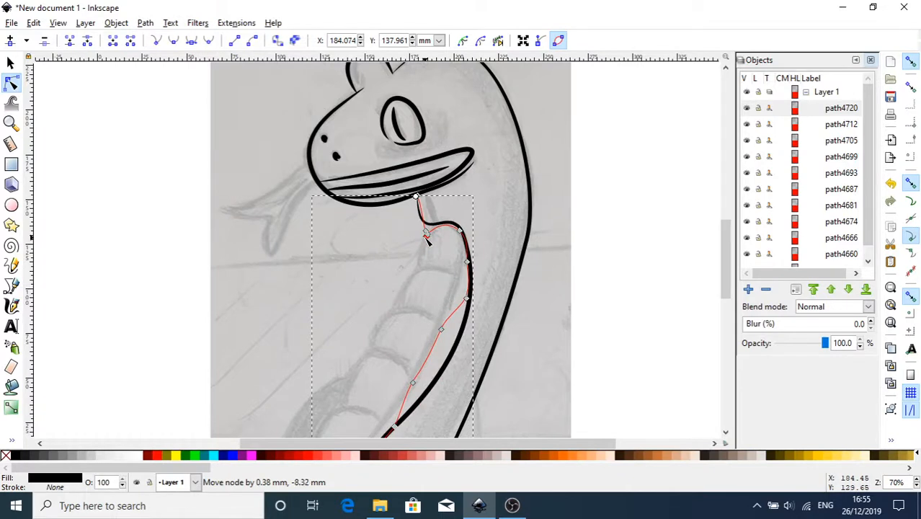
{"action": "left_click_drag", "start_coordinate": [427, 234], "coordinate": [427, 231]}
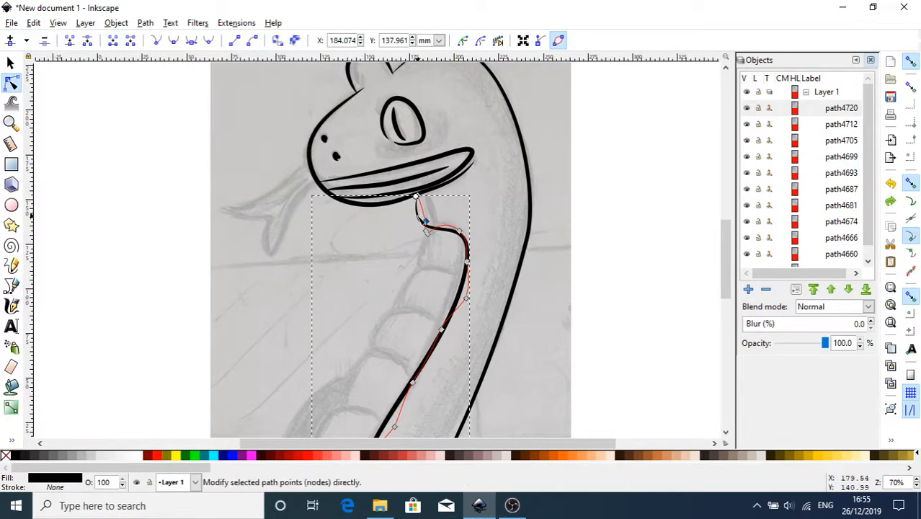
{"action": "left_click", "coordinate": [209, 40]}
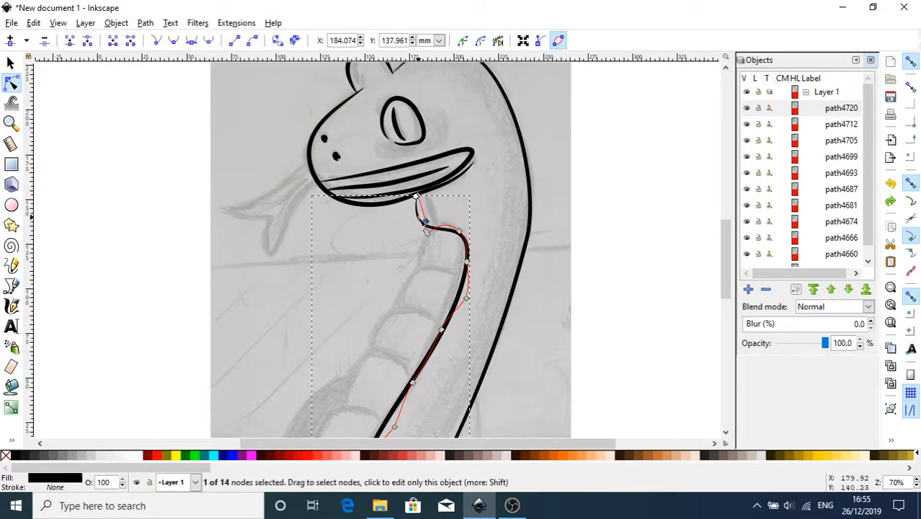
{"action": "left_click_drag", "start_coordinate": [423, 222], "coordinate": [424, 212]}
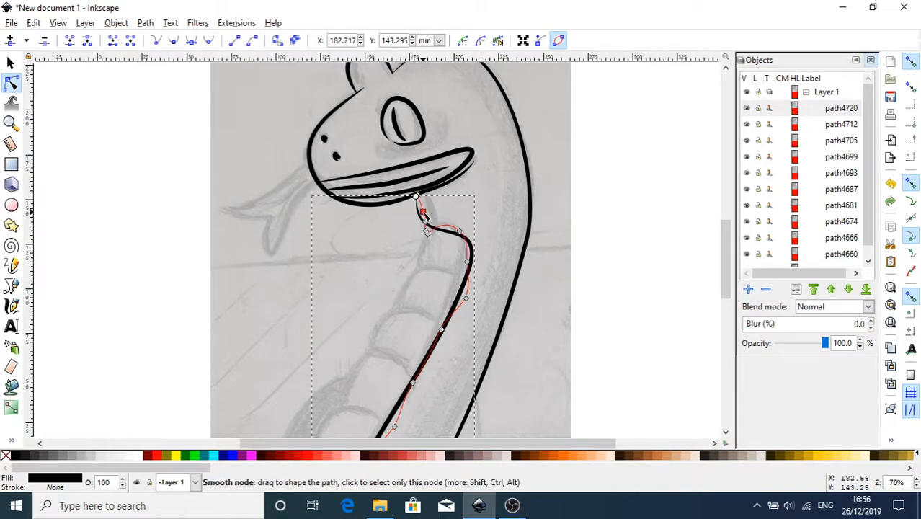
{"action": "left_click_drag", "start_coordinate": [425, 216], "coordinate": [427, 214]}
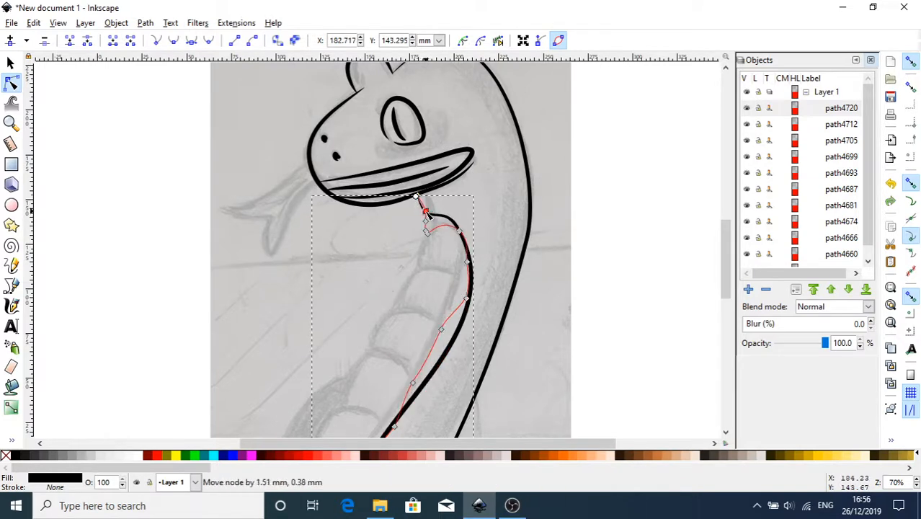
{"action": "left_click_drag", "start_coordinate": [427, 211], "coordinate": [427, 230]}
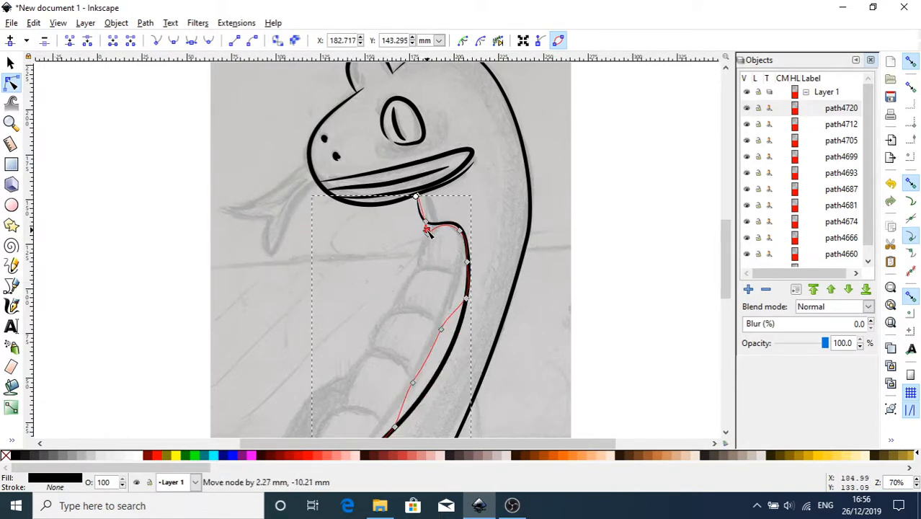
{"action": "left_click_drag", "start_coordinate": [425, 233], "coordinate": [427, 225]}
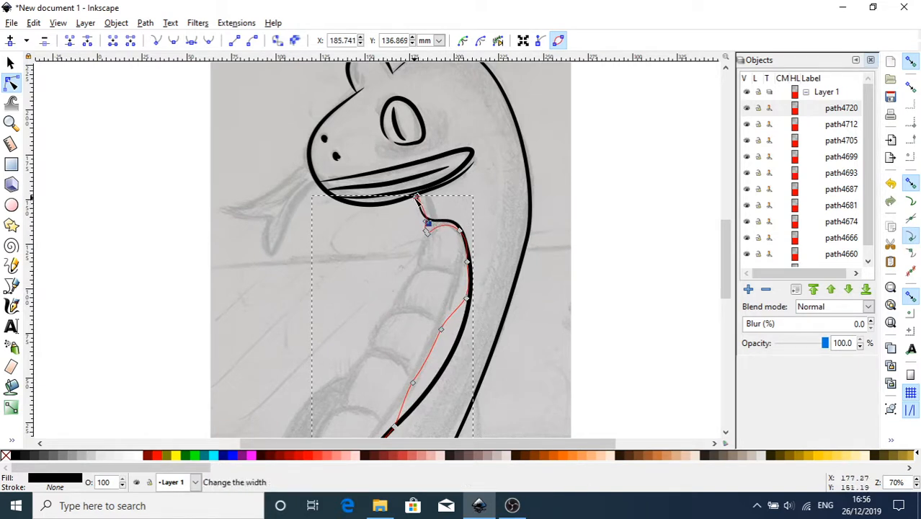
Add extra nodes on the neck and lower curve, nudging them onto the sketch.
{"action": "left_click", "coordinate": [417, 200]}
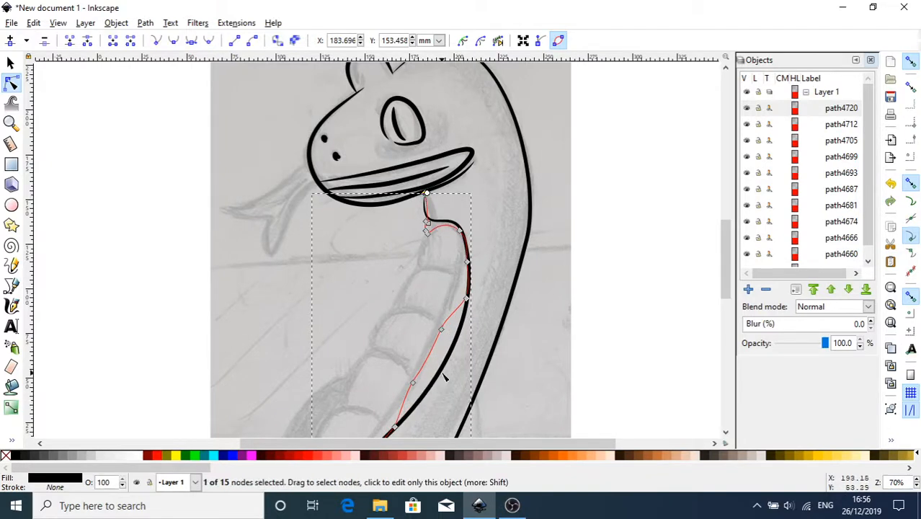
{"action": "mouse_move", "coordinate": [424, 358]}
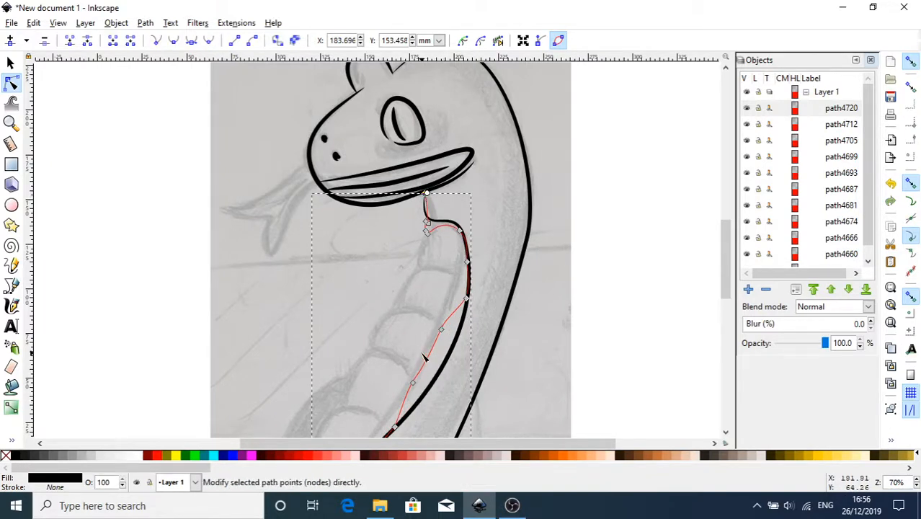
{"action": "left_click", "coordinate": [427, 358]}
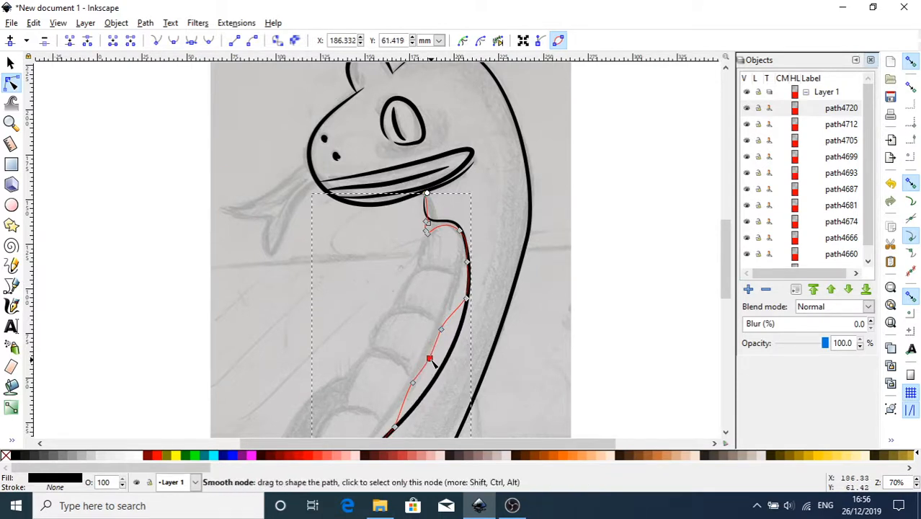
{"action": "left_click", "coordinate": [429, 358]}
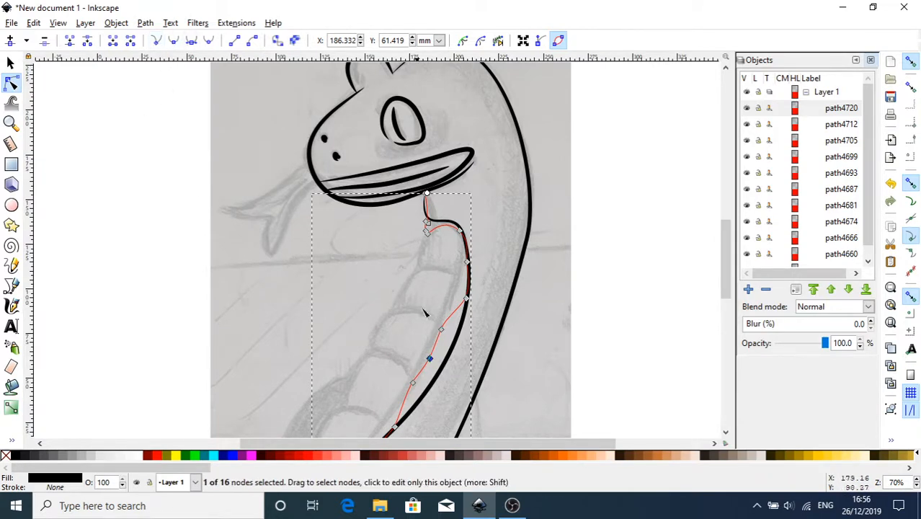
{"action": "left_click_drag", "start_coordinate": [429, 358], "coordinate": [430, 363]}
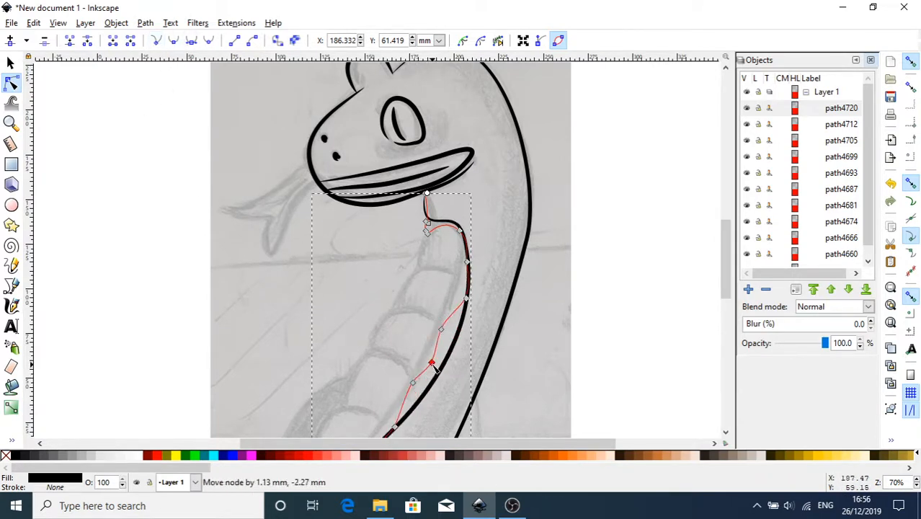
{"action": "left_click_drag", "start_coordinate": [430, 362], "coordinate": [433, 364]}
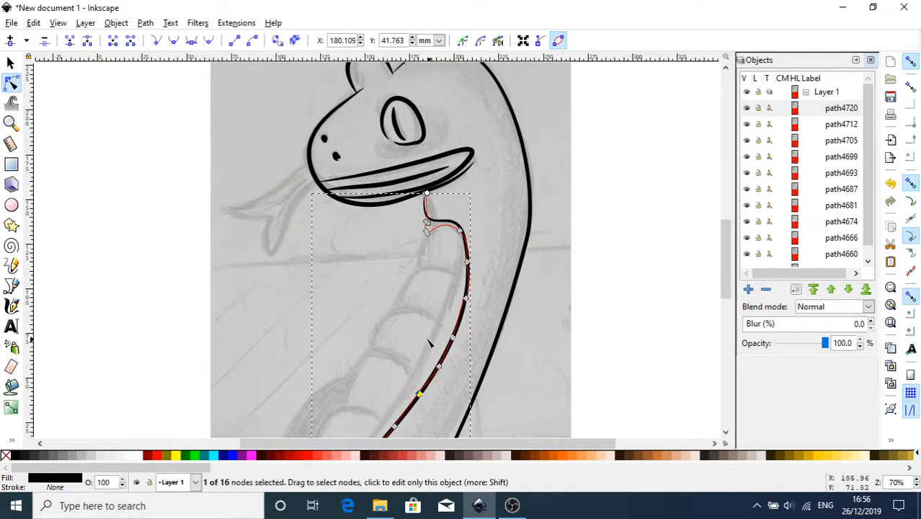
{"action": "mouse_move", "coordinate": [526, 346]}
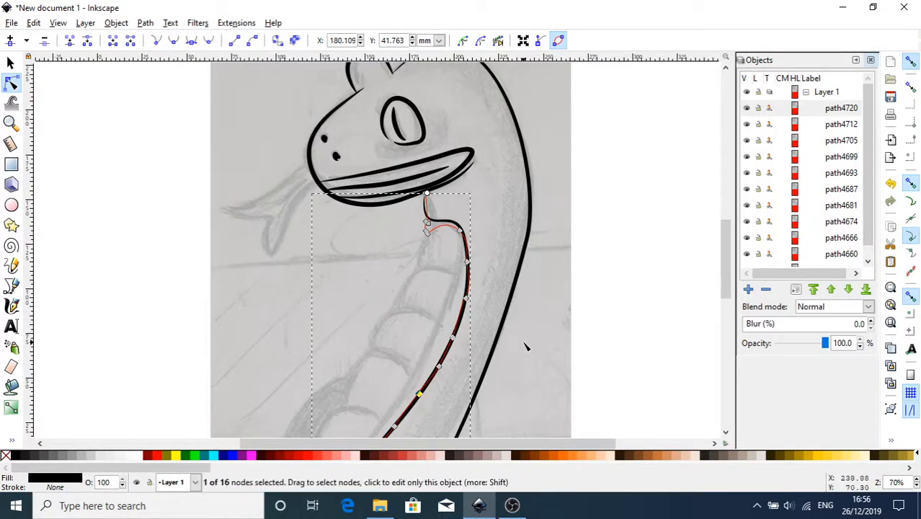
Drag the lower inner-outline nodes along the sketched belly line.
{"action": "scroll", "scroll_direction": "down", "scroll_amount": 3}
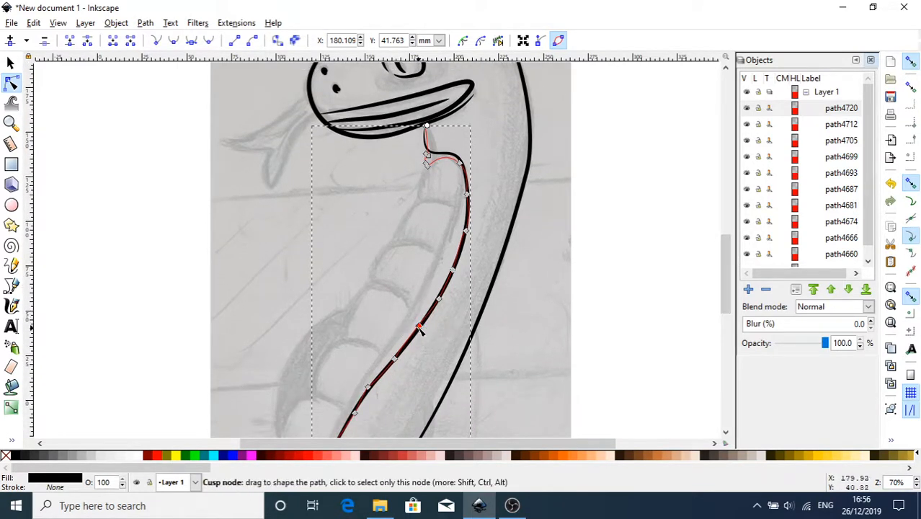
{"action": "left_click_drag", "start_coordinate": [420, 331], "coordinate": [428, 330]}
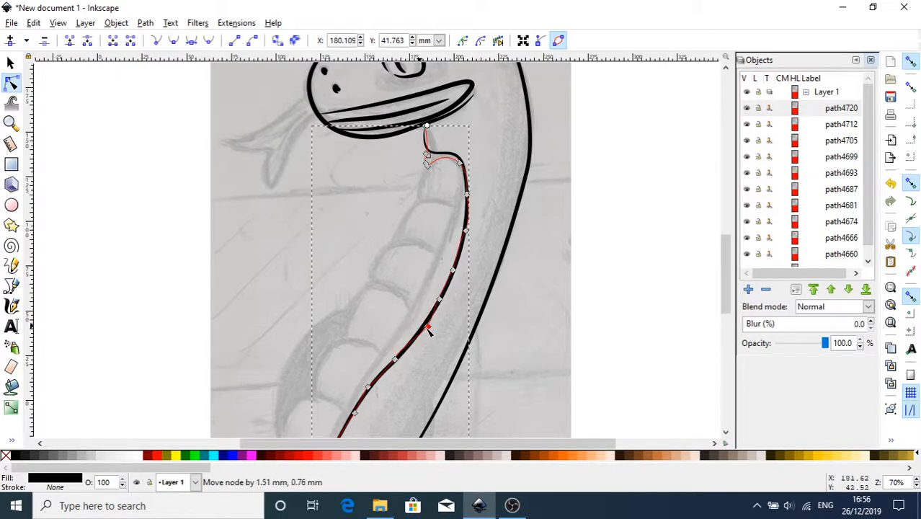
{"action": "left_click_drag", "start_coordinate": [428, 331], "coordinate": [424, 328]}
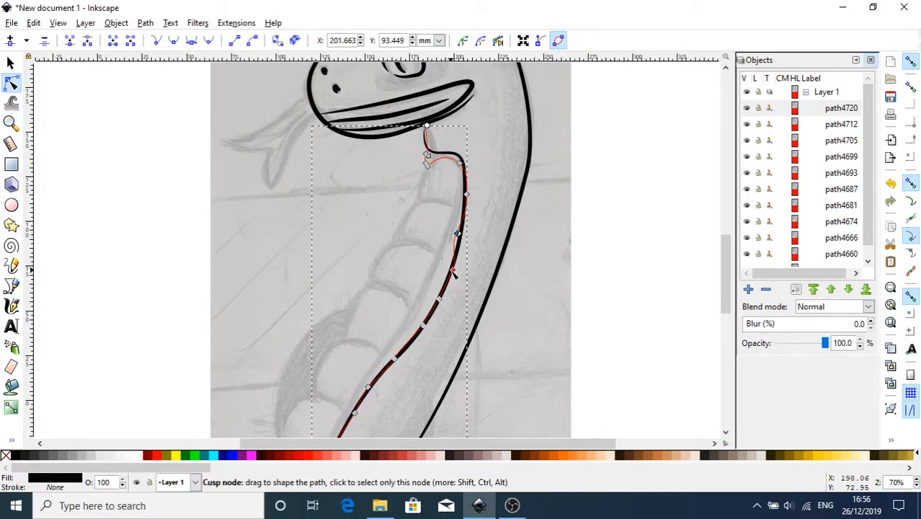
{"action": "left_click_drag", "start_coordinate": [456, 272], "coordinate": [442, 272]}
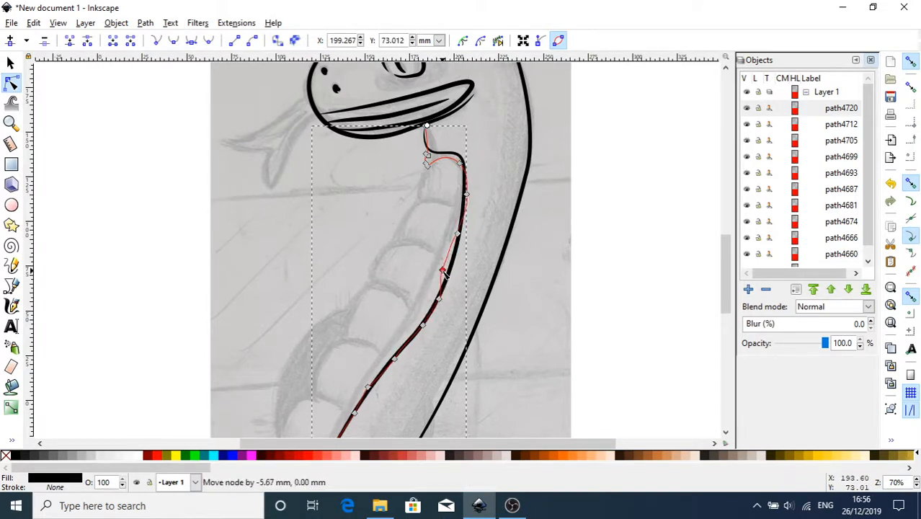
{"action": "left_click_drag", "start_coordinate": [443, 271], "coordinate": [435, 301]}
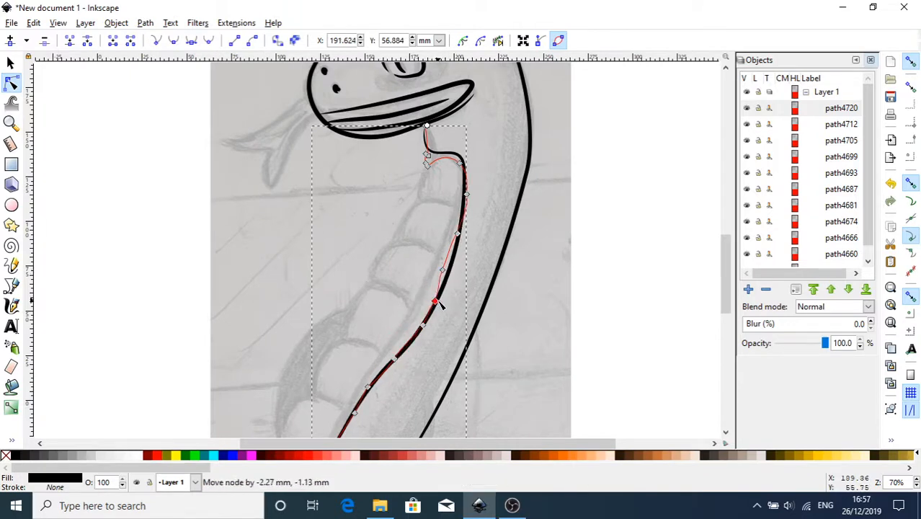
{"action": "left_click_drag", "start_coordinate": [435, 302], "coordinate": [418, 321]}
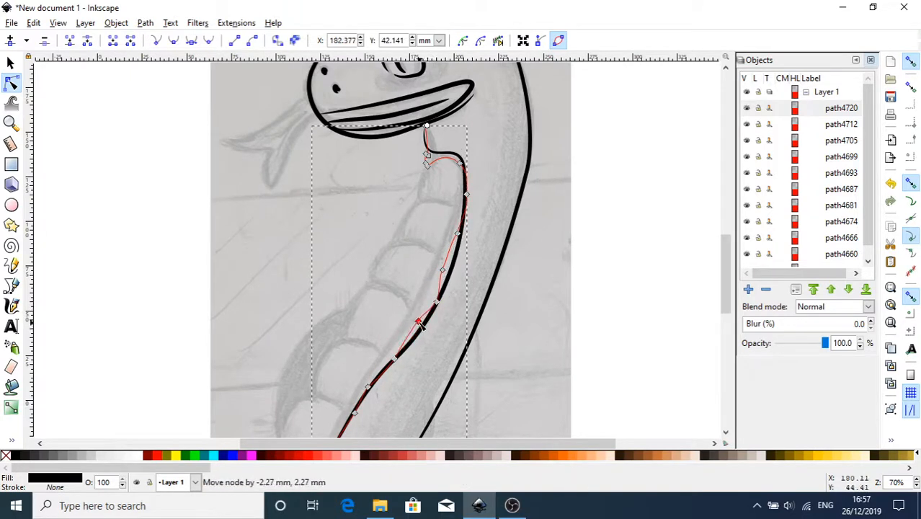
{"action": "left_click_drag", "start_coordinate": [420, 322], "coordinate": [392, 352]}
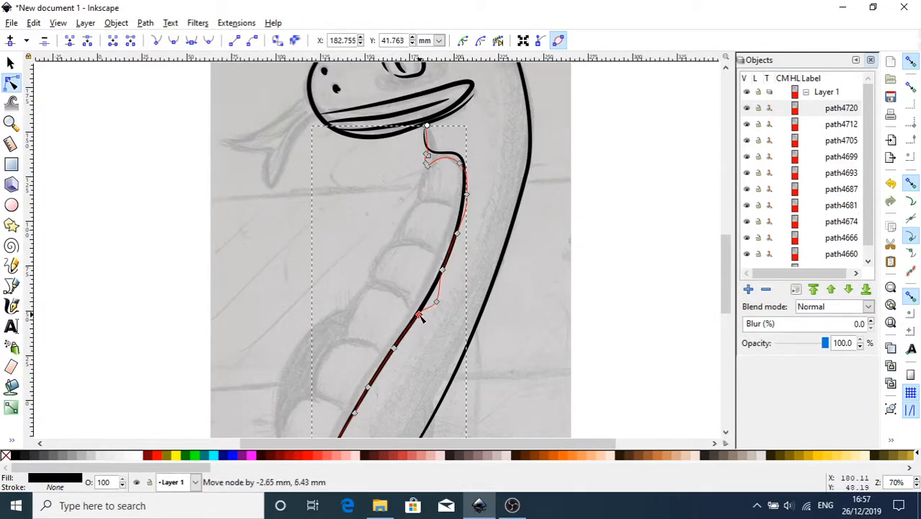
{"action": "left_click_drag", "start_coordinate": [420, 317], "coordinate": [420, 311]}
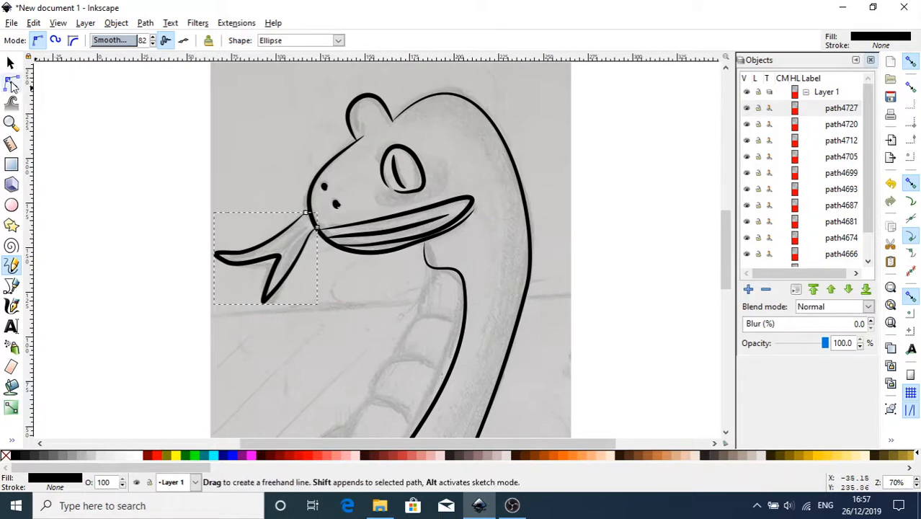
Switch to node editing on the newly drawn forked tongue.
{"action": "left_click", "coordinate": [145, 22]}
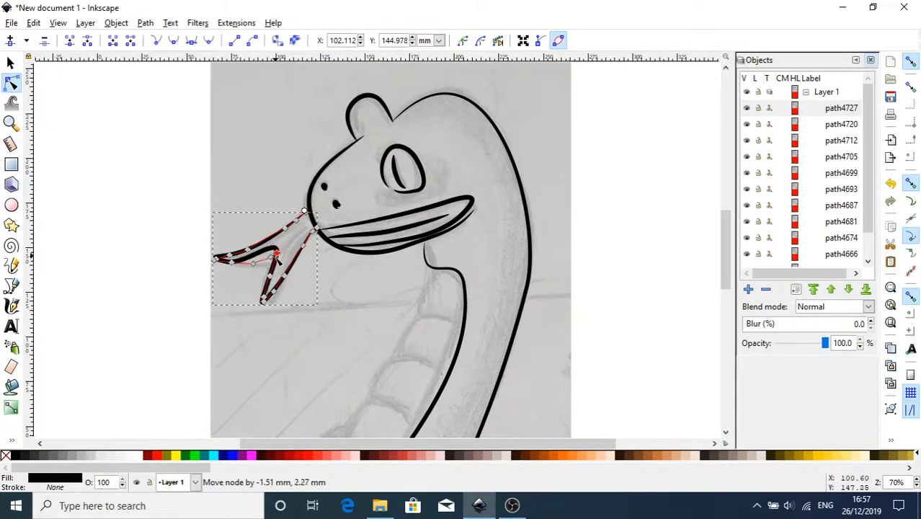
Tidy the tongue's fork, straighten its upper edge and sharpen the lower prong tip.
{"action": "left_click_drag", "start_coordinate": [272, 257], "coordinate": [276, 254]}
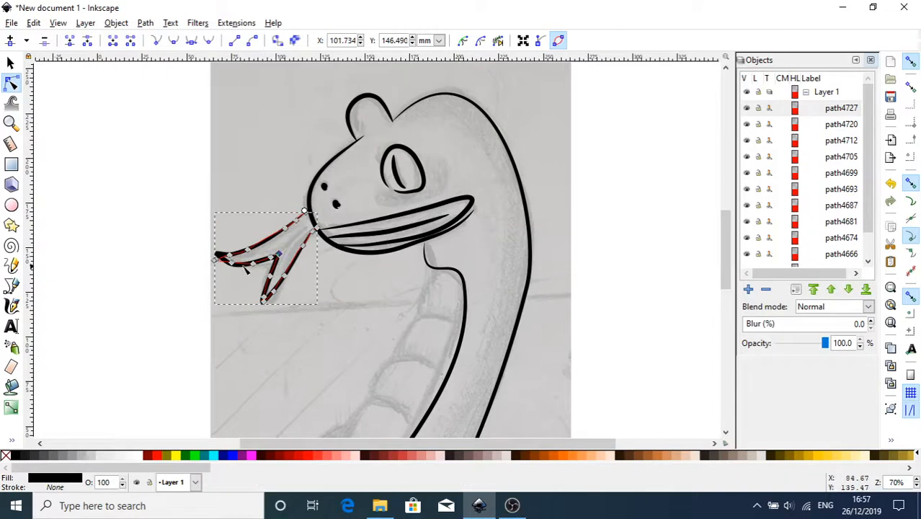
{"action": "left_click_drag", "start_coordinate": [256, 249], "coordinate": [230, 263]}
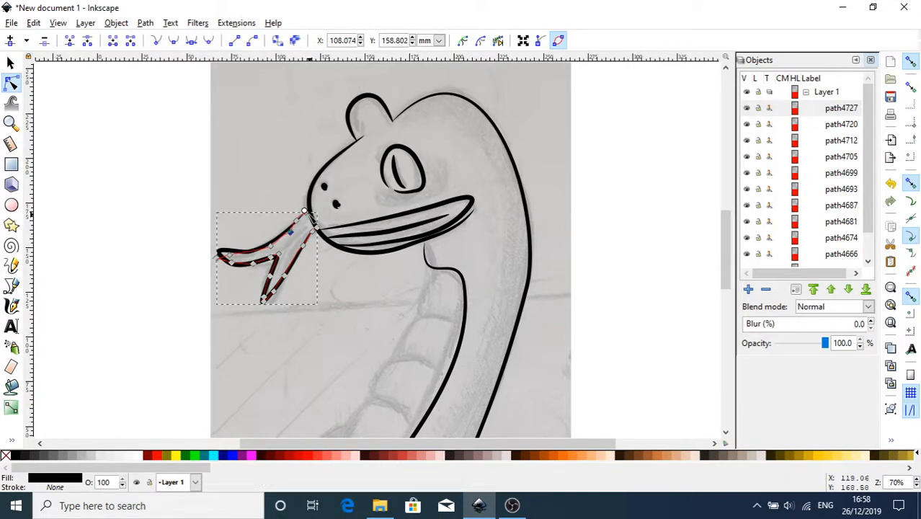
{"action": "left_click_drag", "start_coordinate": [290, 232], "coordinate": [301, 225]}
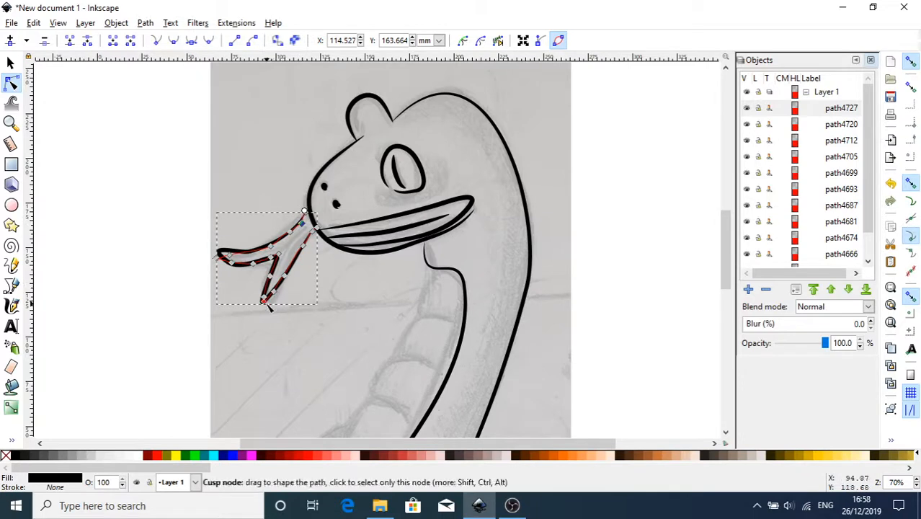
{"action": "left_click_drag", "start_coordinate": [270, 303], "coordinate": [268, 308]}
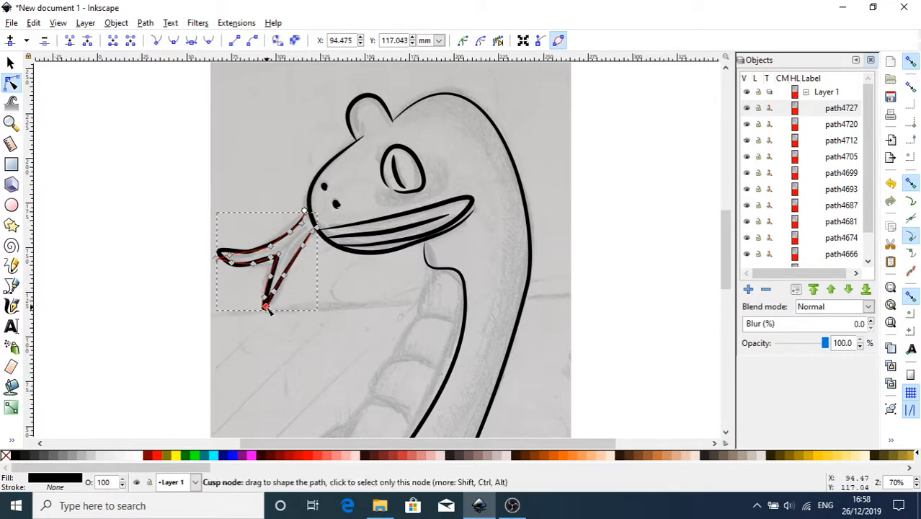
{"action": "left_click_drag", "start_coordinate": [268, 306], "coordinate": [282, 291]}
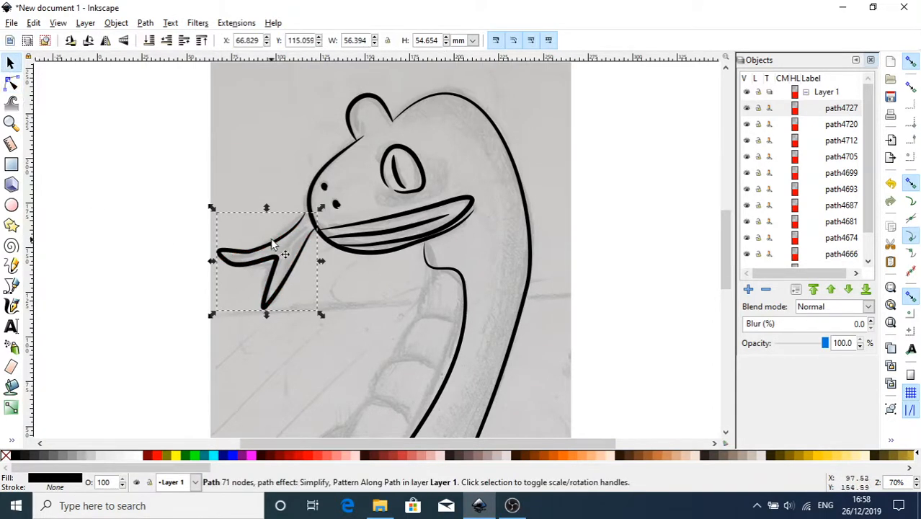
Drag the whole tongue right and down so its base meets the mouth corner.
{"action": "left_click_drag", "start_coordinate": [272, 245], "coordinate": [281, 270]}
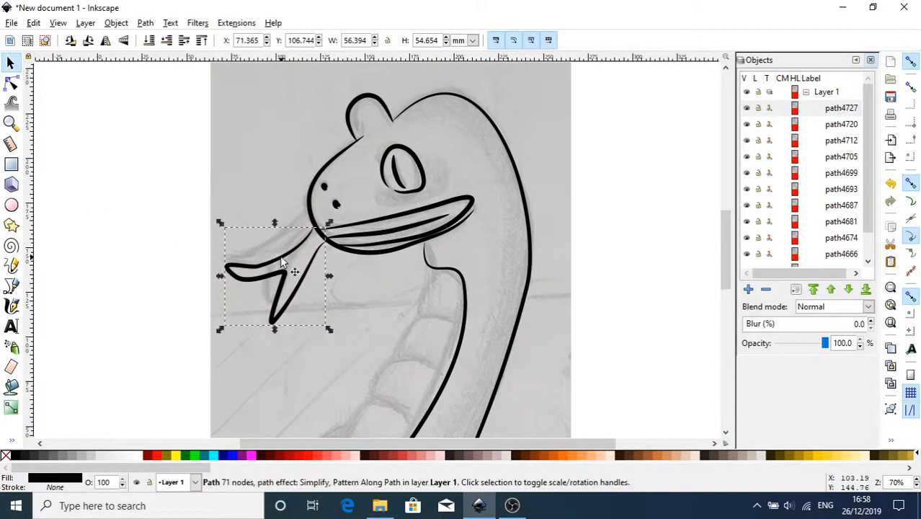